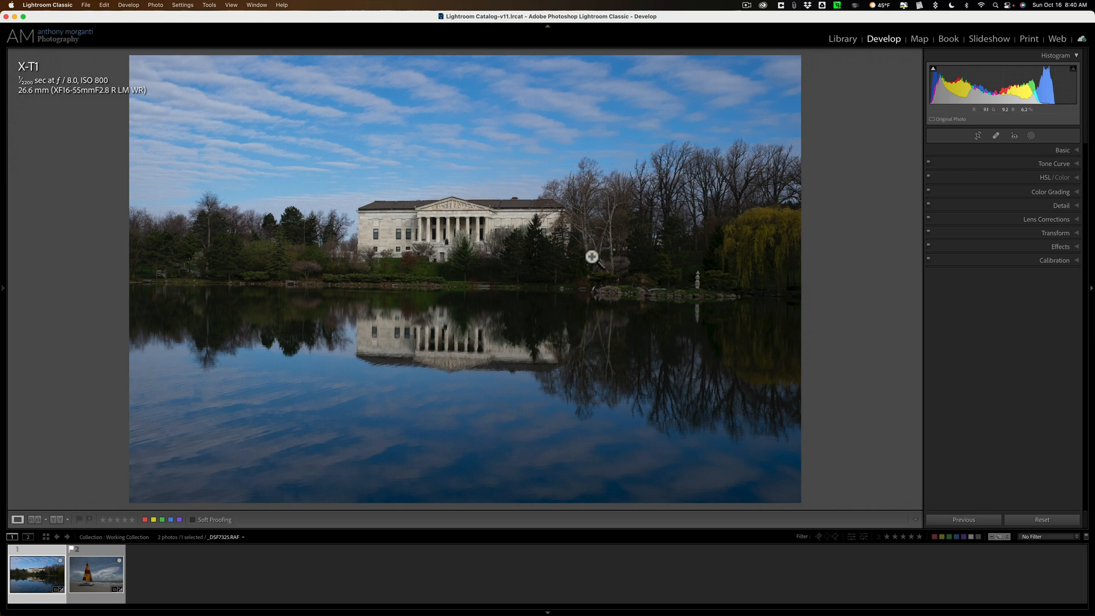
mouse_move(546, 256)
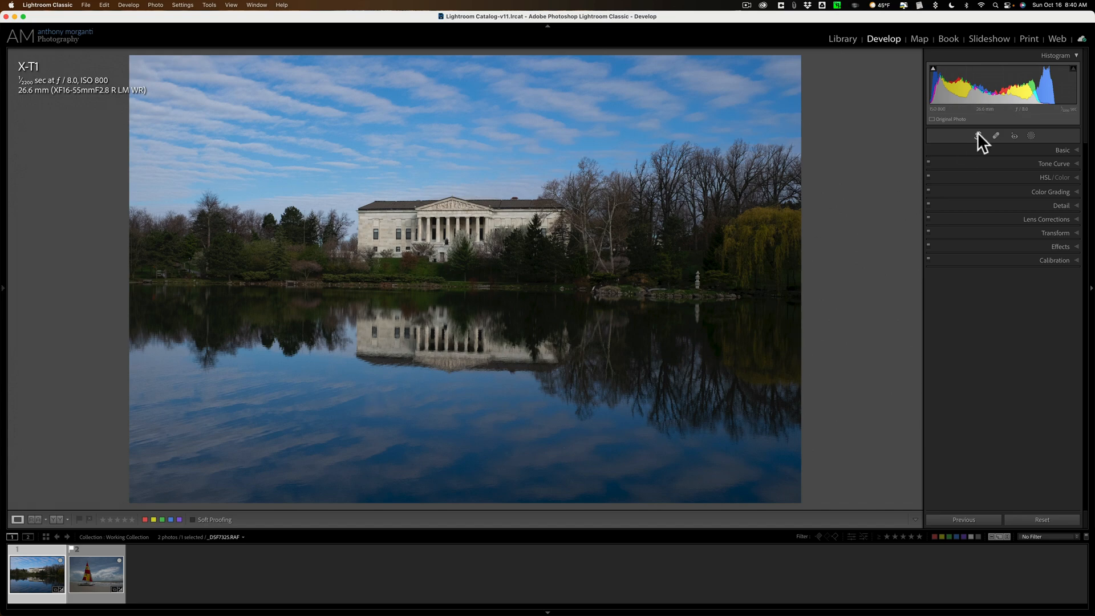
Step: Straighten the lakeside photo to an angle of about -0.61, then close the crop tool
click(977, 136)
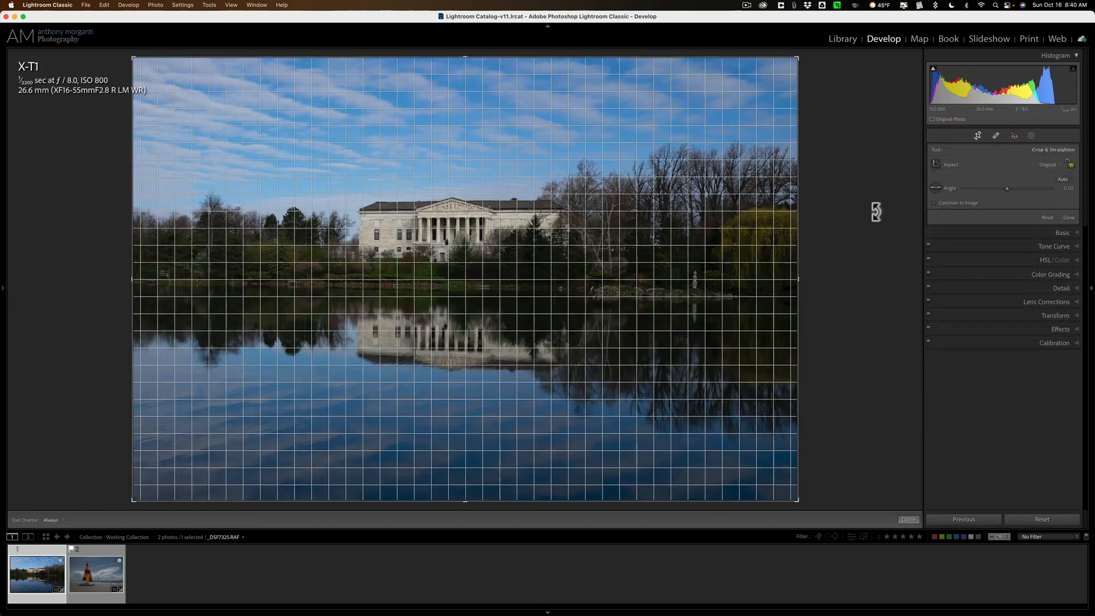
drag(1007, 188, 997, 189)
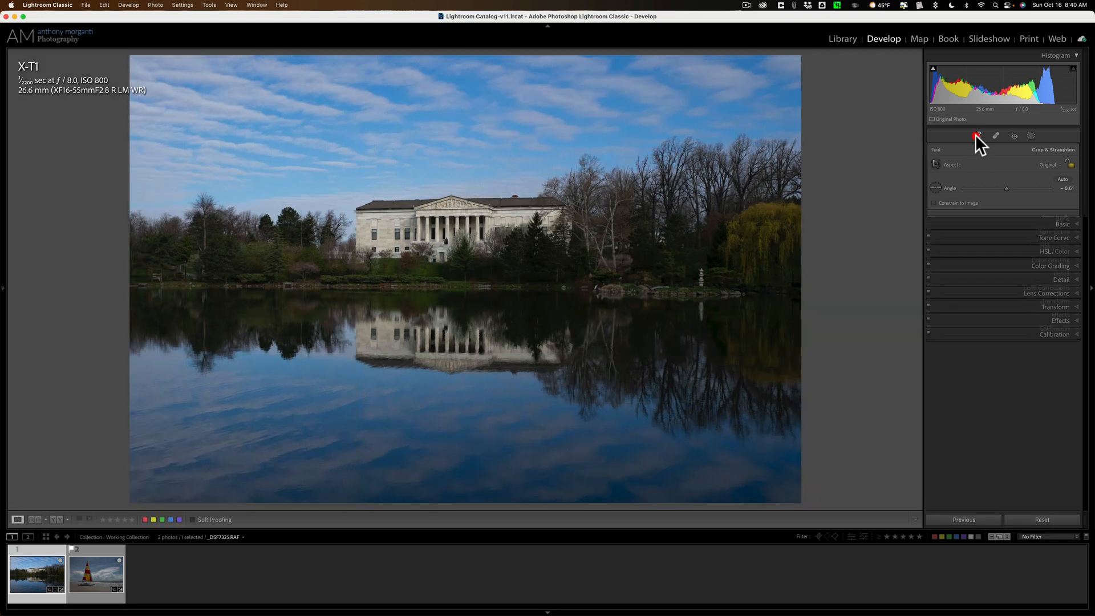
click(977, 136)
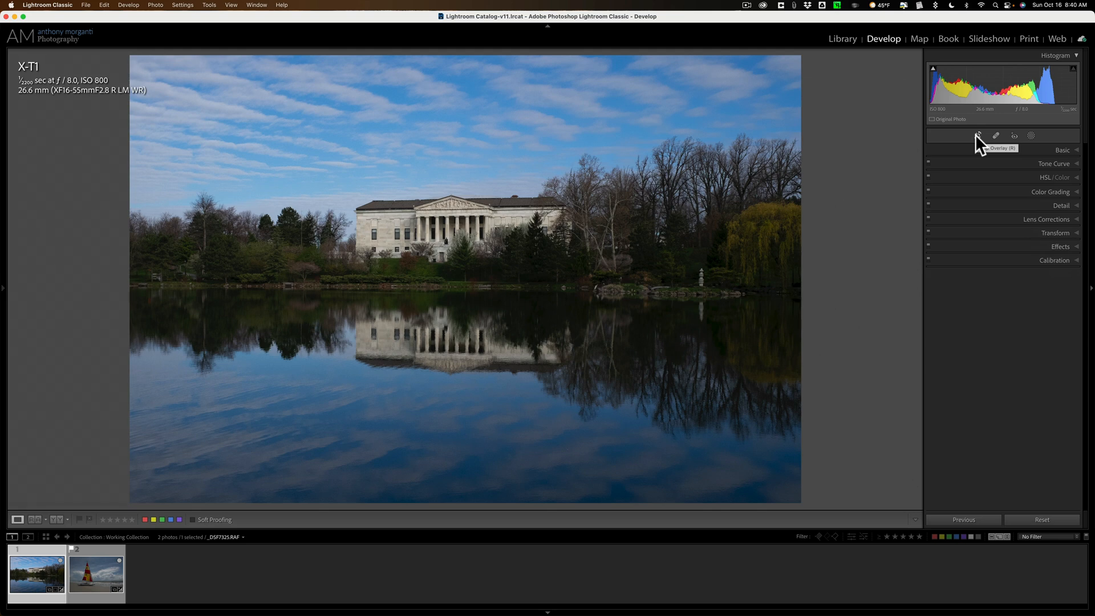
mouse_move(981, 143)
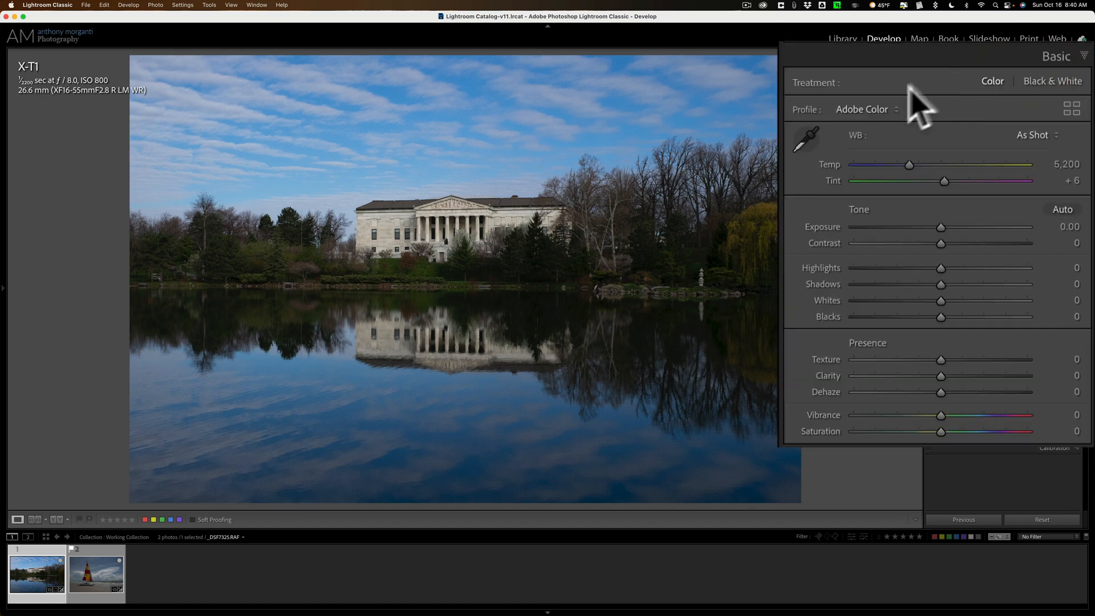
mouse_move(896, 133)
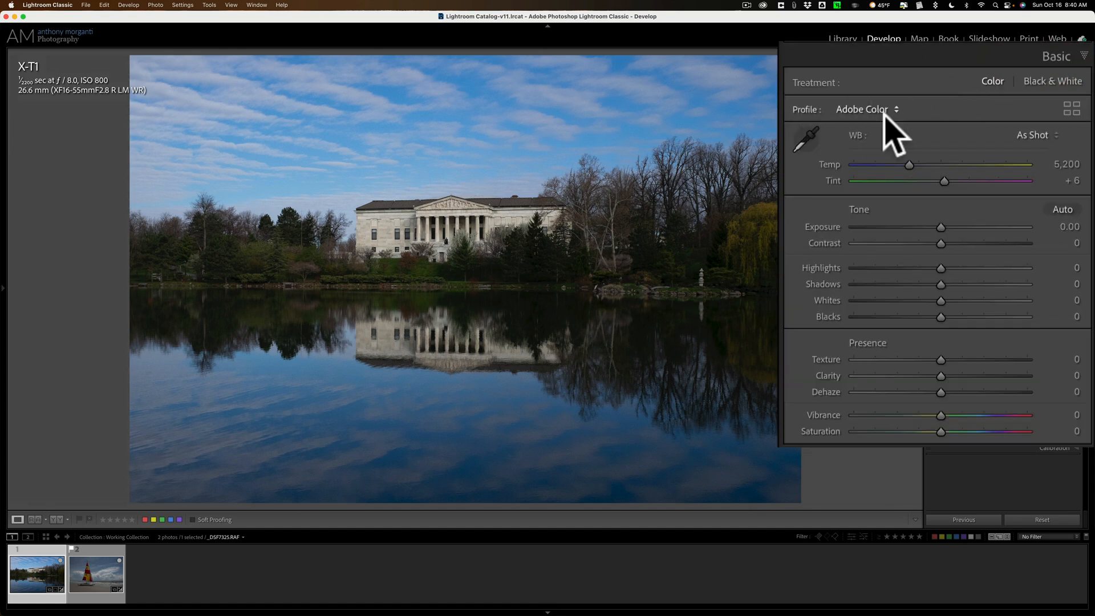
Step: Keep Adobe Color selected in the Basic panel's profile list
click(865, 109)
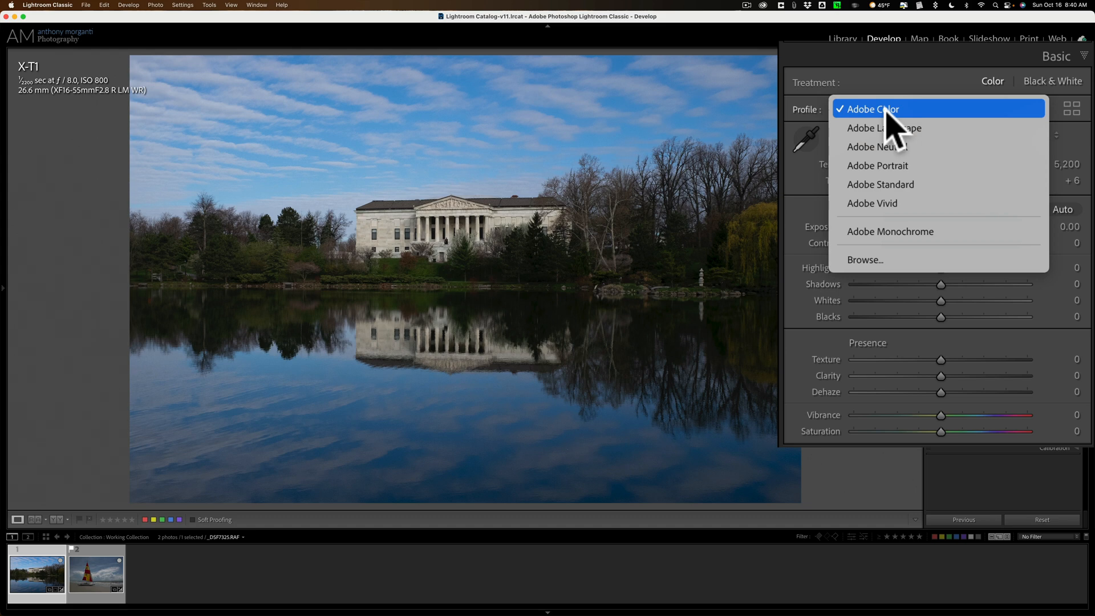
click(870, 109)
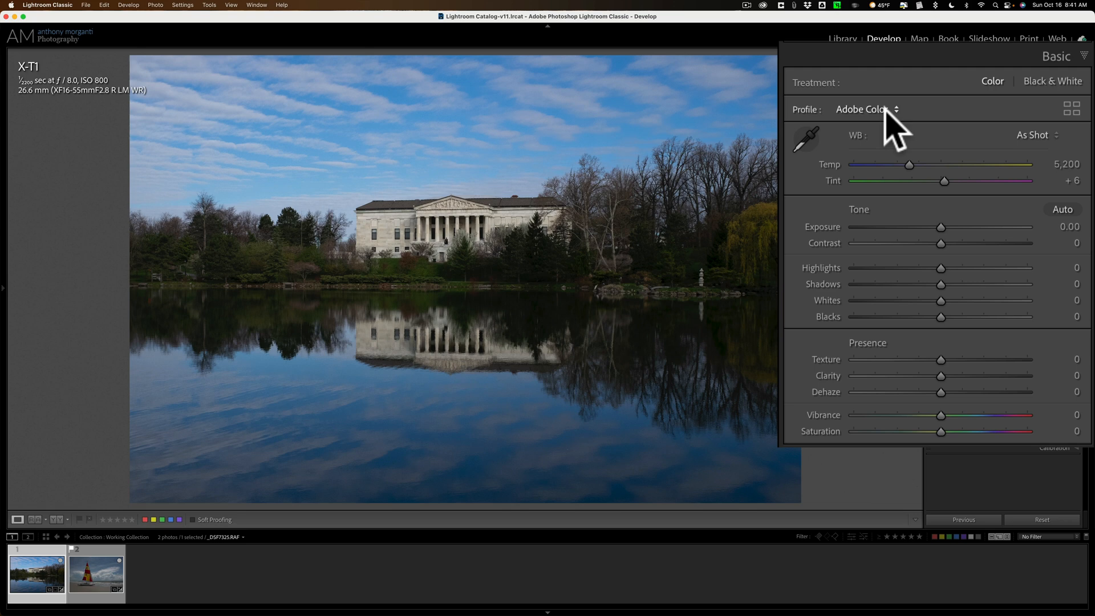
mouse_move(1051, 352)
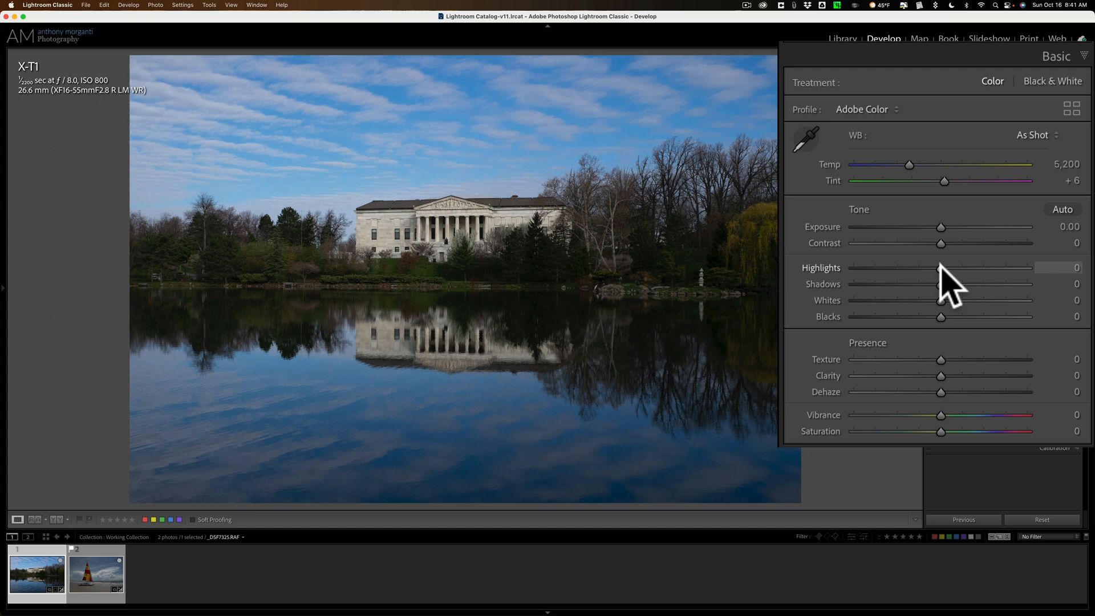
Step: Set Highlights to -22 and Shadows to +90 in the Basic panel
drag(939, 268, 920, 268)
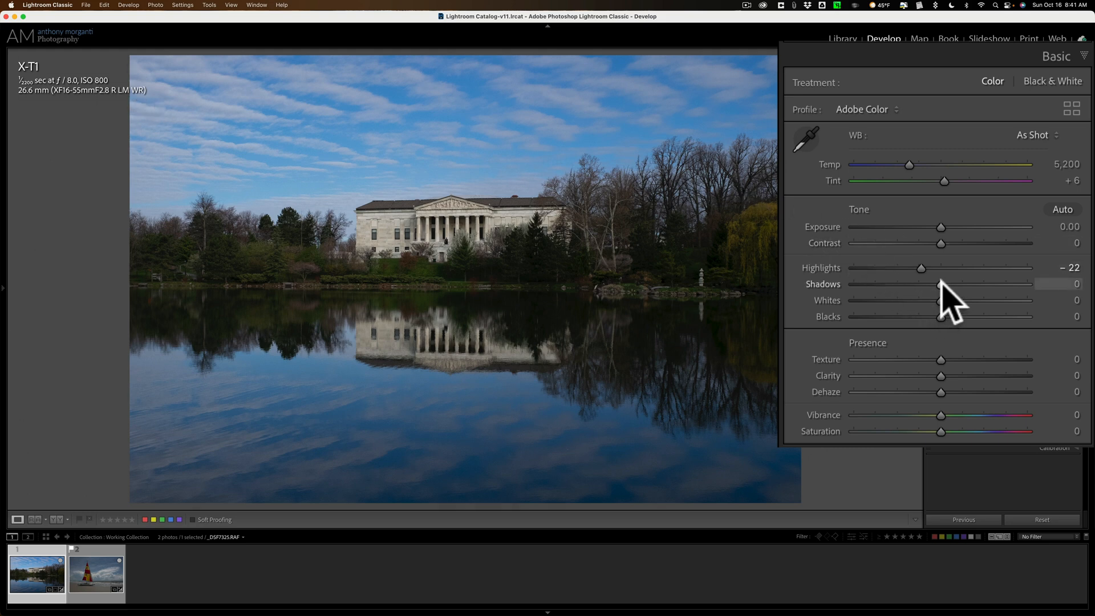
drag(940, 284, 1018, 284)
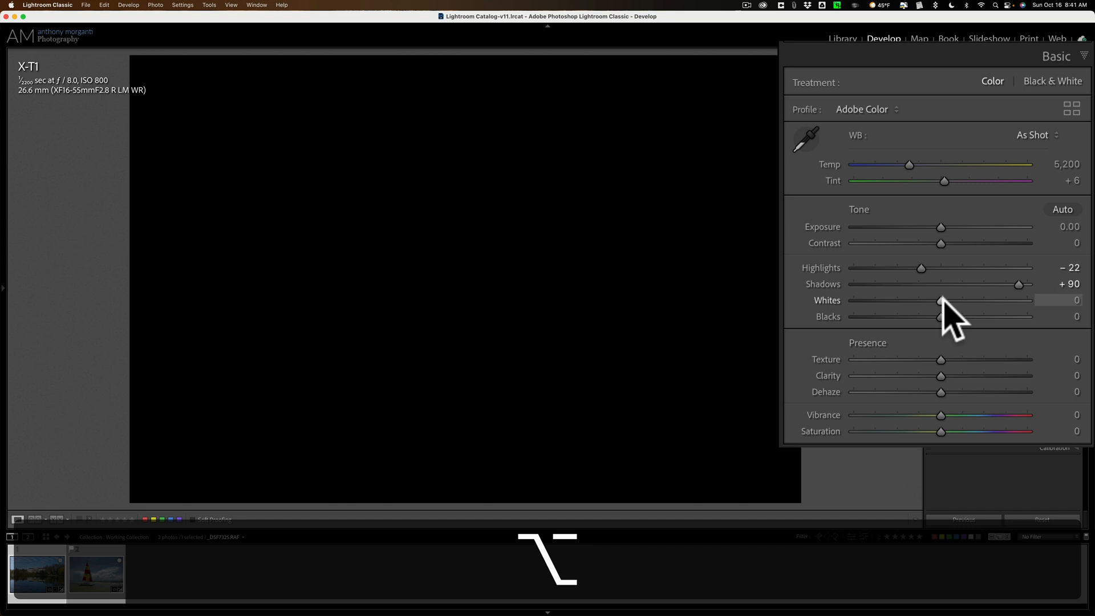
Step: Preview clipping on Whites, pushing up to +80 before settling at +52
drag(940, 300, 993, 300)
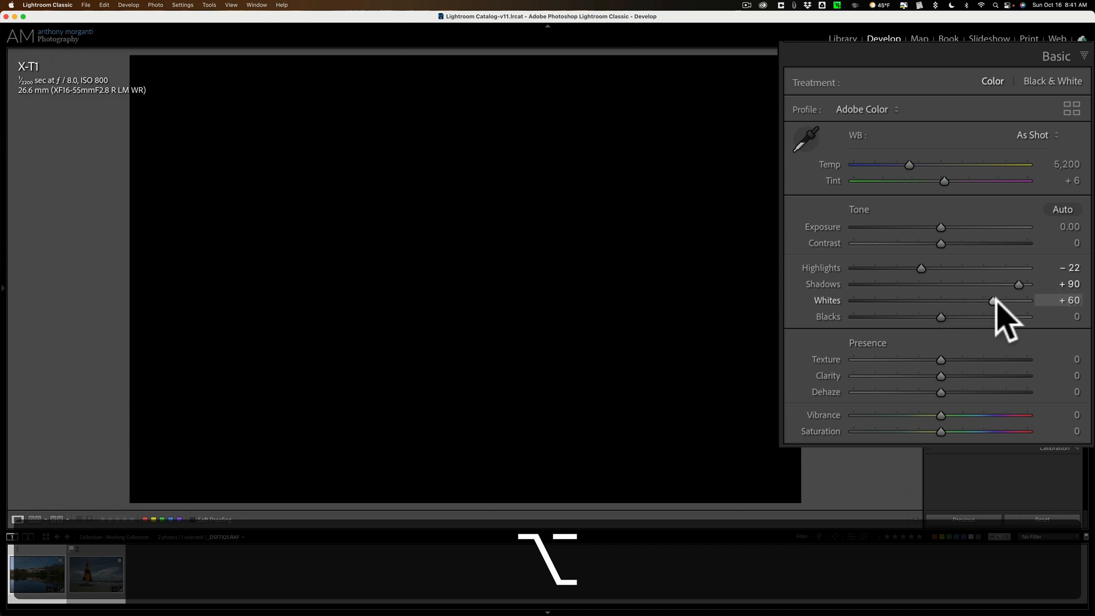
drag(992, 300, 1001, 301)
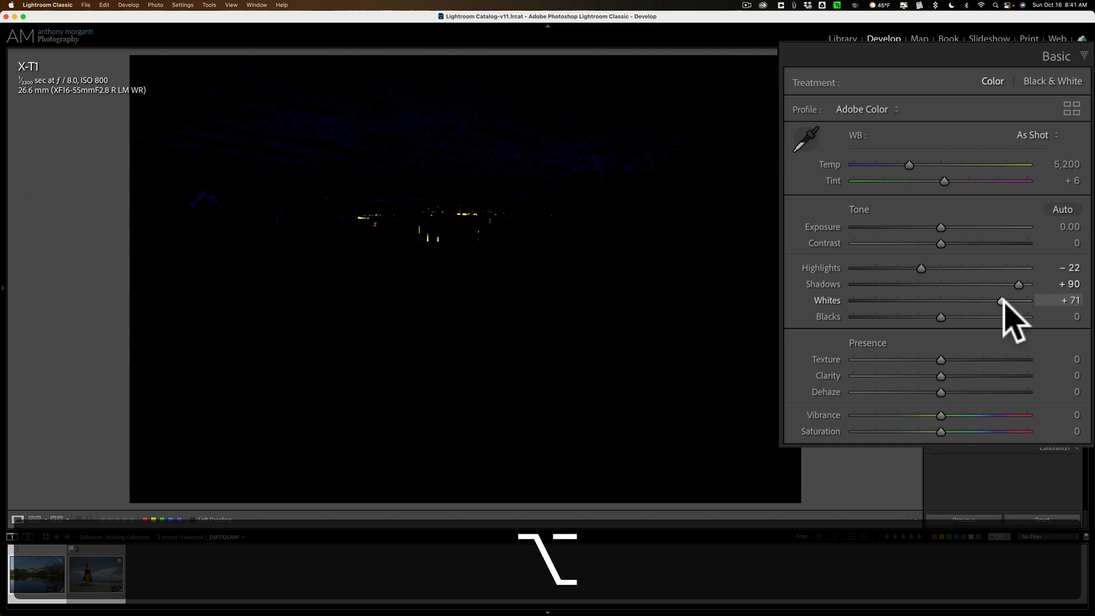
drag(999, 300, 1001, 301)
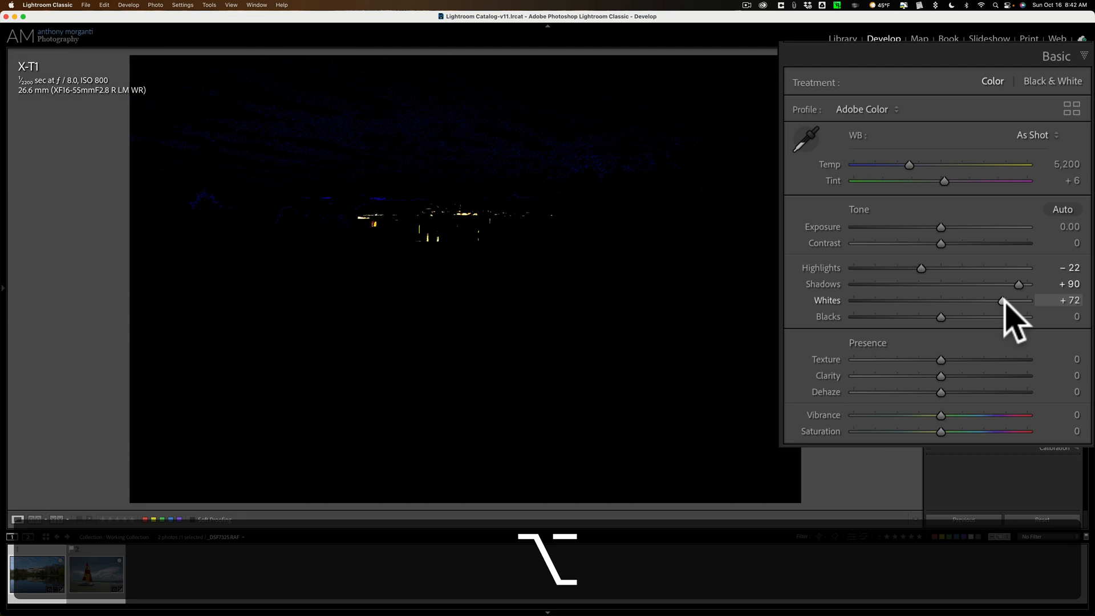
drag(1002, 300, 1009, 300)
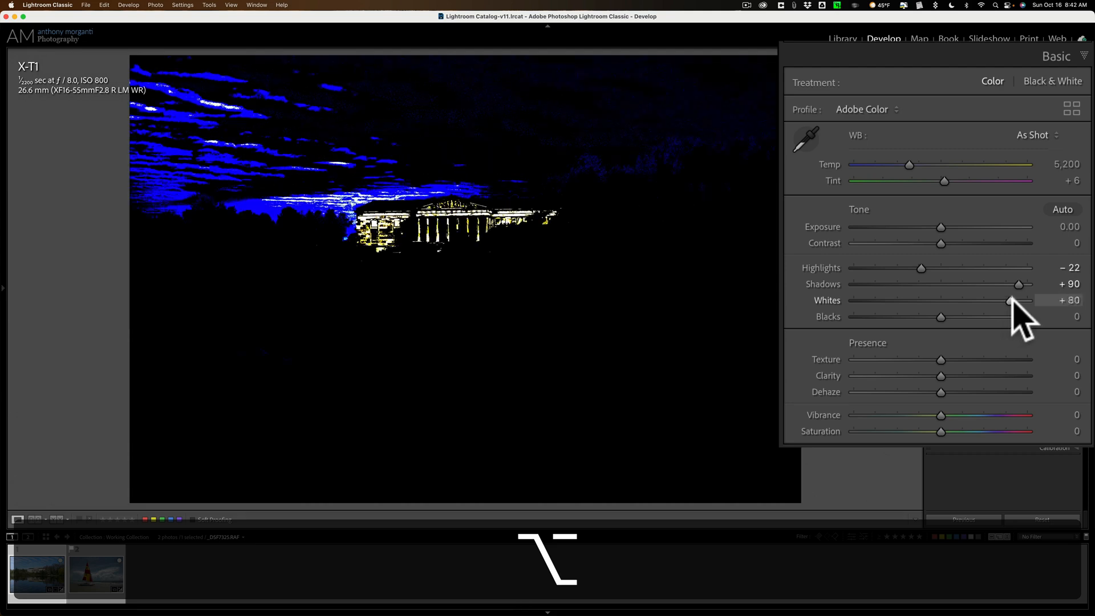
drag(1009, 301, 999, 301)
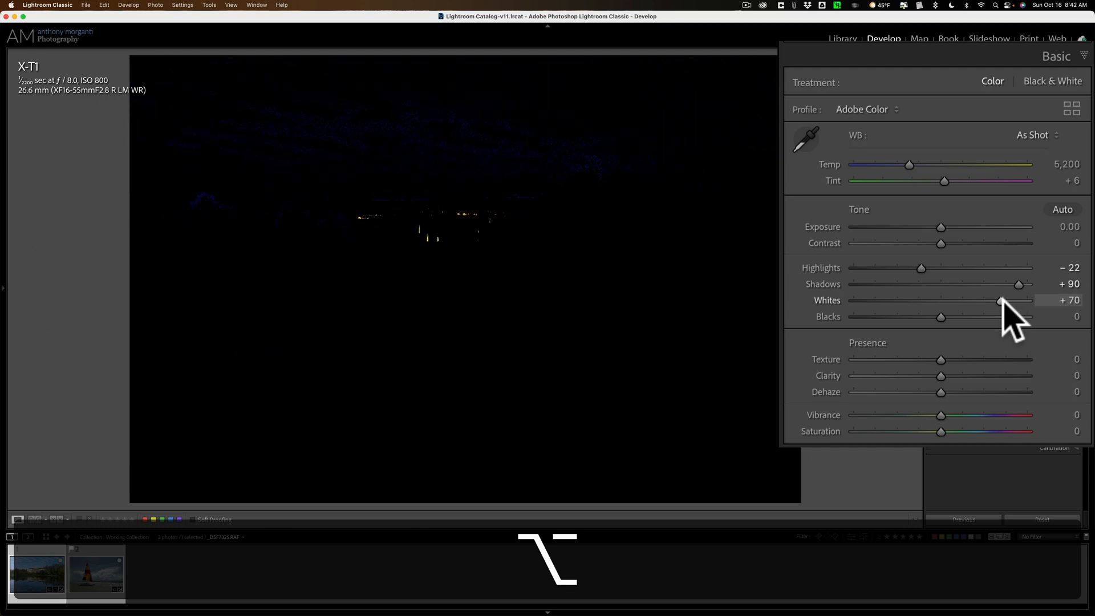
drag(1003, 299, 993, 299)
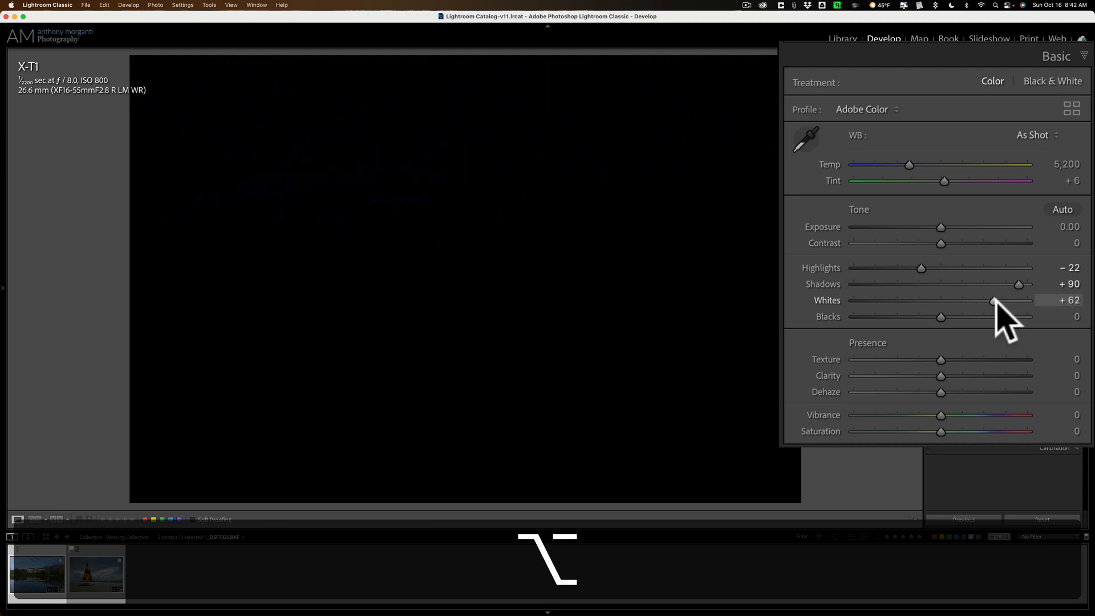
drag(994, 300, 986, 300)
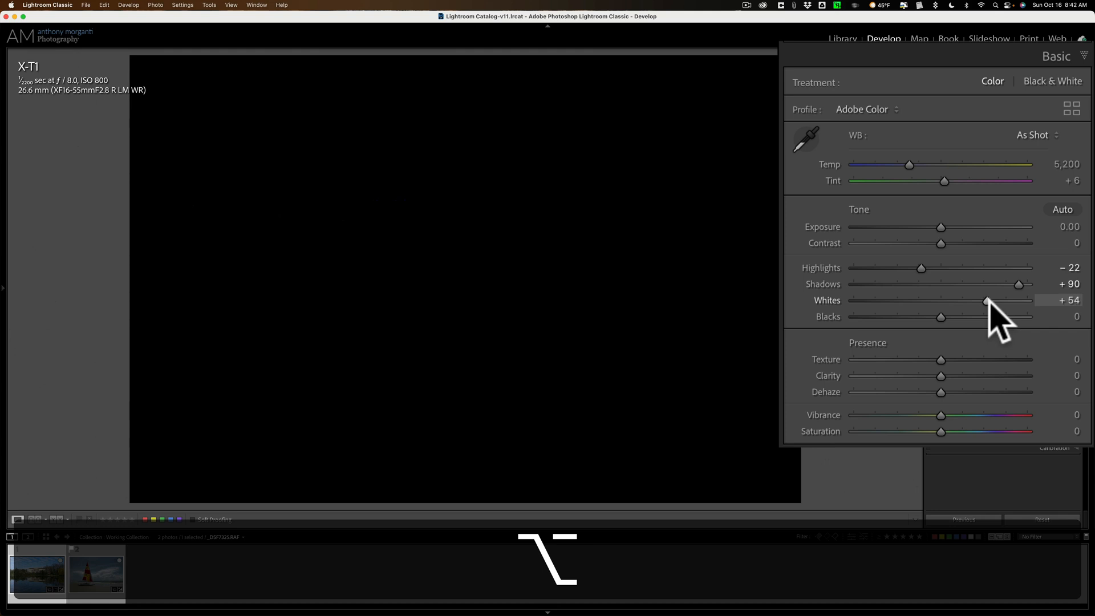
drag(987, 301, 984, 300)
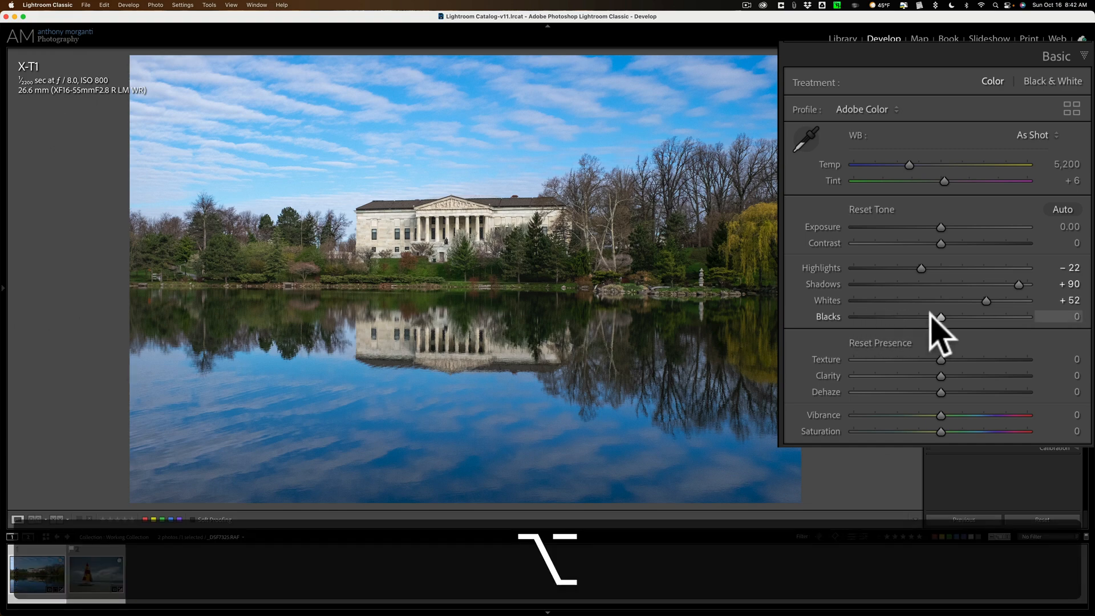
mouse_move(949, 335)
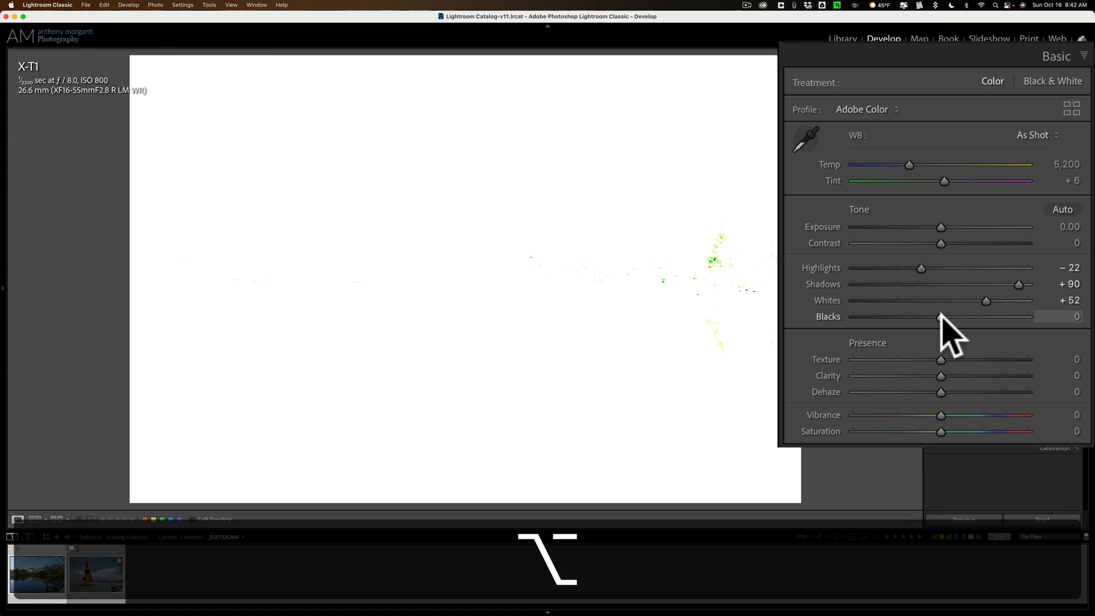
Step: Lower Blacks to -20 while previewing shadow clipping
drag(942, 315, 932, 315)
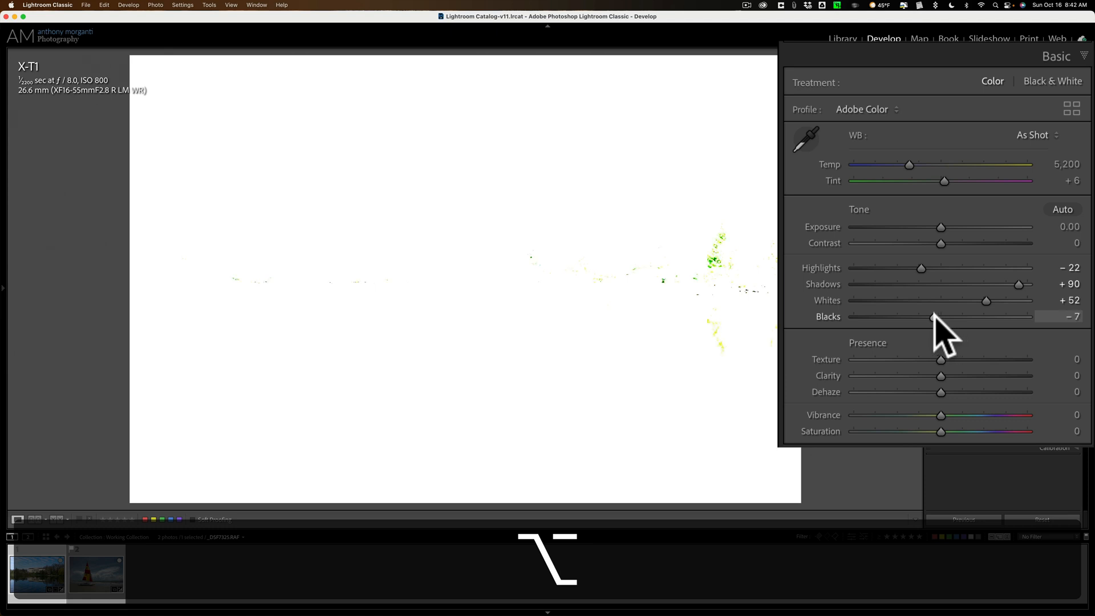
drag(933, 315, 924, 315)
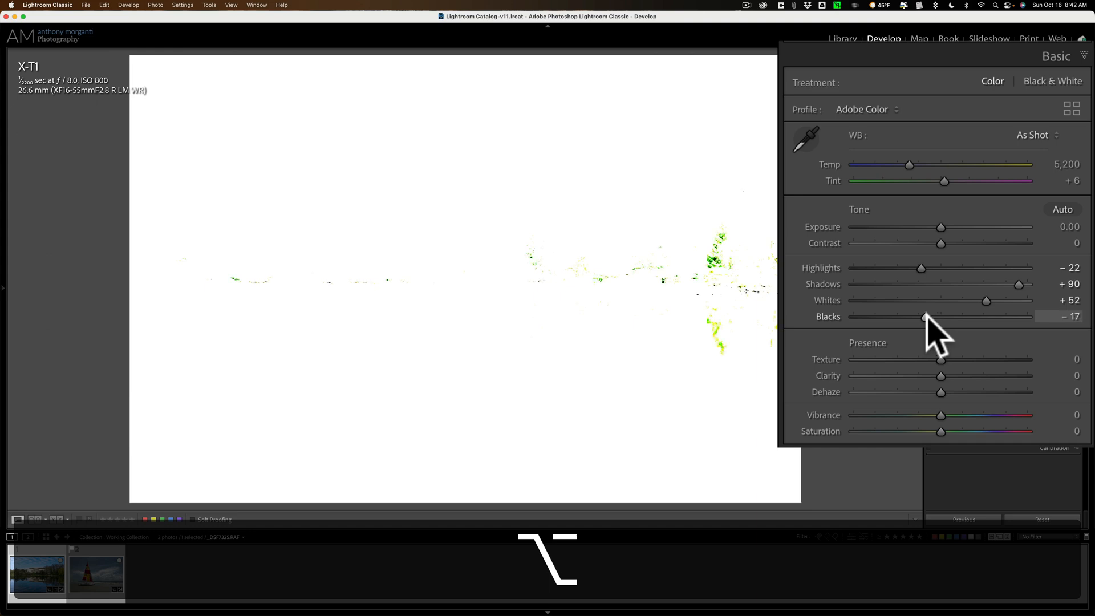
drag(924, 315, 923, 315)
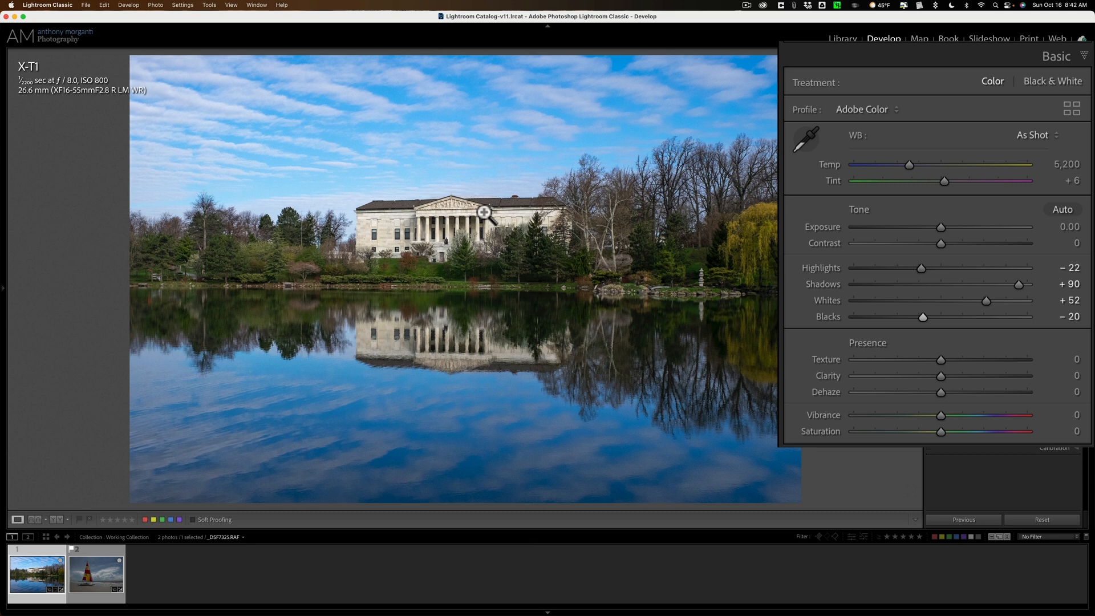
mouse_move(942, 332)
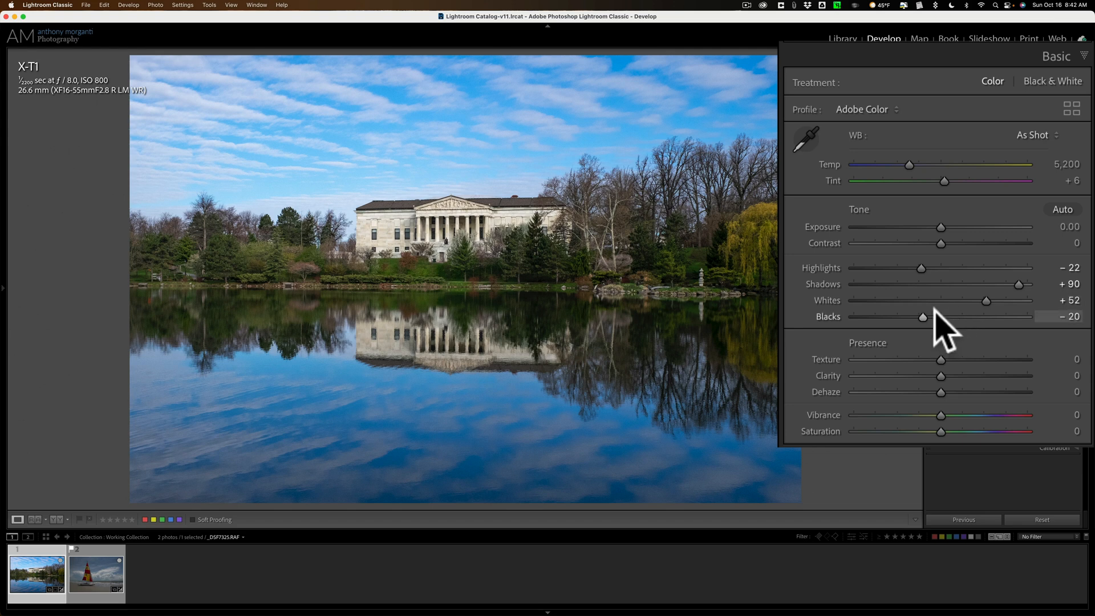
mouse_move(1026, 245)
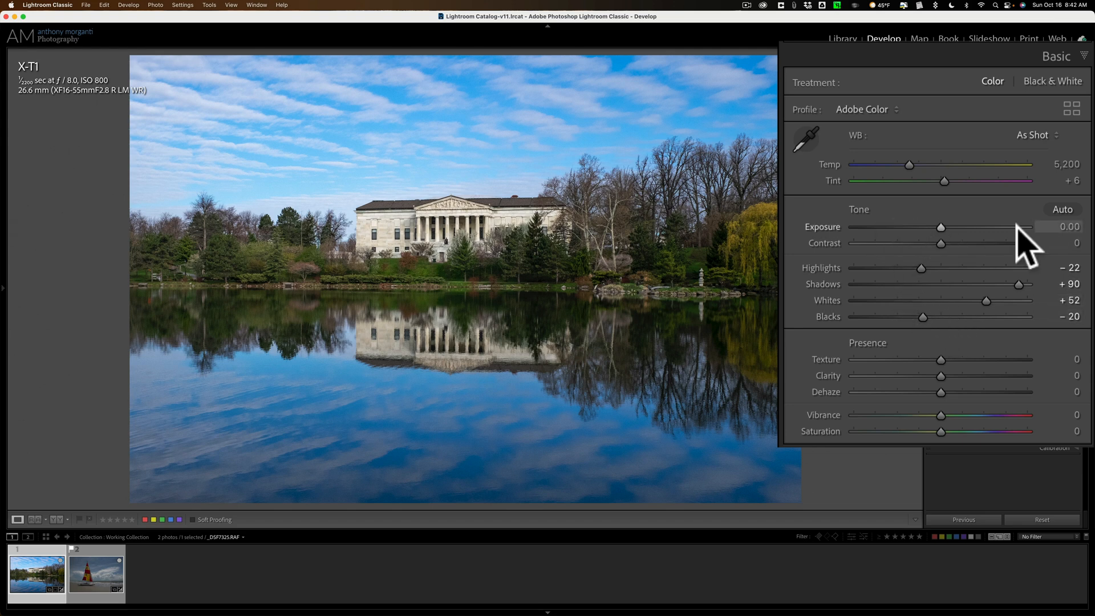
mouse_move(1079, 272)
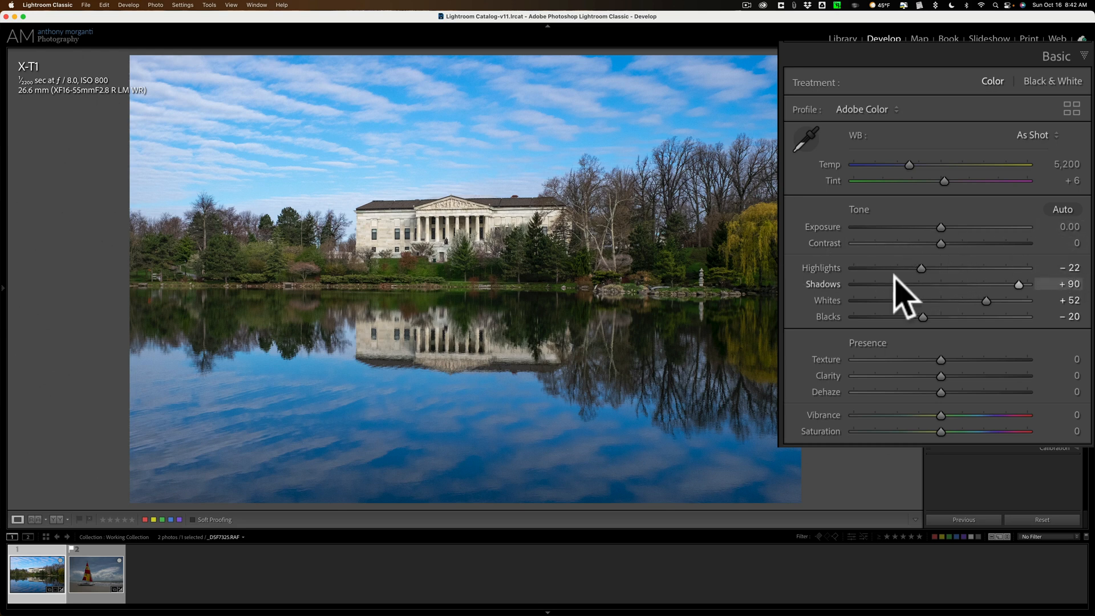
mouse_move(904, 335)
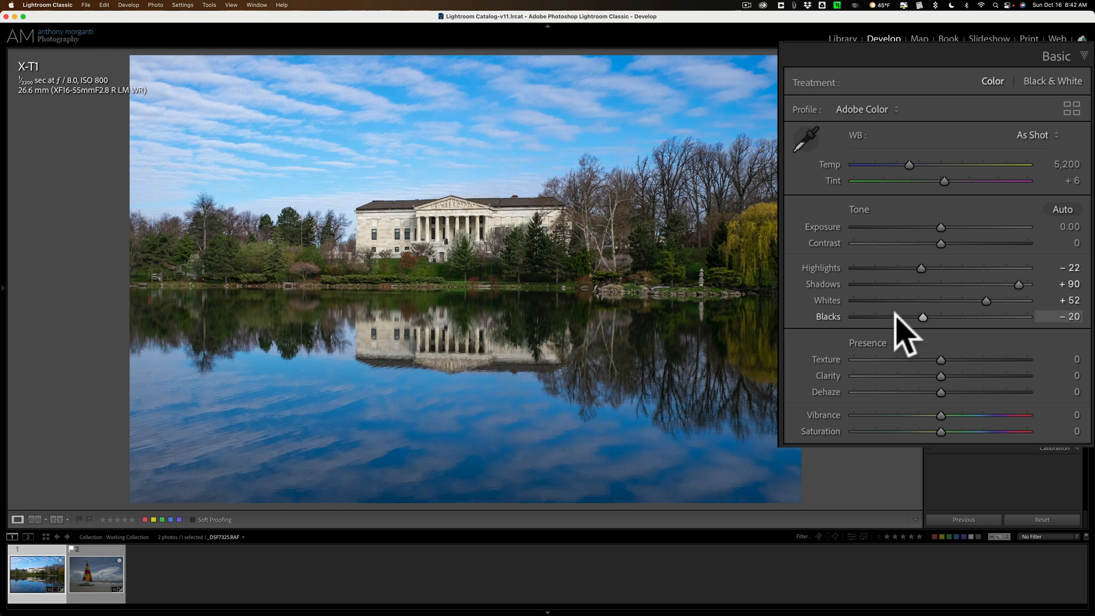
mouse_move(941, 244)
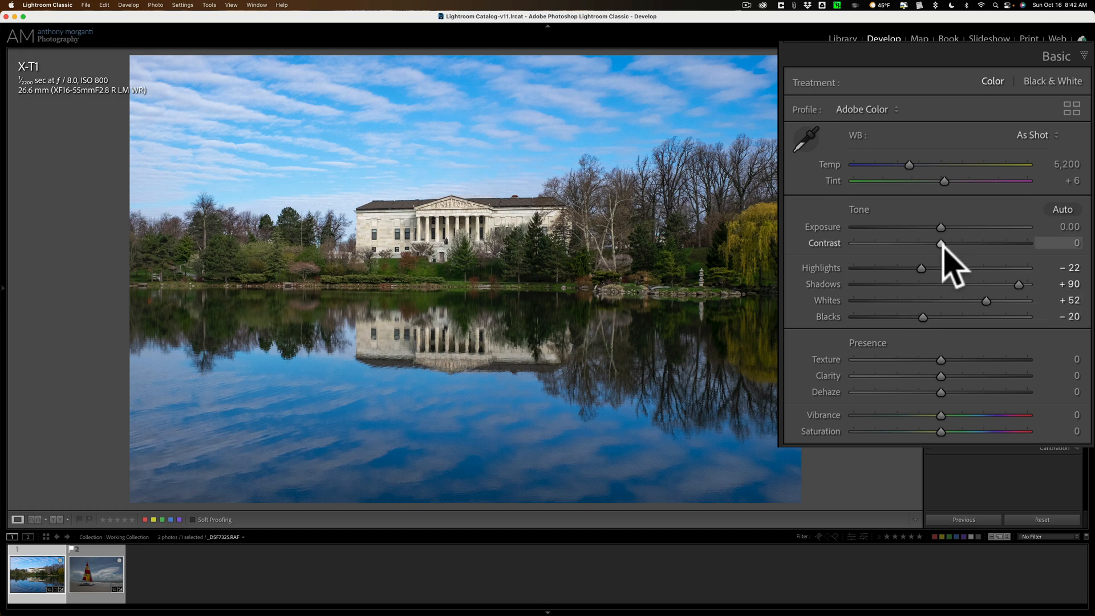
mouse_move(960, 269)
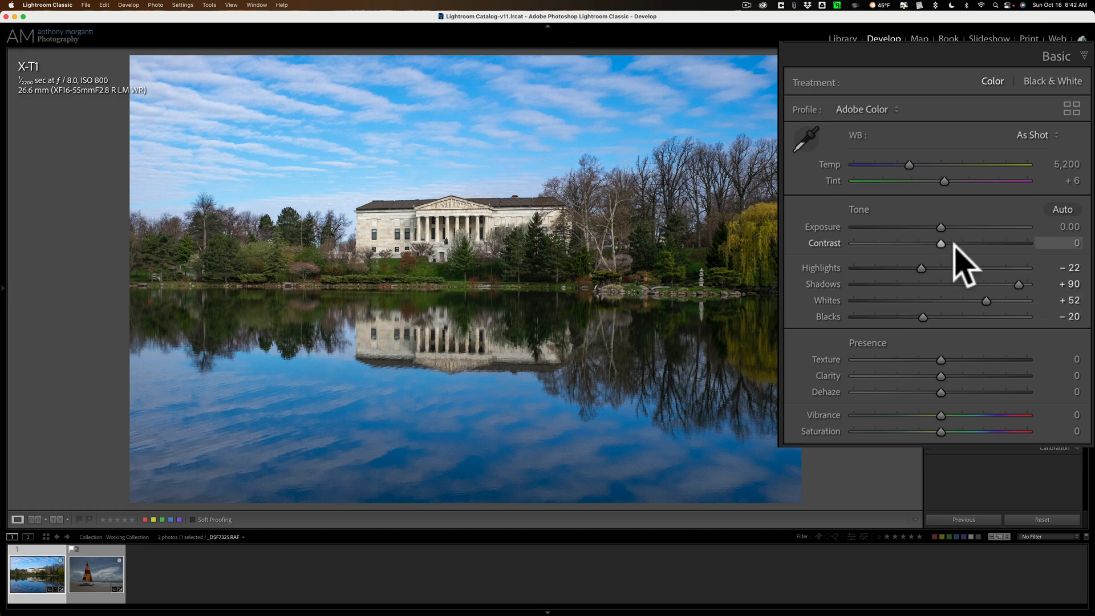
Step: Collapse the Basic panel, leaving exposure and contrast at zero
click(1057, 57)
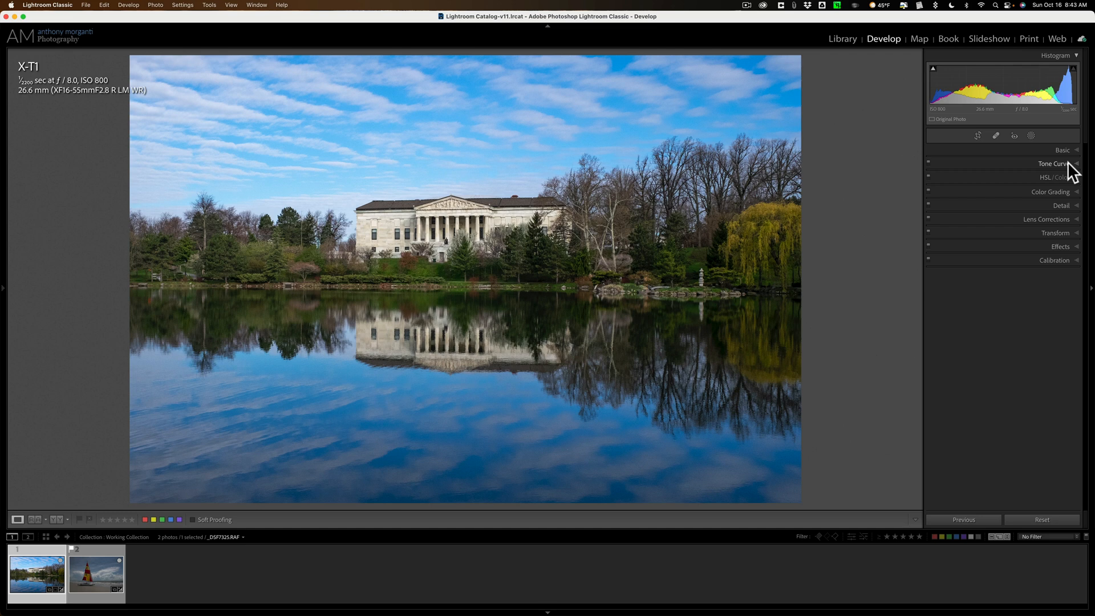
Step: Try Color Grading midtone luminance between -54 and +78, settle brighter, then collapse
click(1050, 192)
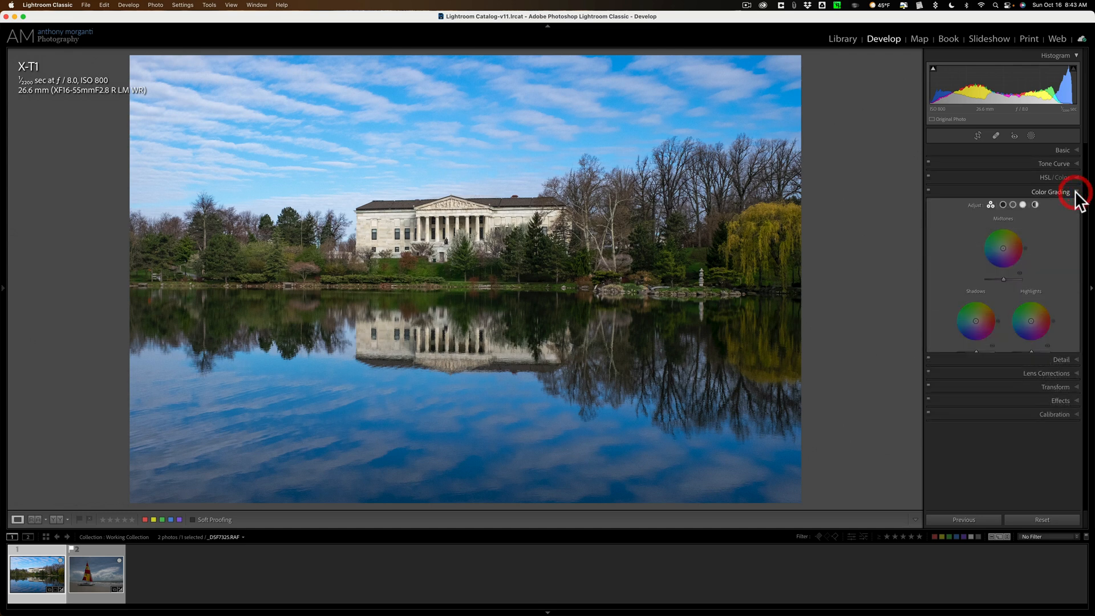
click(1050, 192)
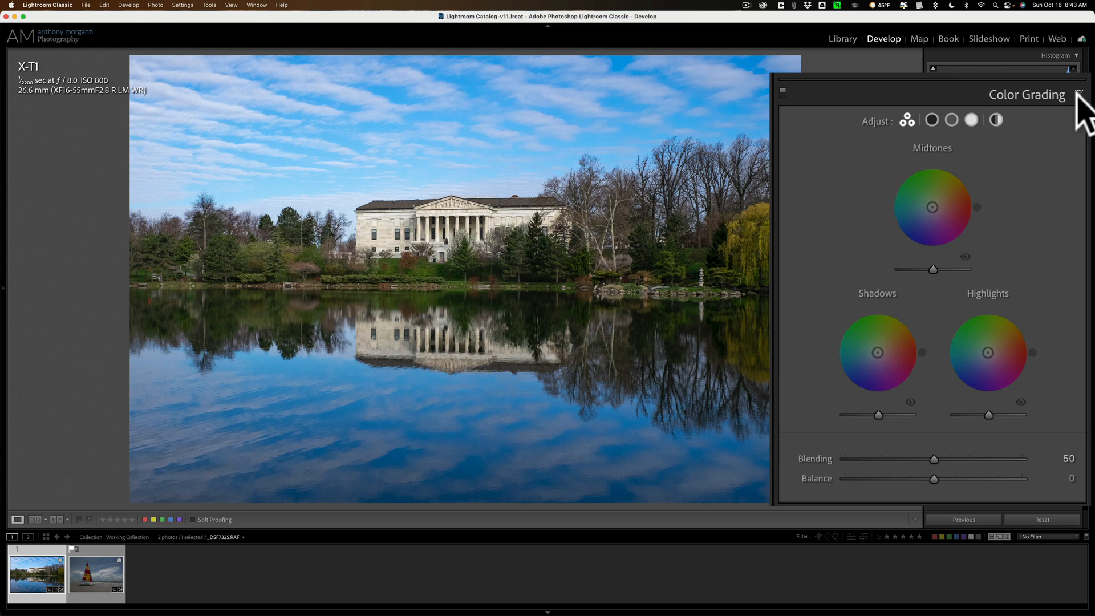
mouse_move(946, 237)
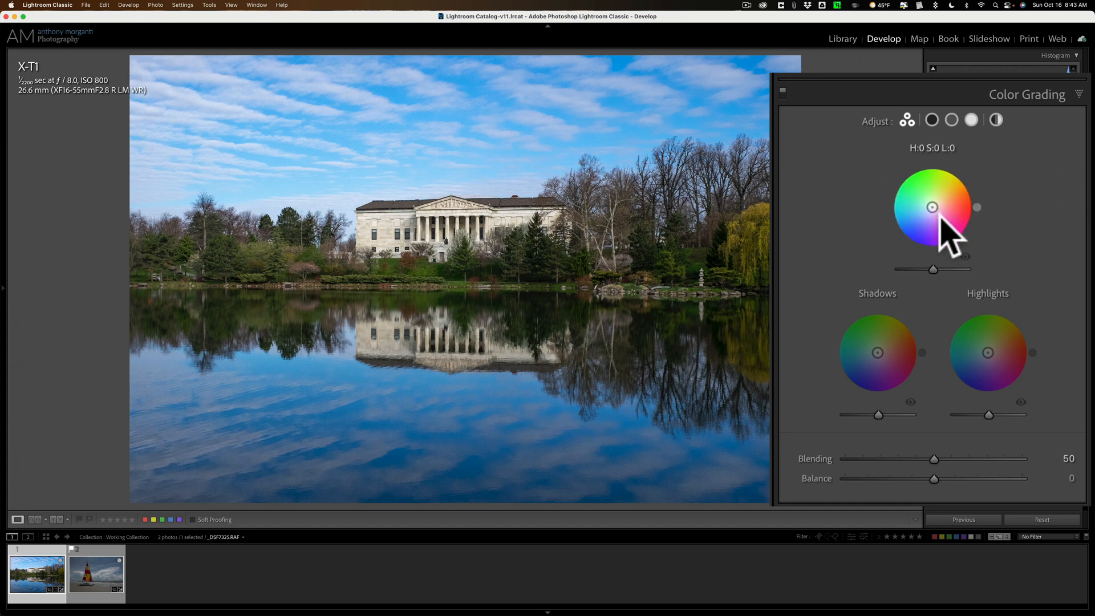
mouse_move(946, 248)
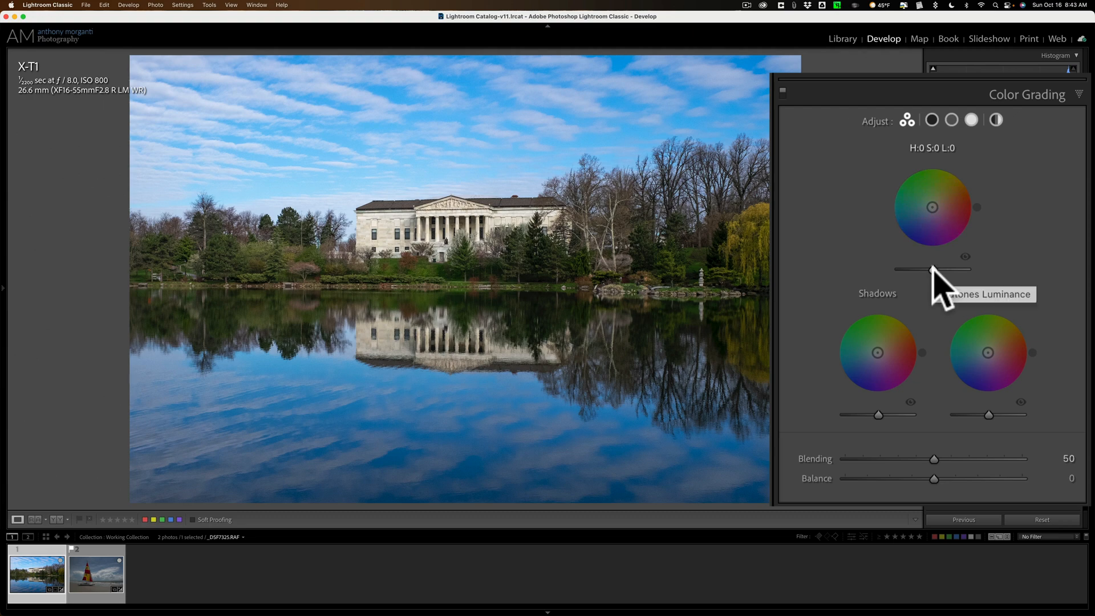
drag(932, 270, 963, 269)
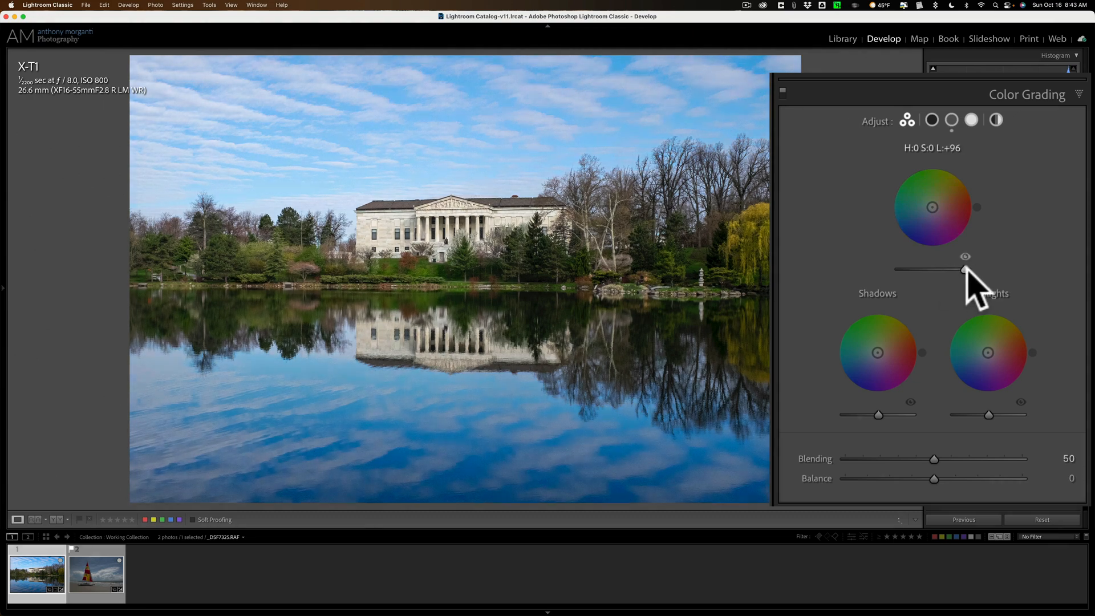
drag(965, 270, 948, 269)
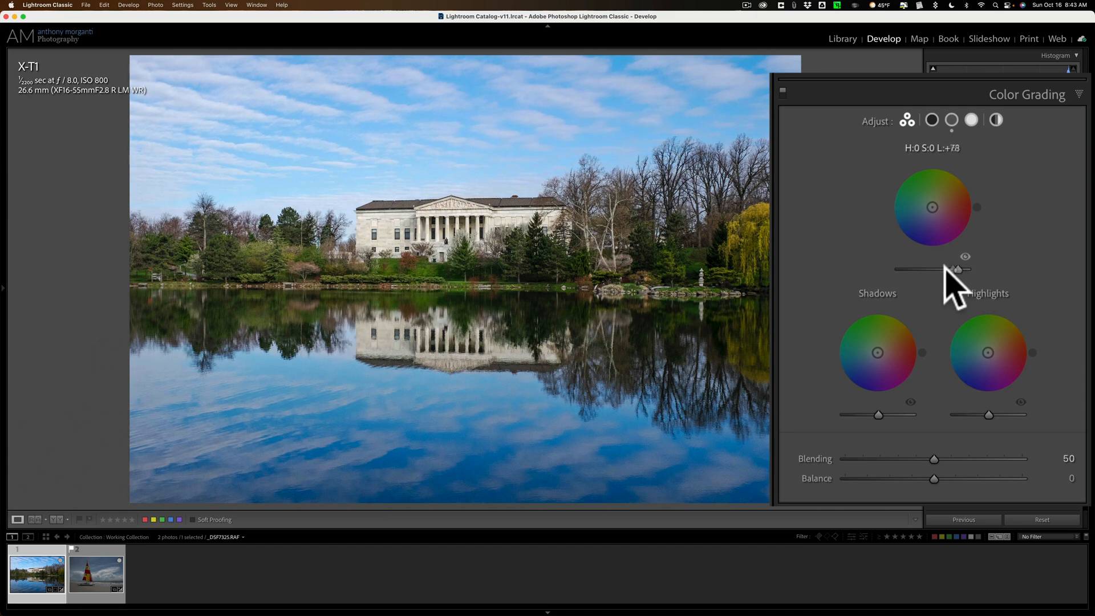
drag(946, 270, 920, 270)
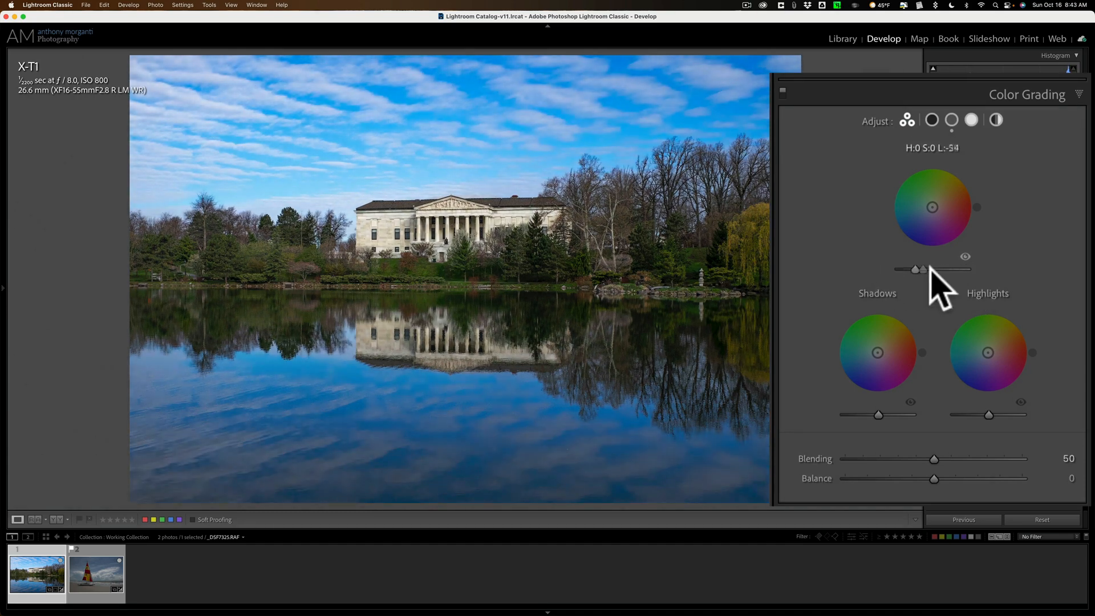
drag(921, 269, 947, 269)
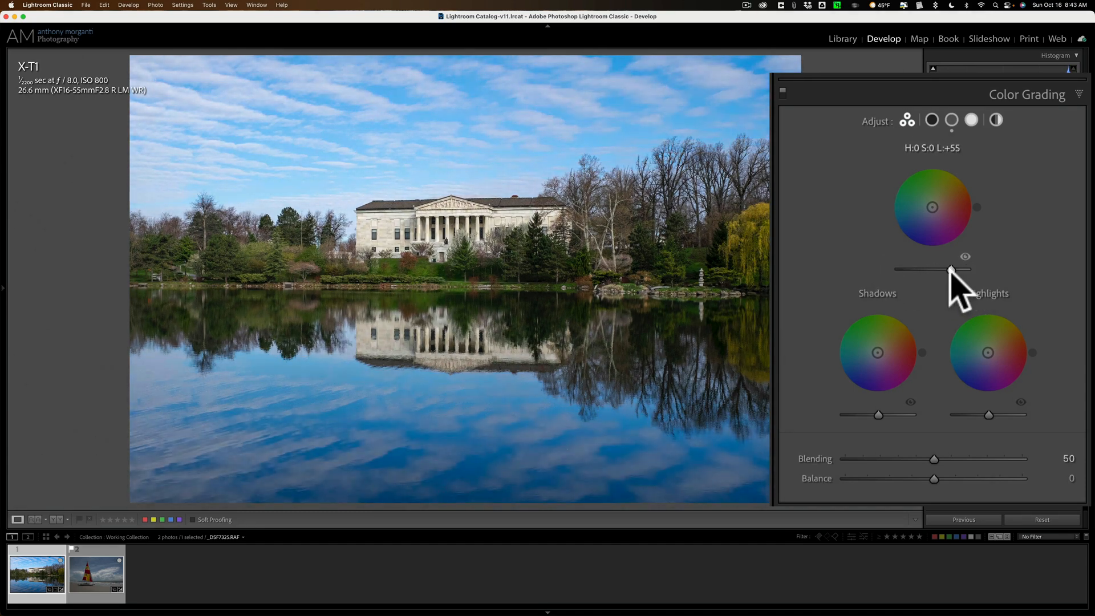
drag(949, 269, 944, 269)
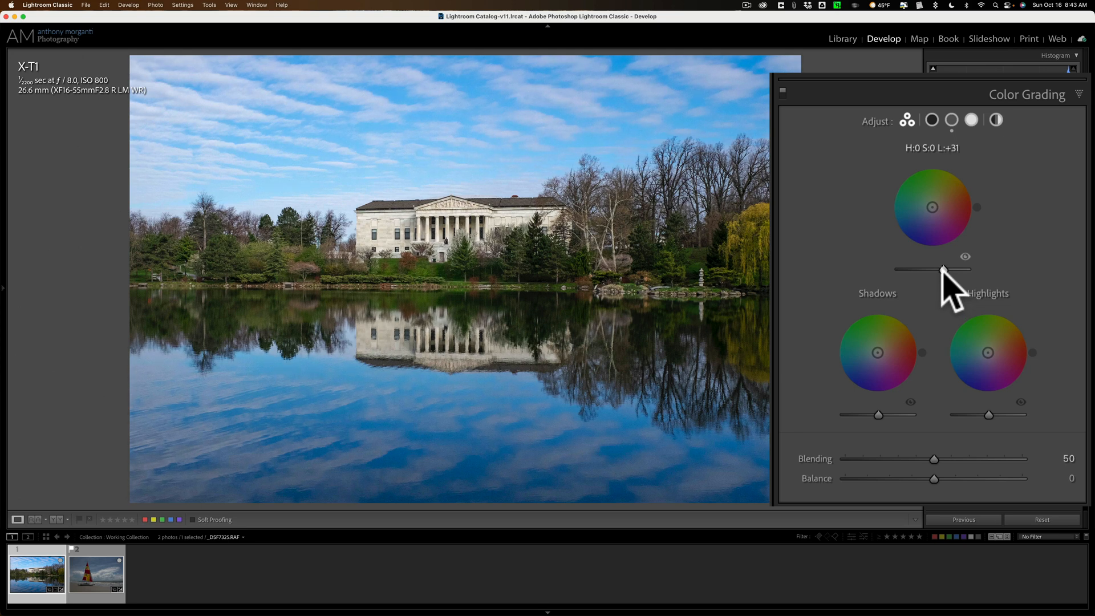
drag(944, 270, 941, 270)
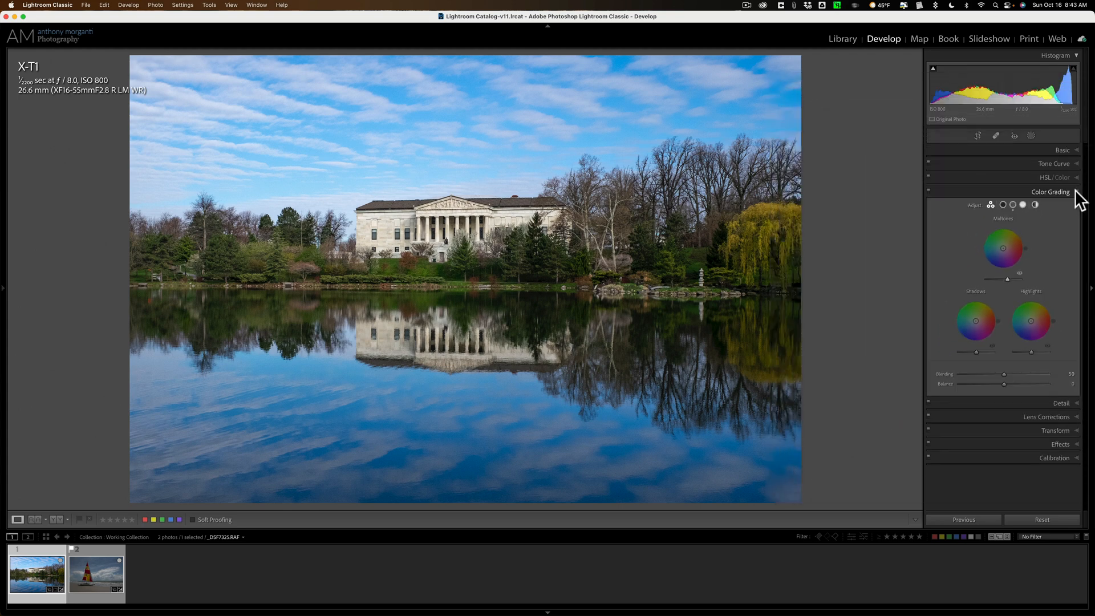
click(1049, 192)
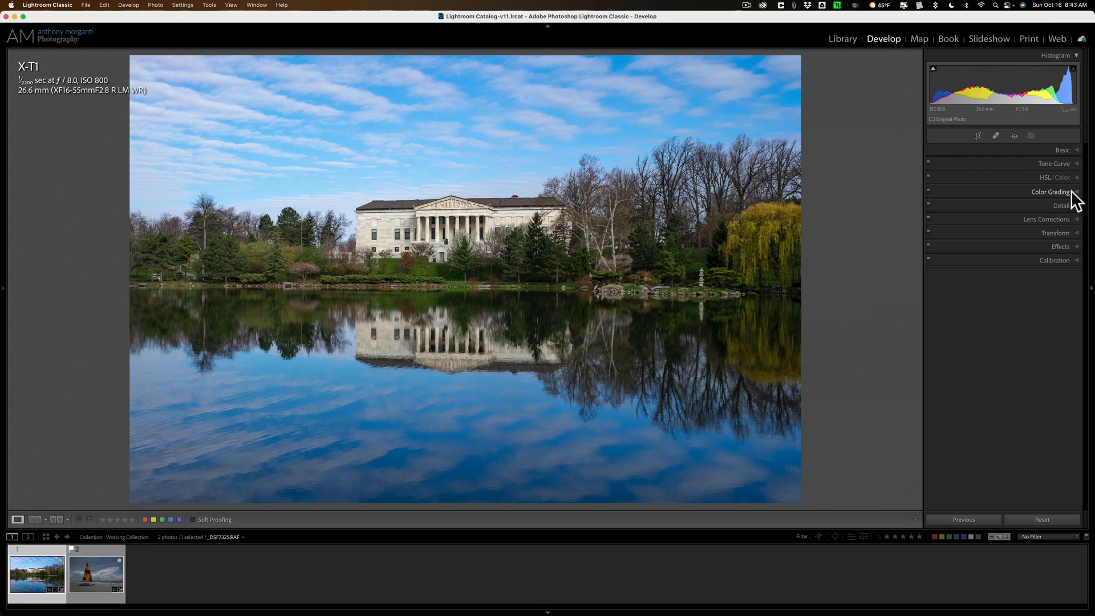
click(996, 135)
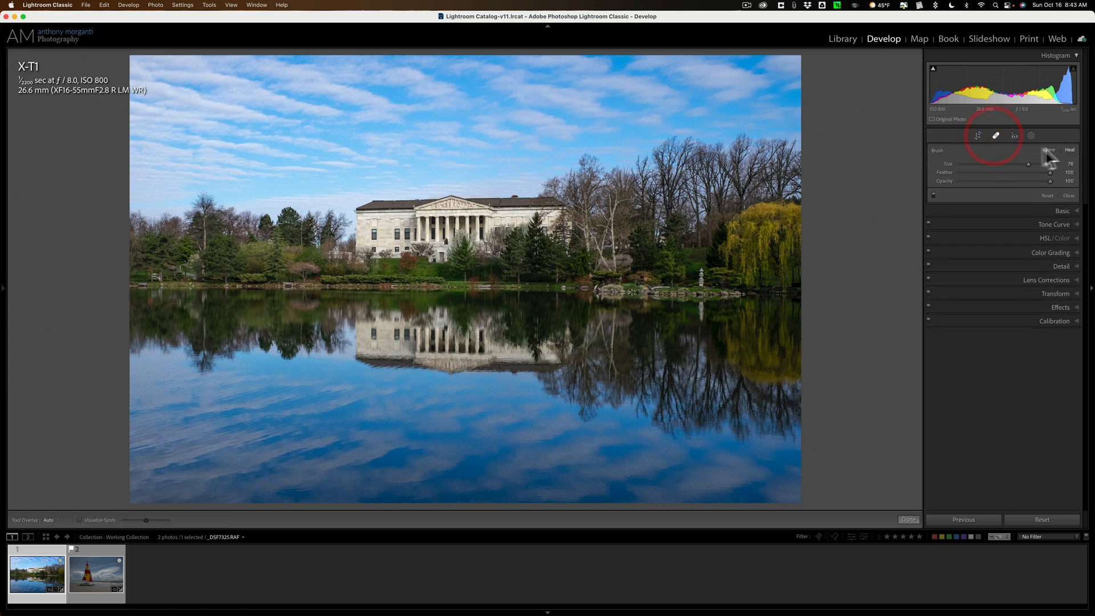
mouse_move(646, 101)
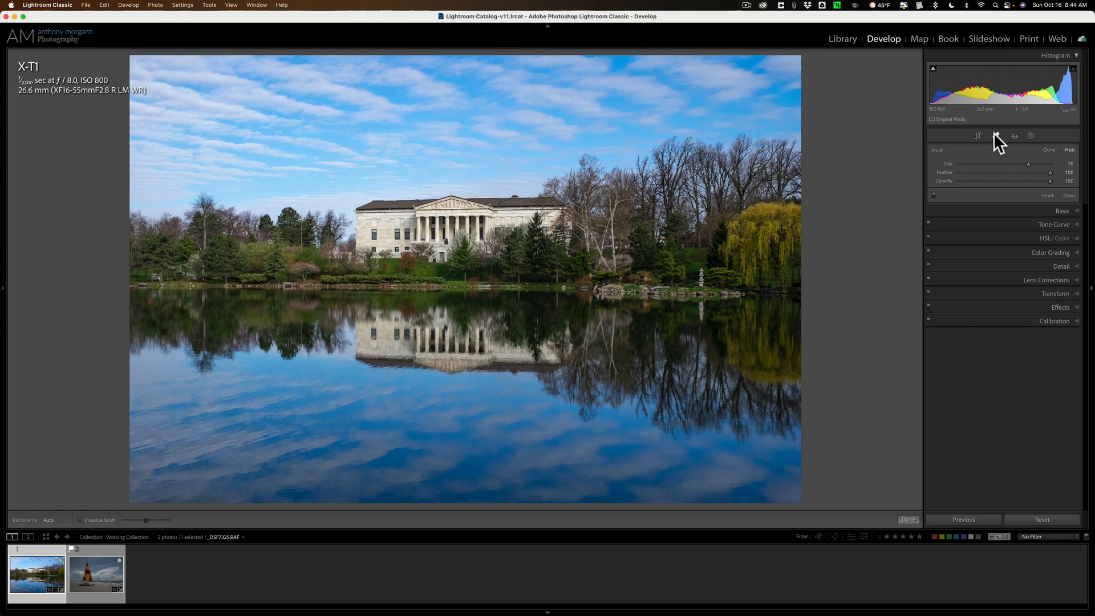
Step: Close the spot removal options and re-expand the Basic panel
click(996, 135)
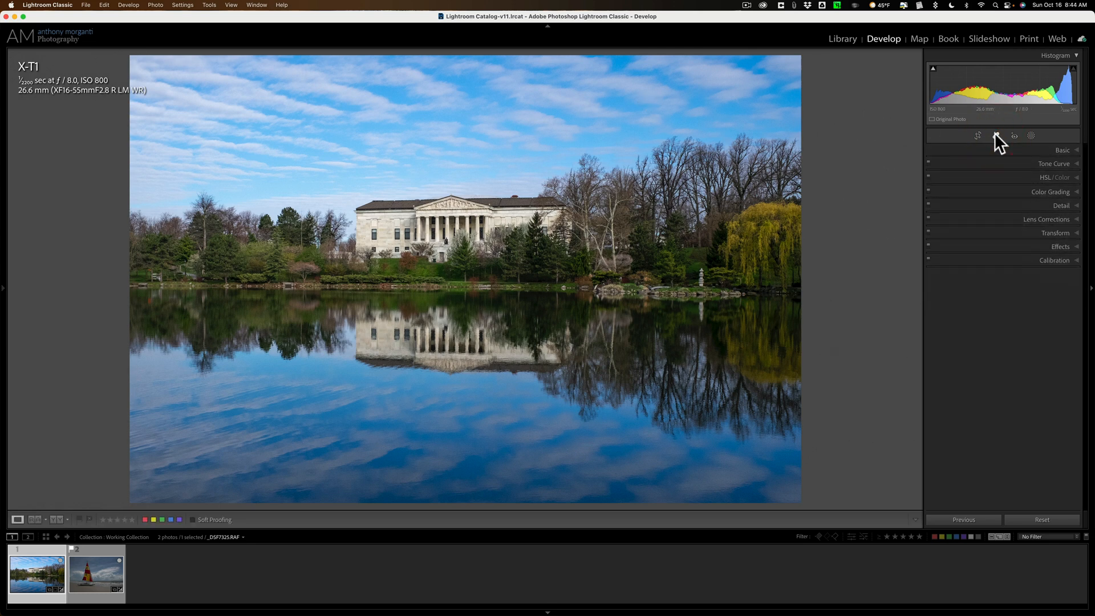
mouse_move(997, 136)
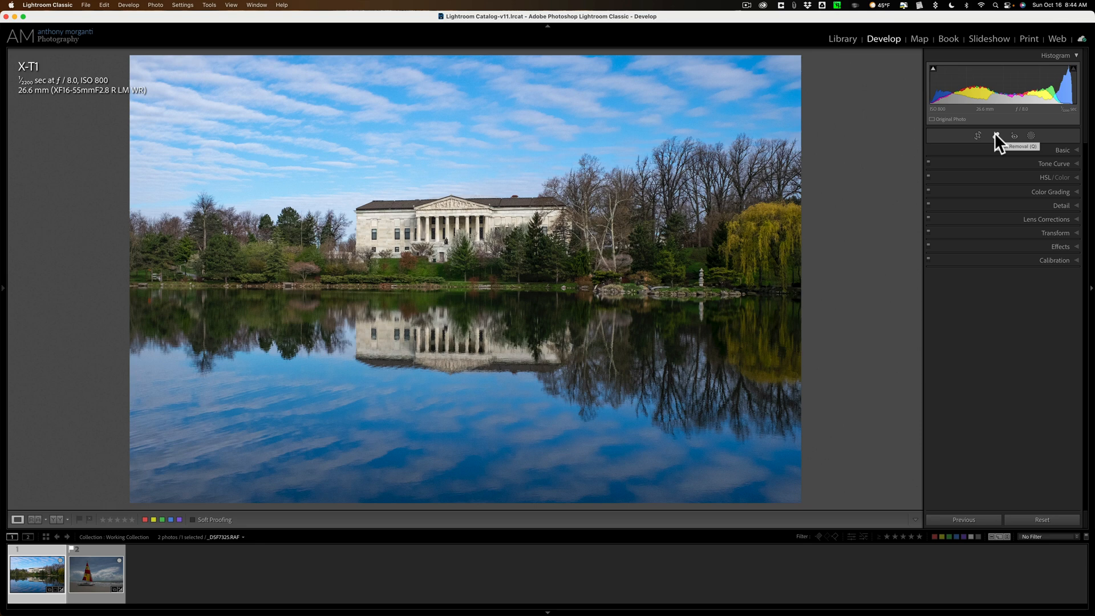
click(1062, 150)
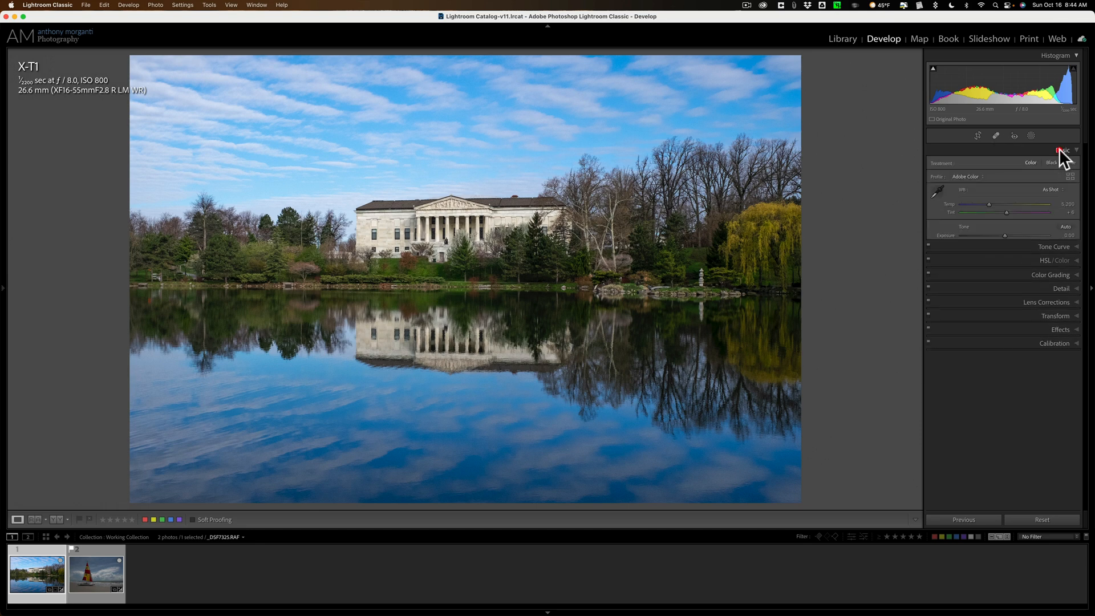
click(1062, 150)
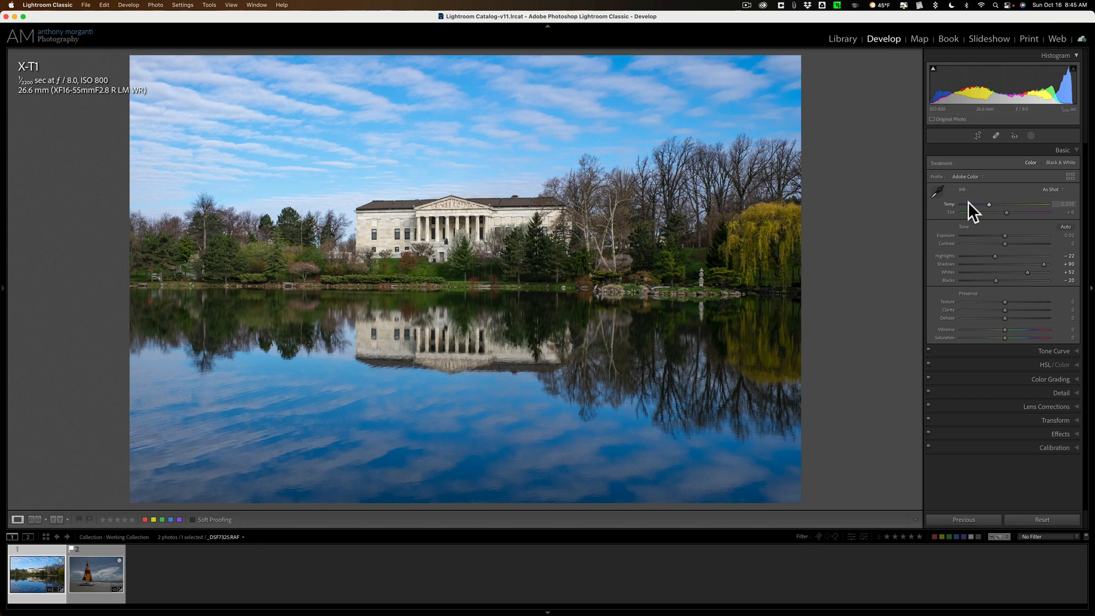
mouse_move(979, 293)
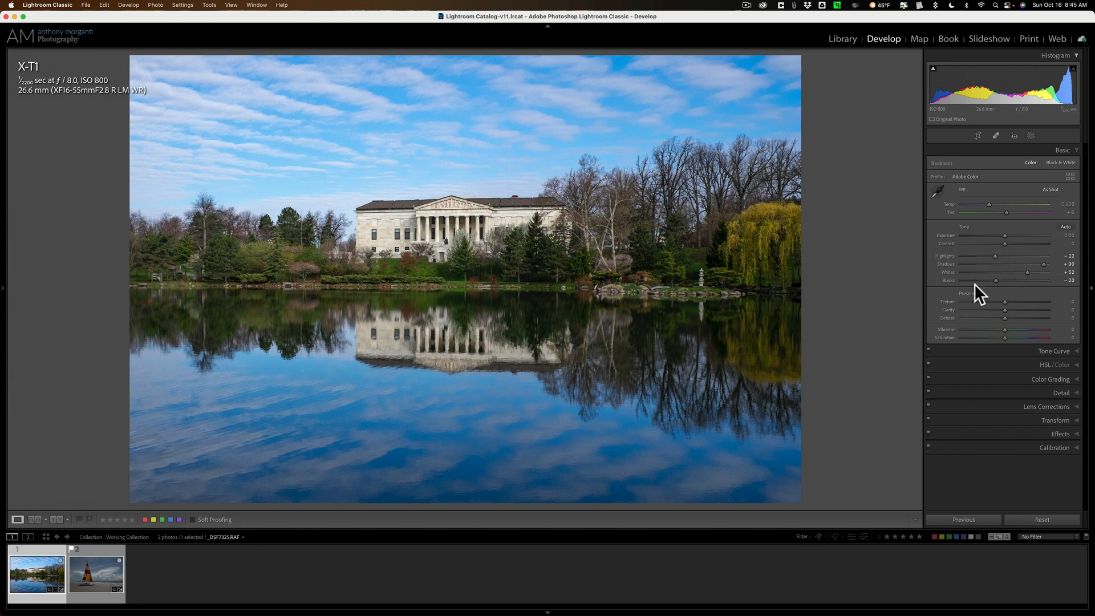
mouse_move(1005, 147)
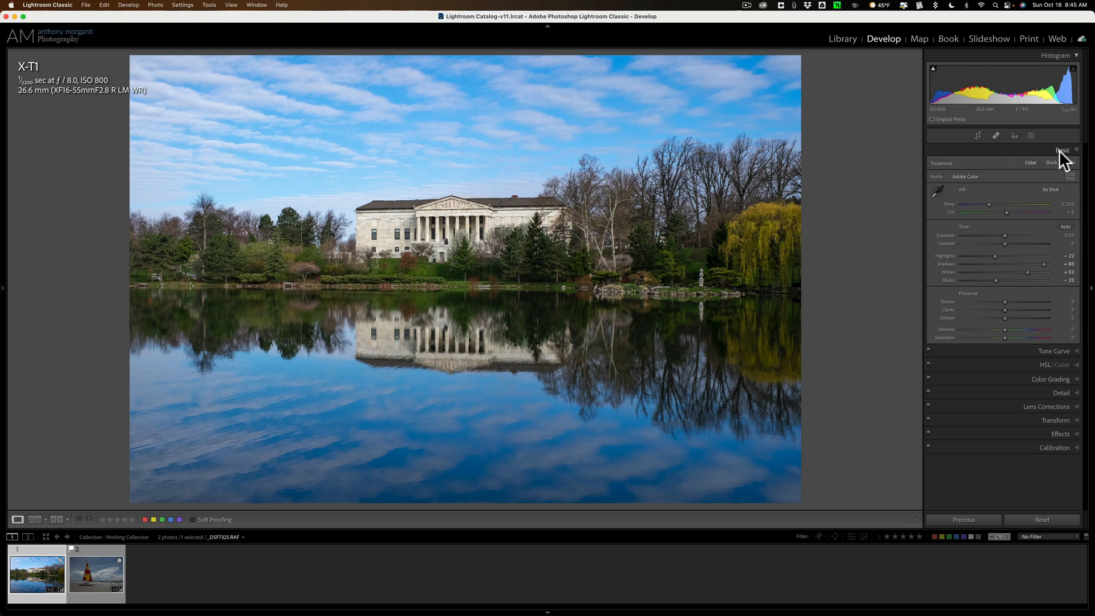
click(1061, 149)
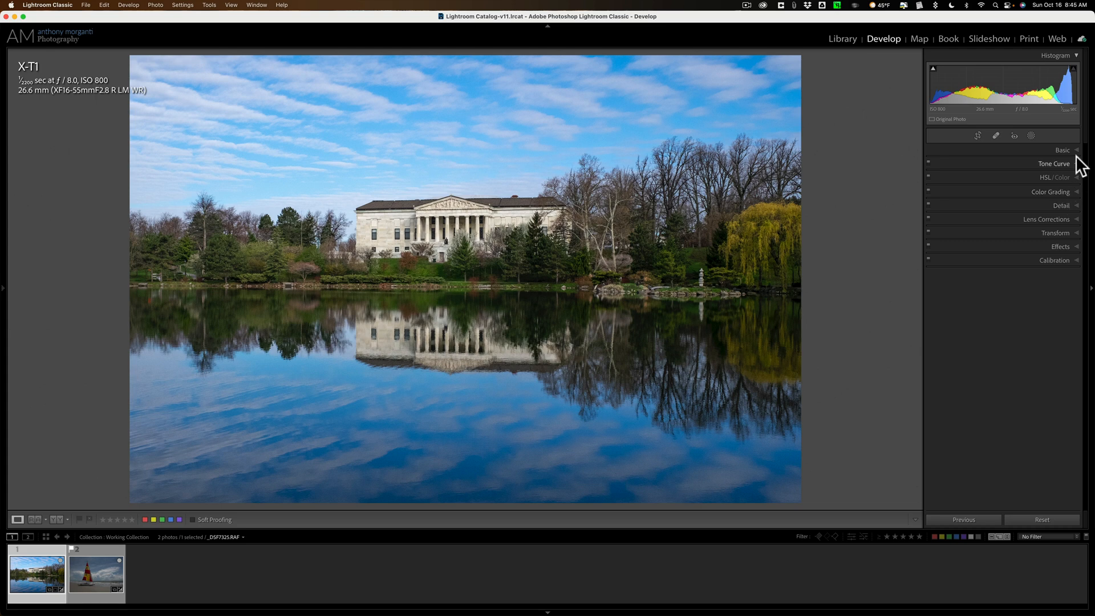
mouse_move(1081, 199)
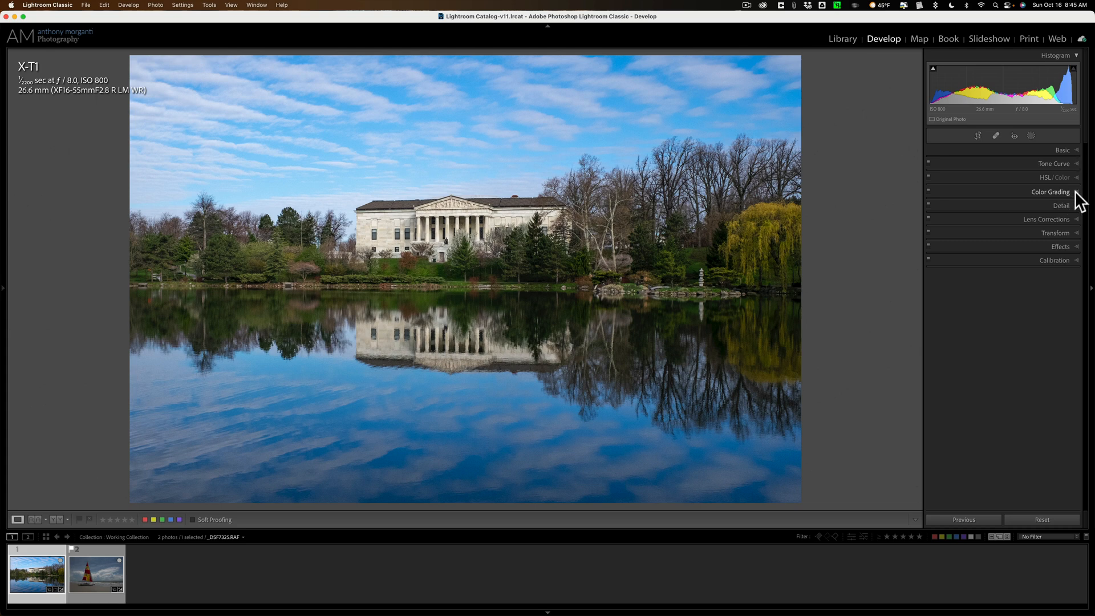
mouse_move(1081, 162)
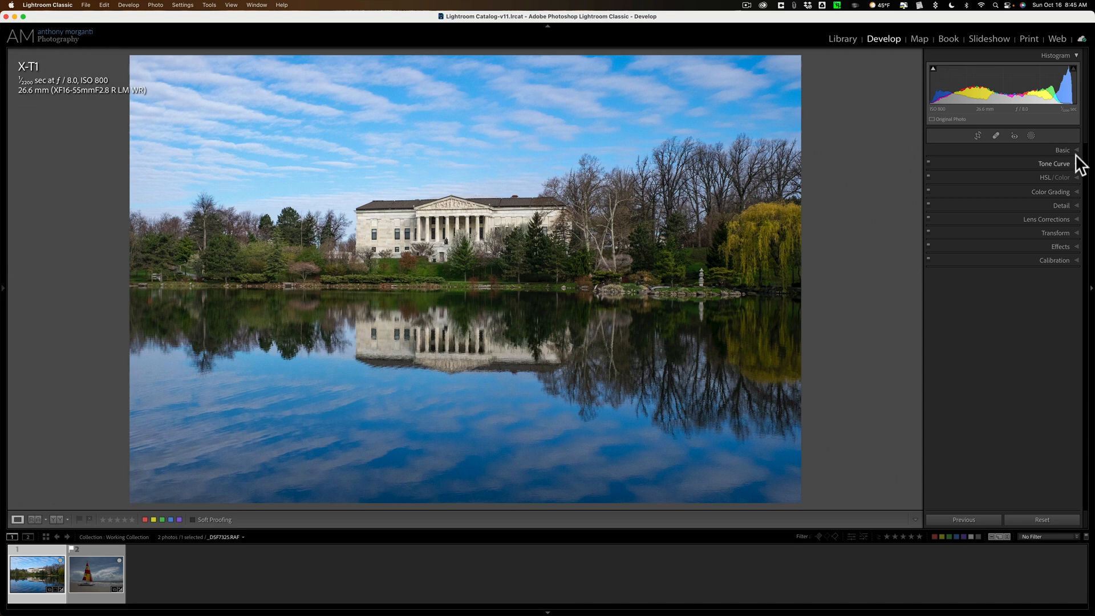
click(1062, 150)
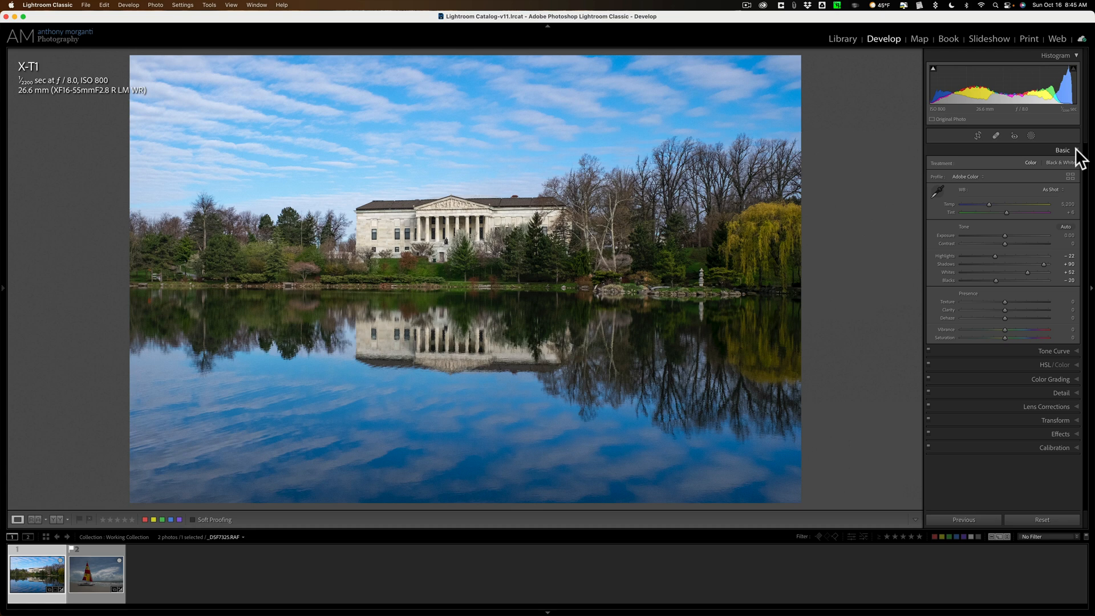
mouse_move(1078, 158)
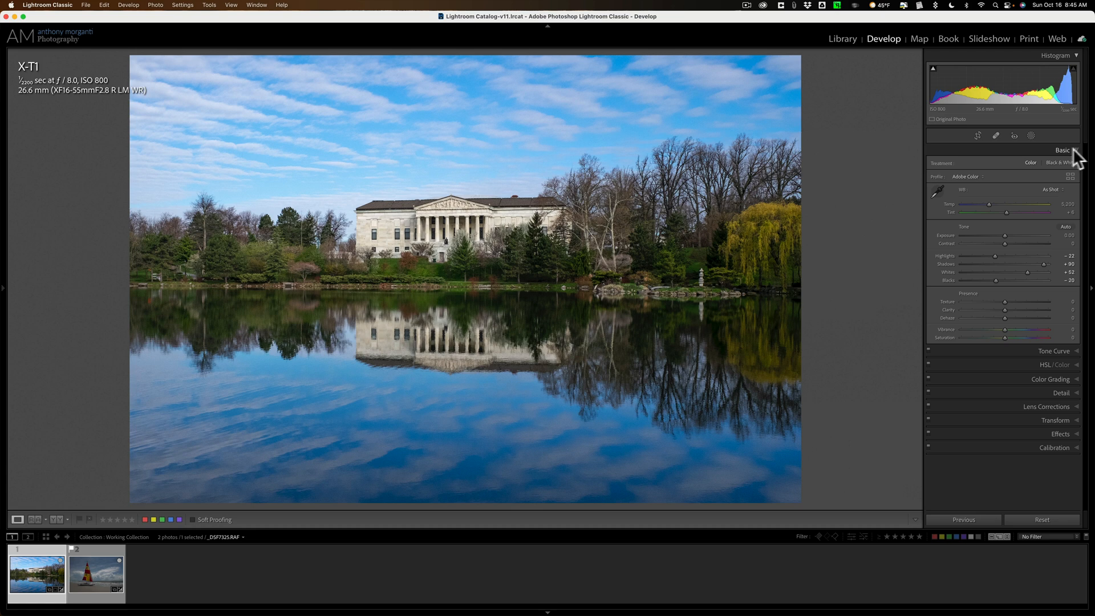
mouse_move(347, 165)
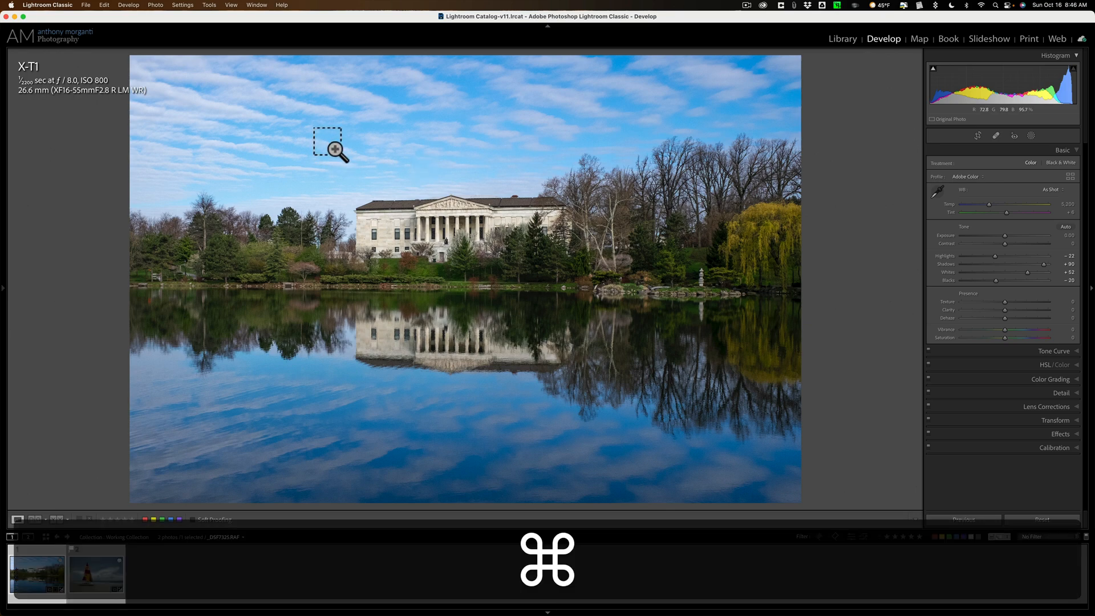
Step: Zoom into the building and set noise reduction Luminance 59 with Detail 64
drag(332, 147, 592, 301)
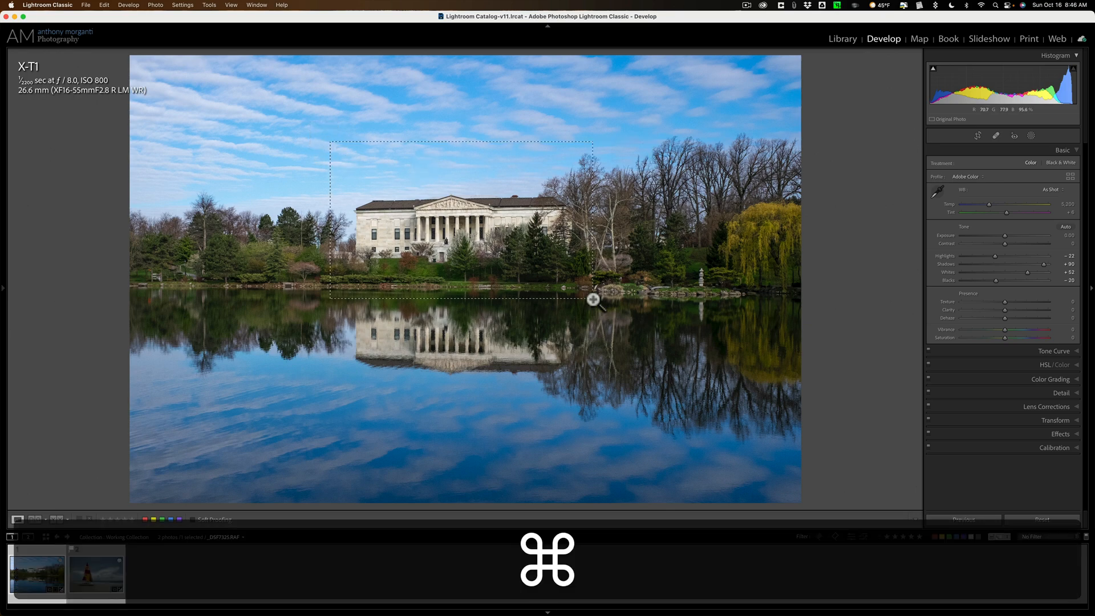
click(592, 299)
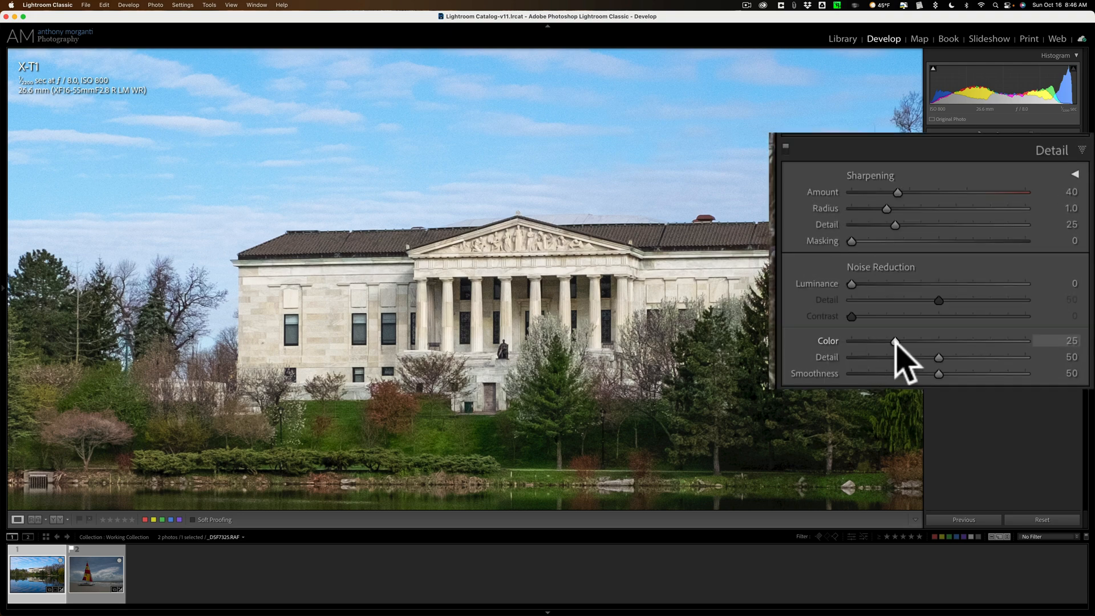
mouse_move(895, 290)
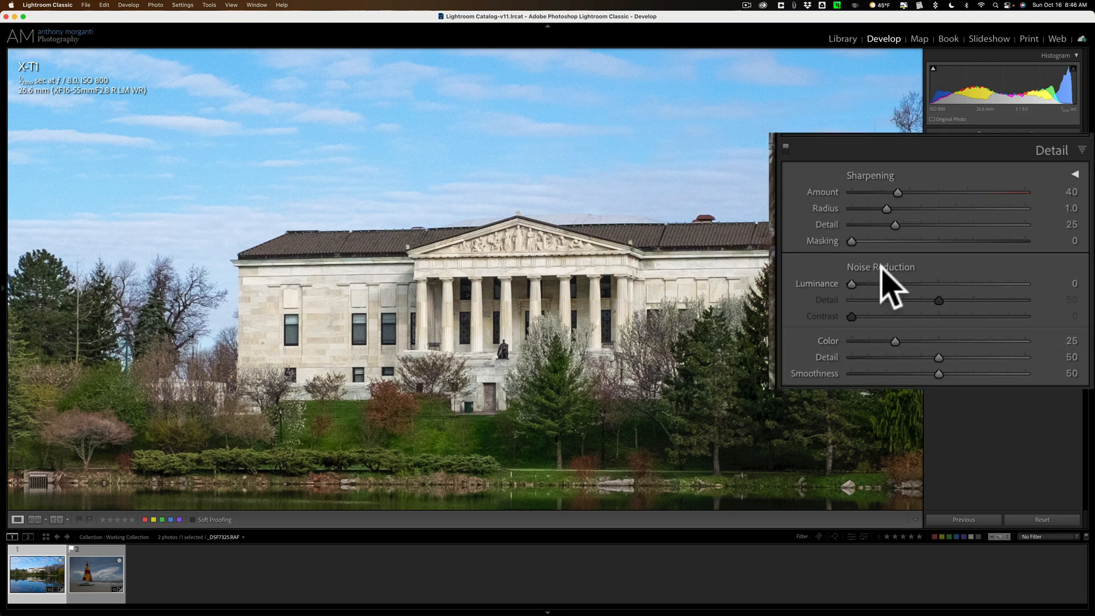
drag(851, 284, 896, 284)
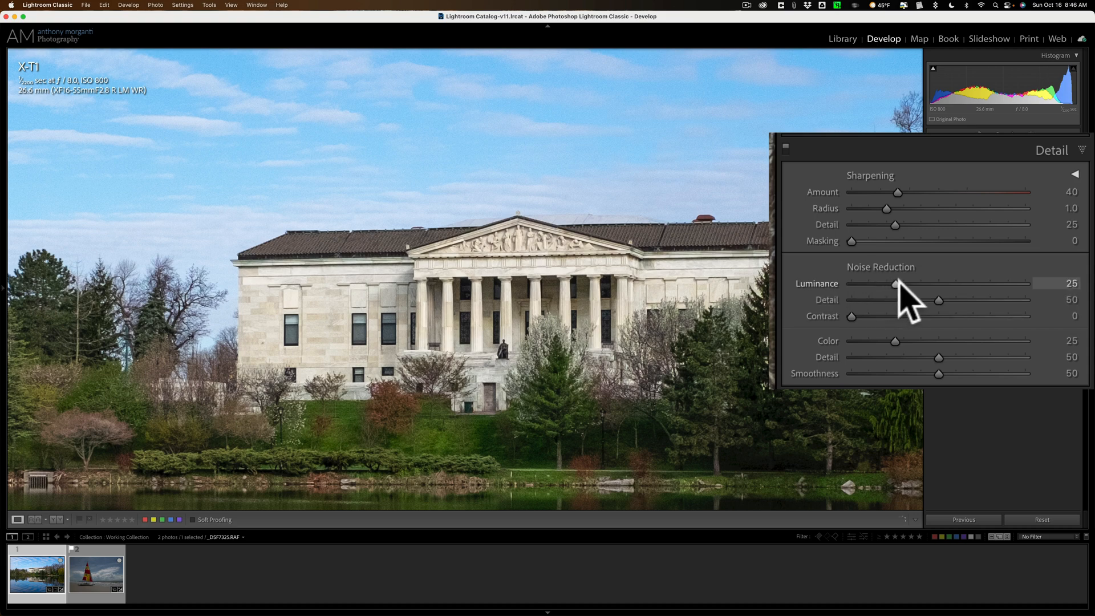
drag(895, 283, 920, 282)
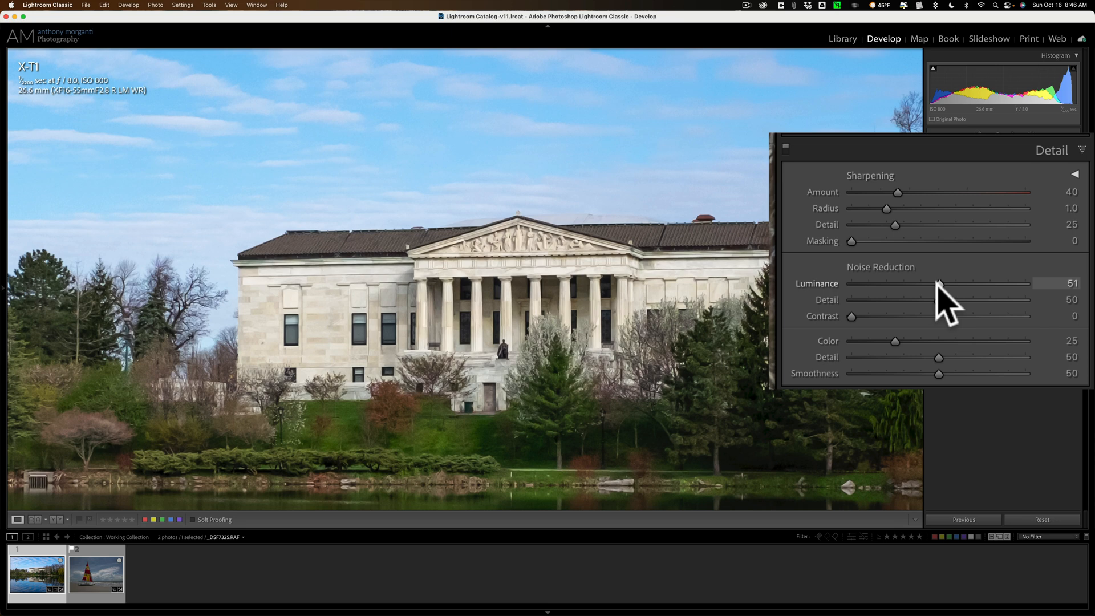
drag(939, 283, 949, 283)
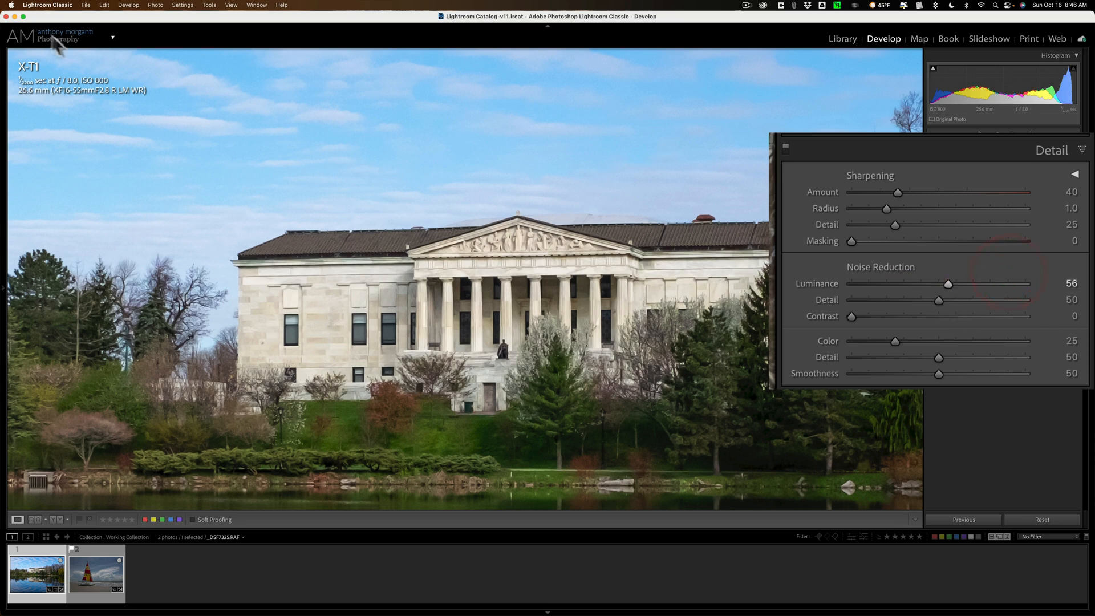
drag(948, 282, 954, 282)
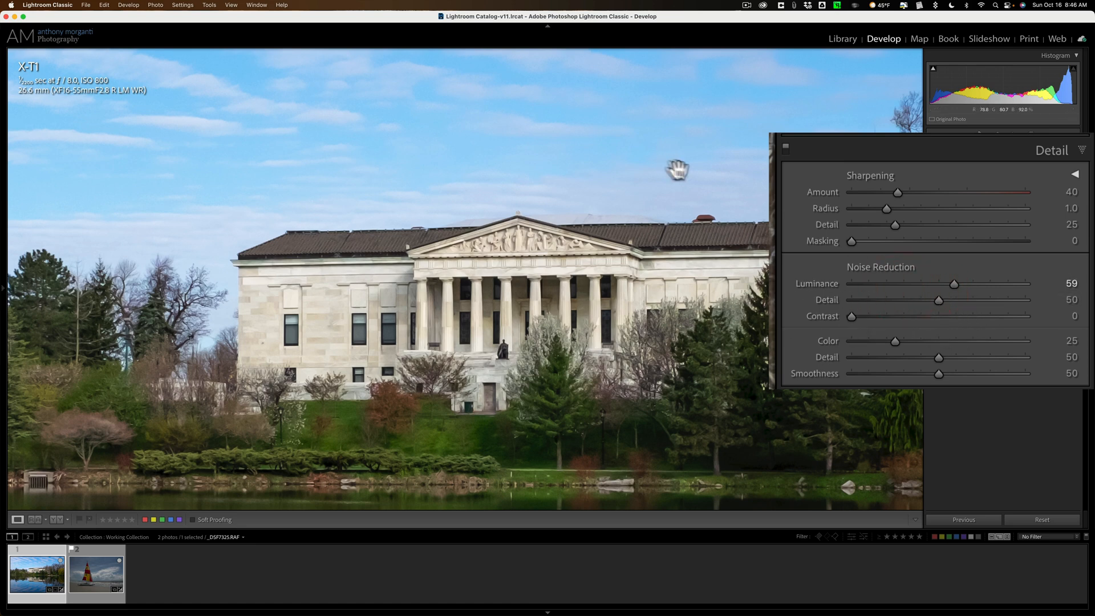
mouse_move(950, 315)
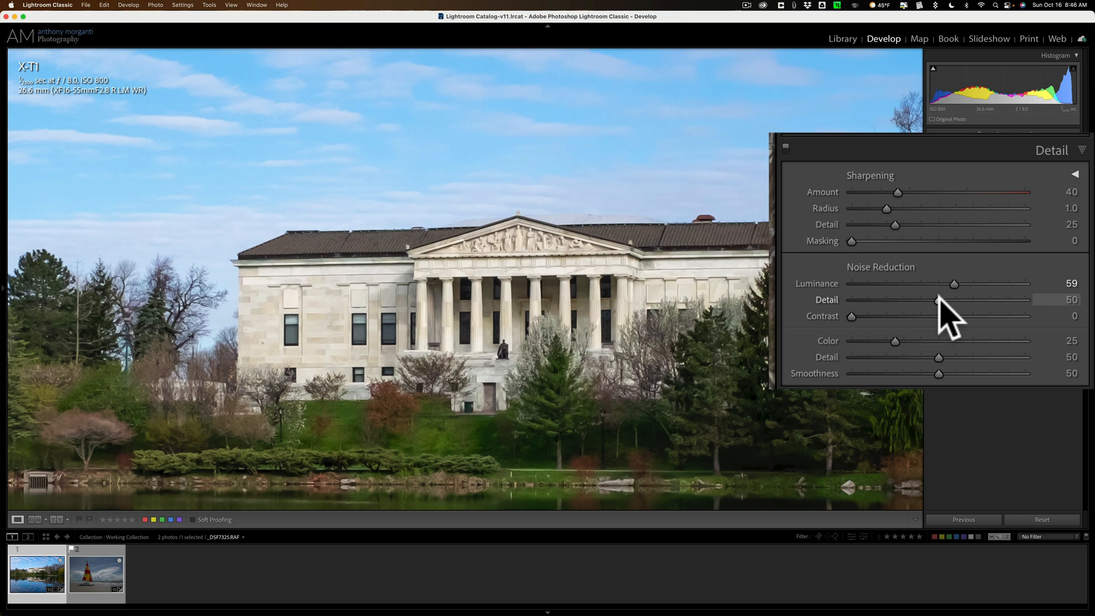
drag(932, 299, 960, 300)
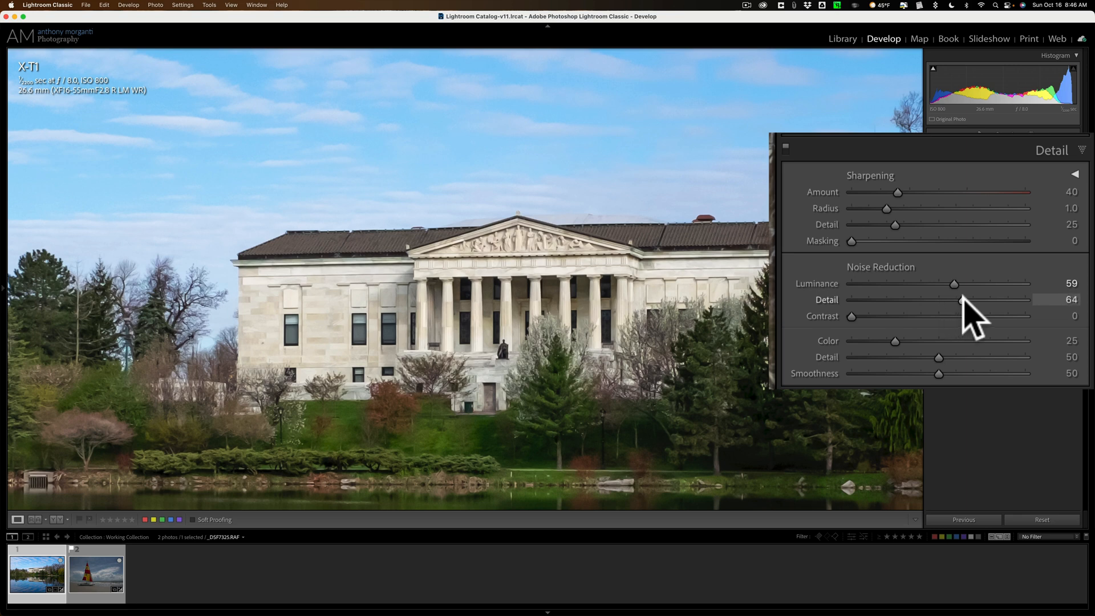
drag(960, 299, 967, 299)
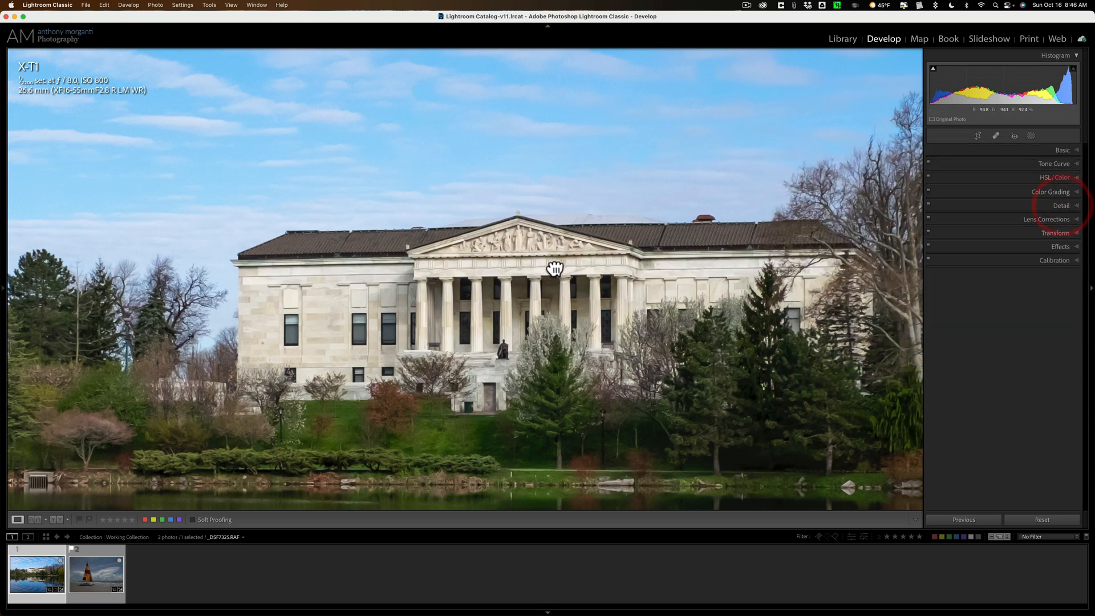
Step: Zoom back out to the whole photo and reopen the Basic panel
click(1062, 150)
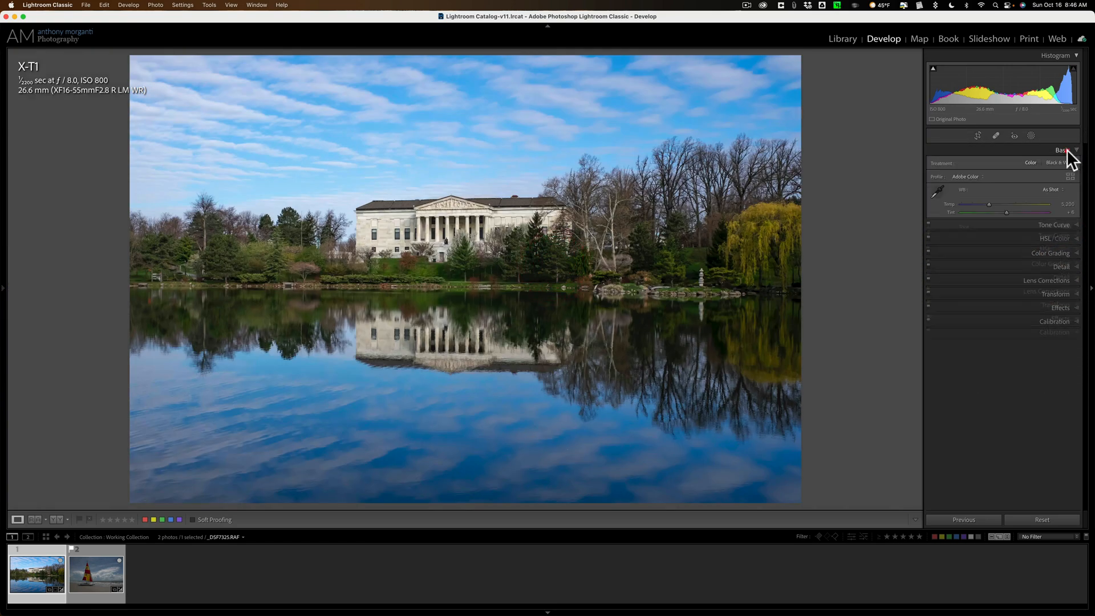
click(1061, 150)
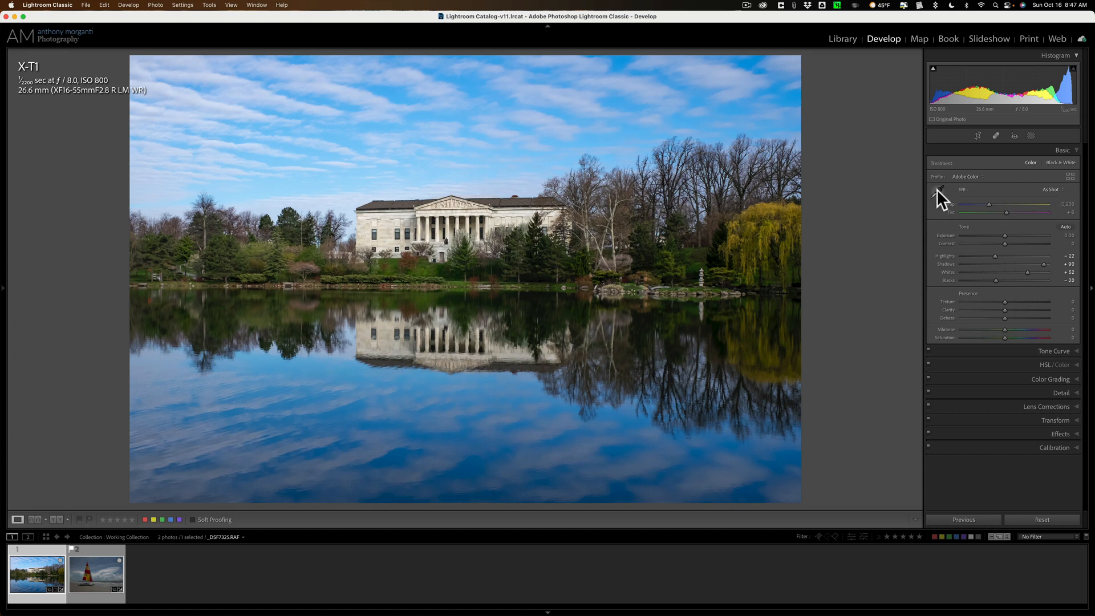
mouse_move(939, 194)
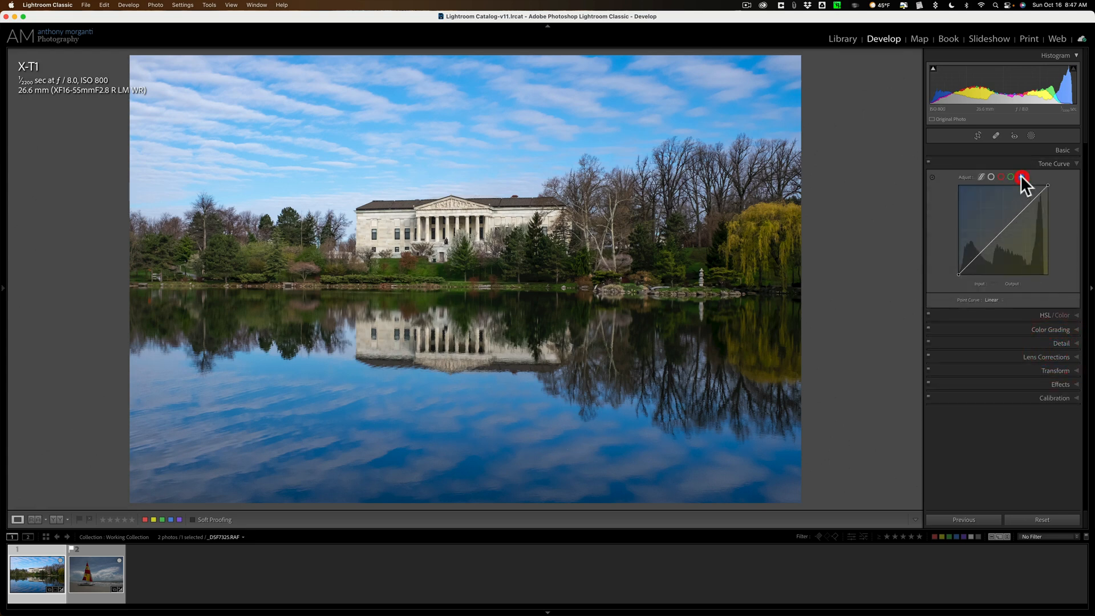
Step: Pull the Blue channel's tone curve midpoint down to about Input 133 / Output 123
click(1023, 176)
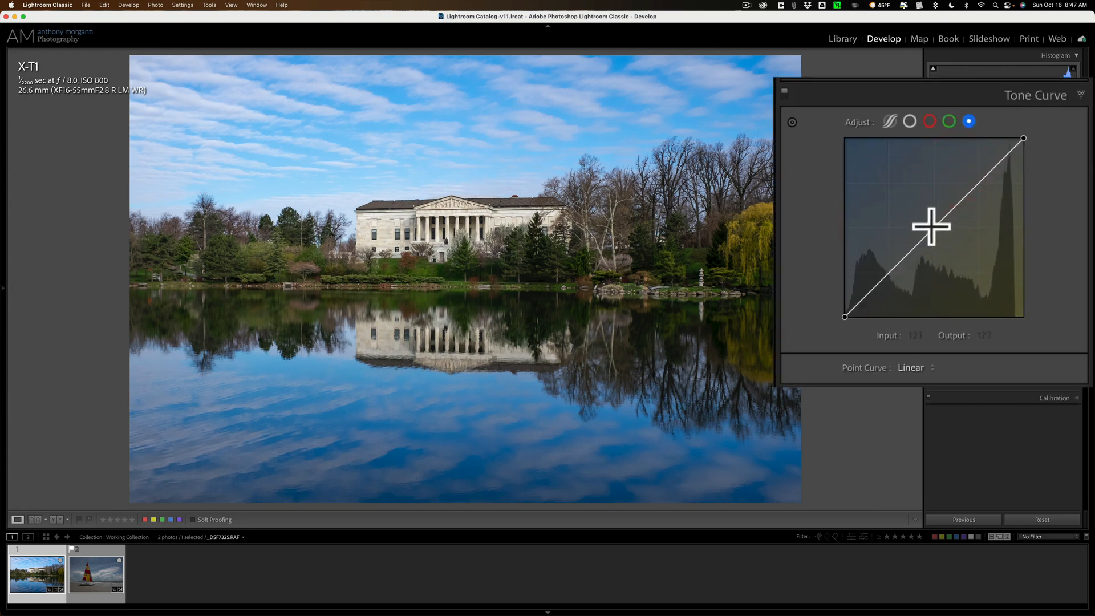
drag(930, 230, 932, 224)
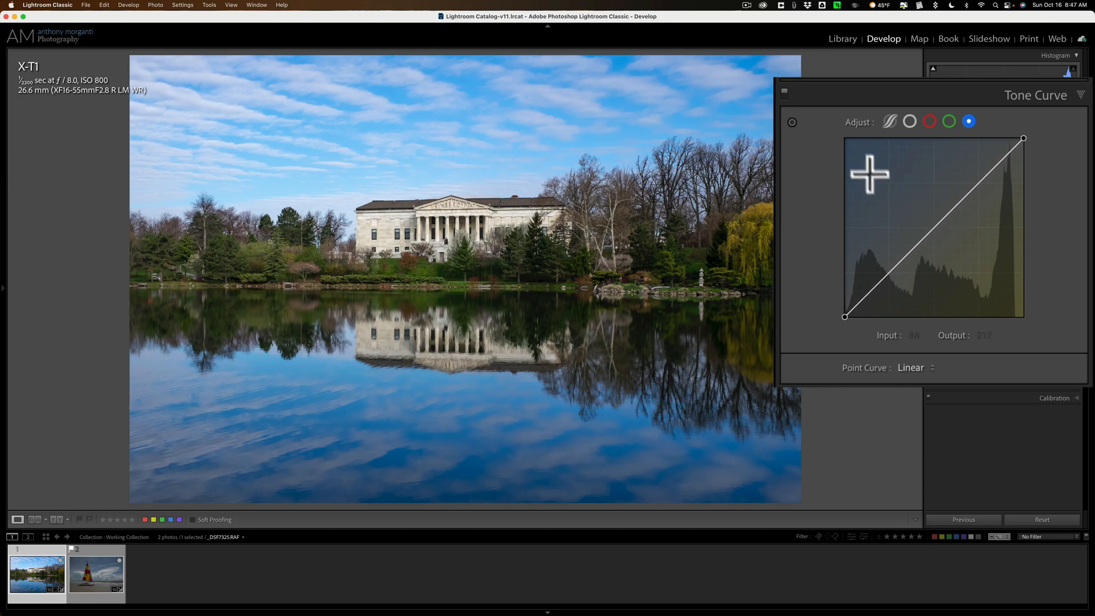
mouse_move(1003, 294)
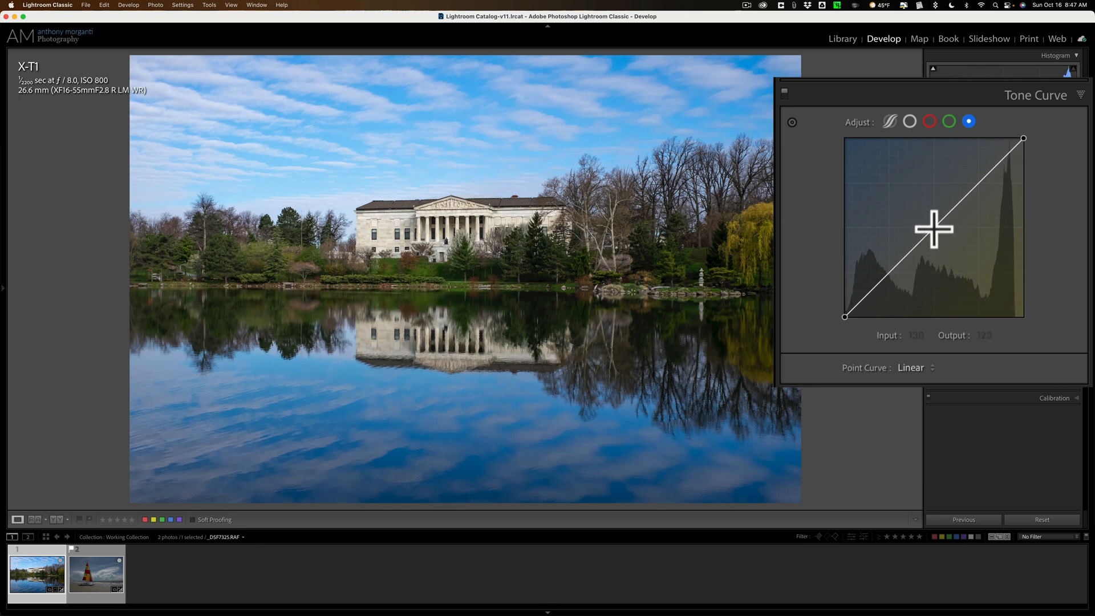
click(933, 228)
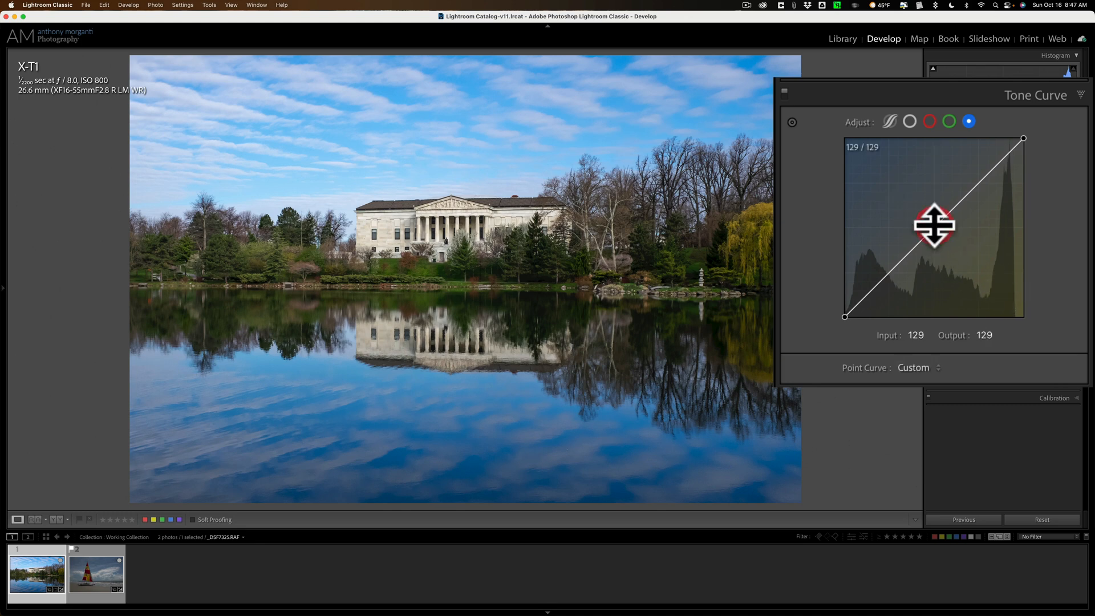
drag(934, 225, 940, 240)
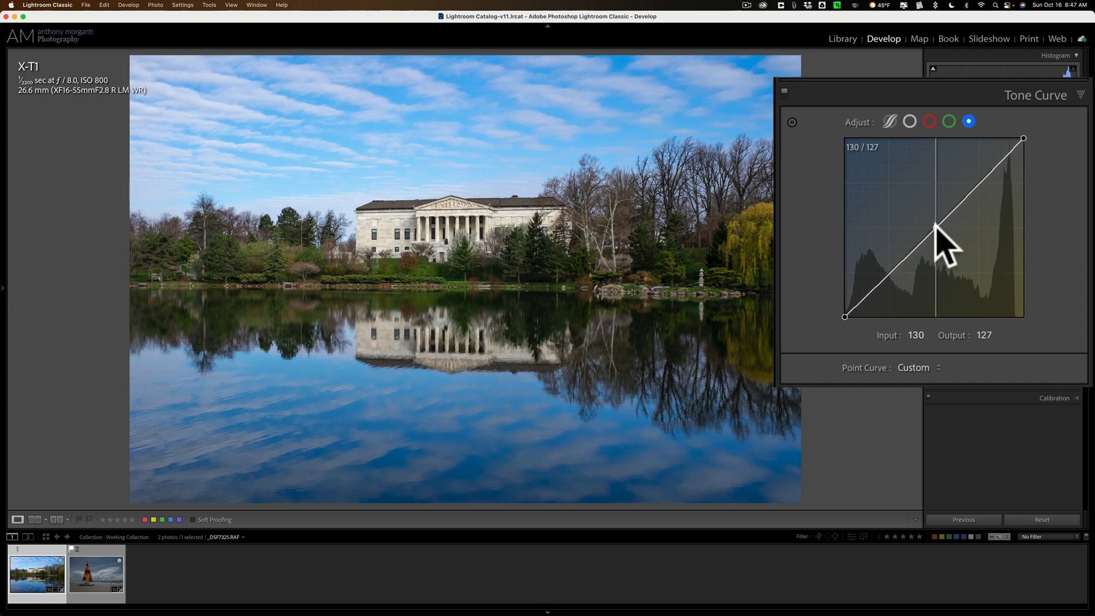
drag(937, 230, 940, 234)
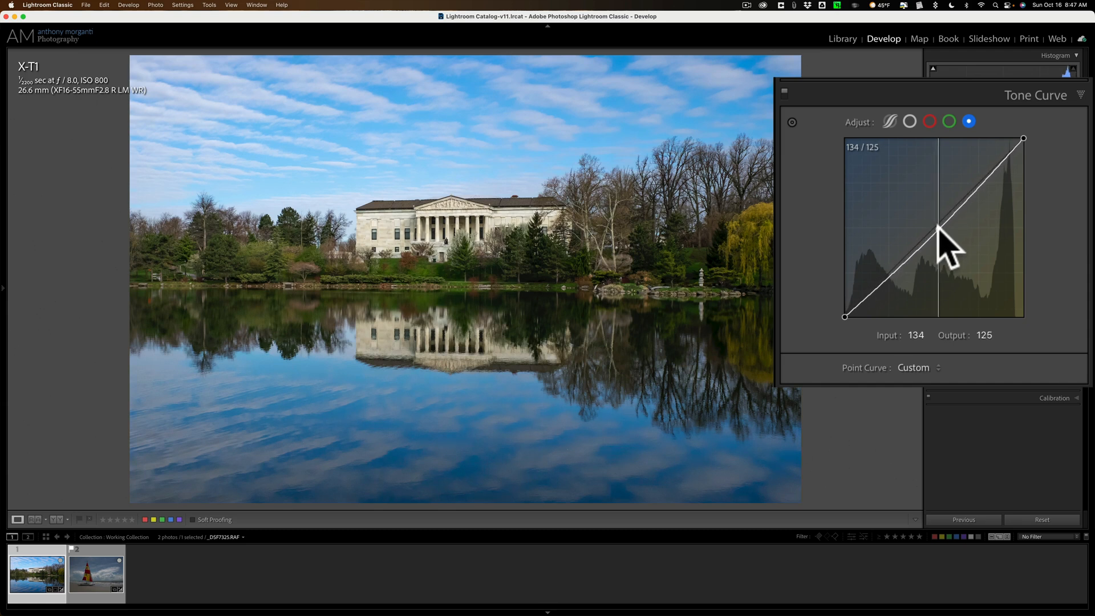
drag(943, 244, 946, 251)
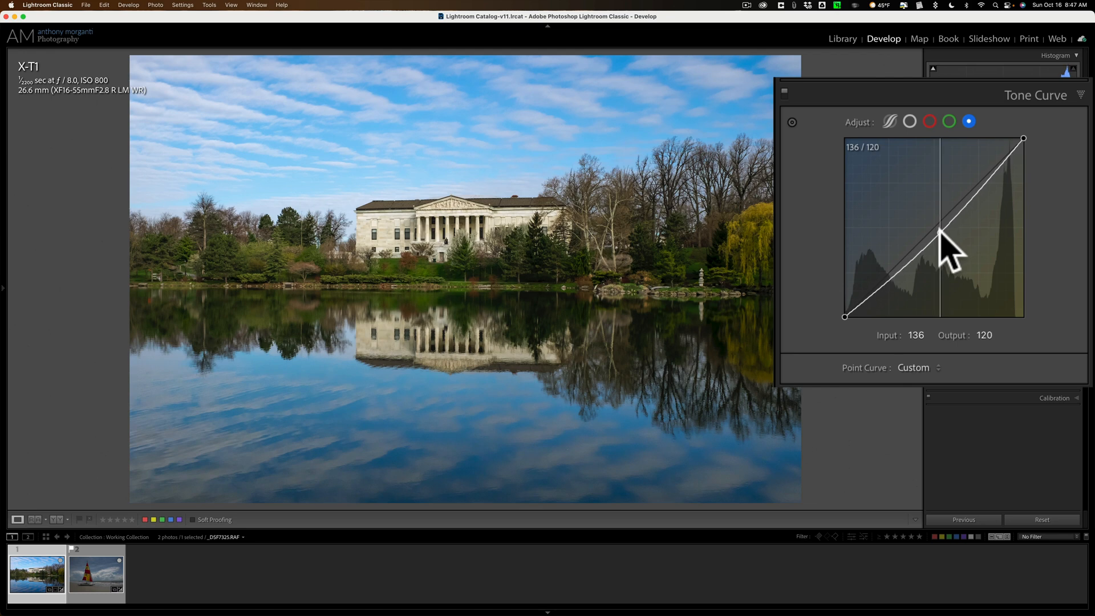
drag(943, 240, 937, 230)
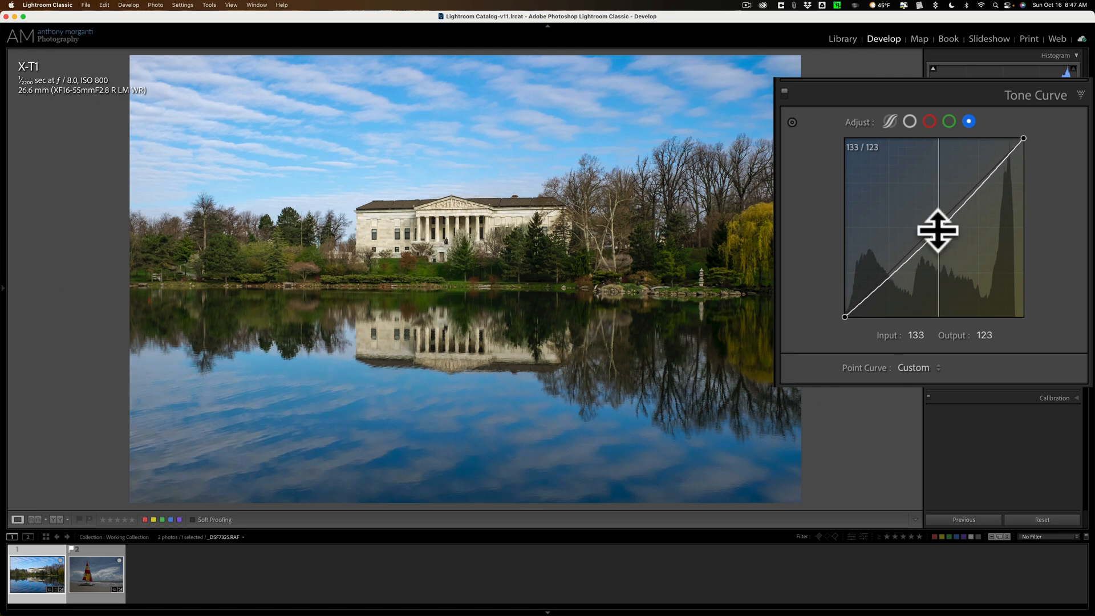
click(1060, 163)
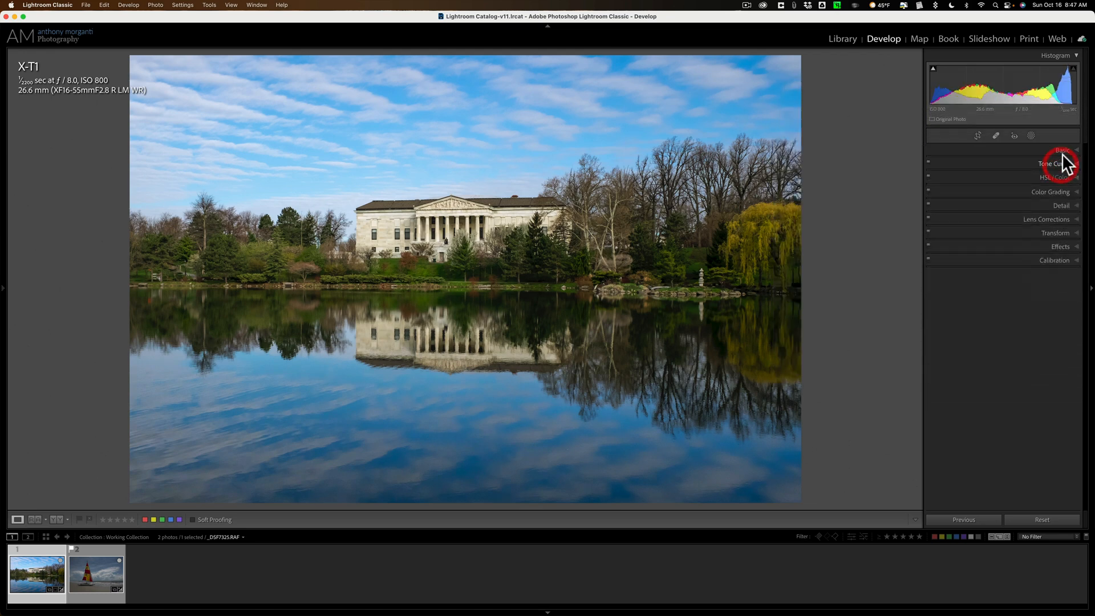
Step: Briefly toggle the Basic panel, then expand HSL/Color on its Saturation tab
click(1061, 150)
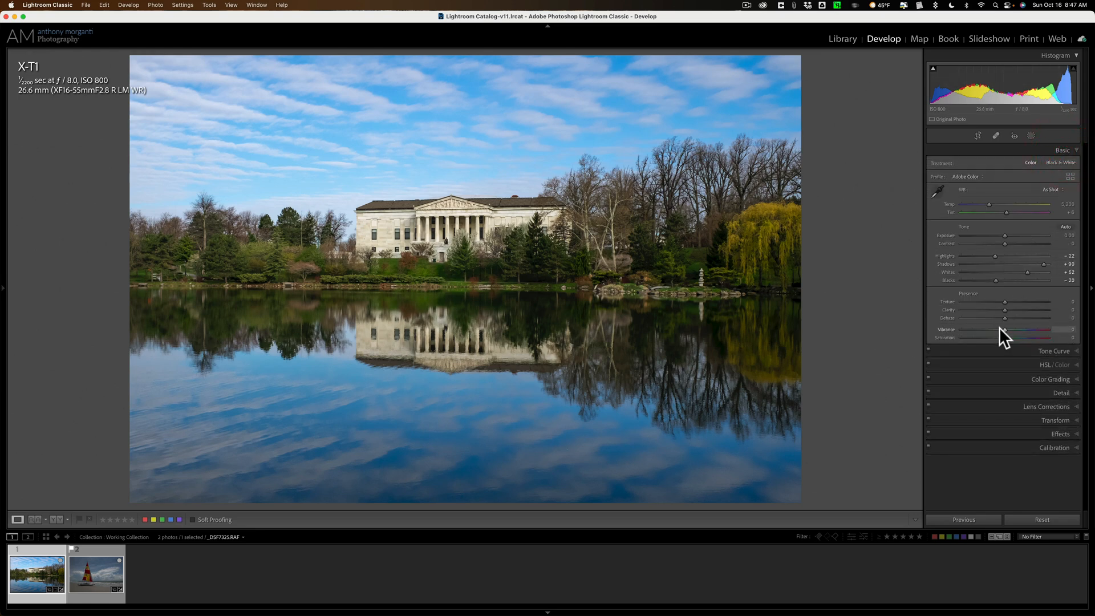
click(1062, 150)
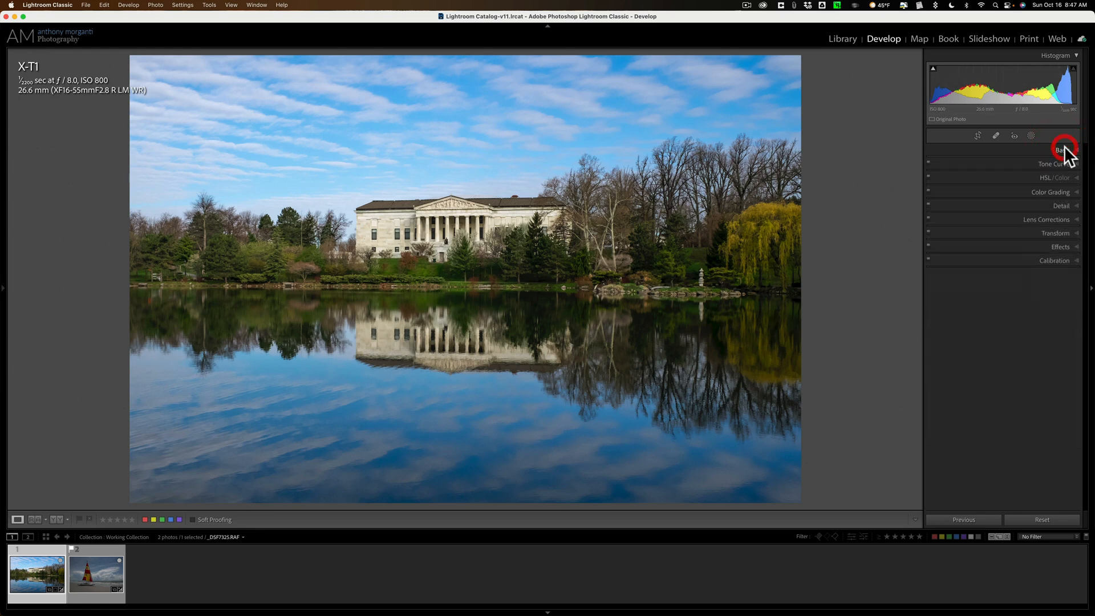
click(1057, 176)
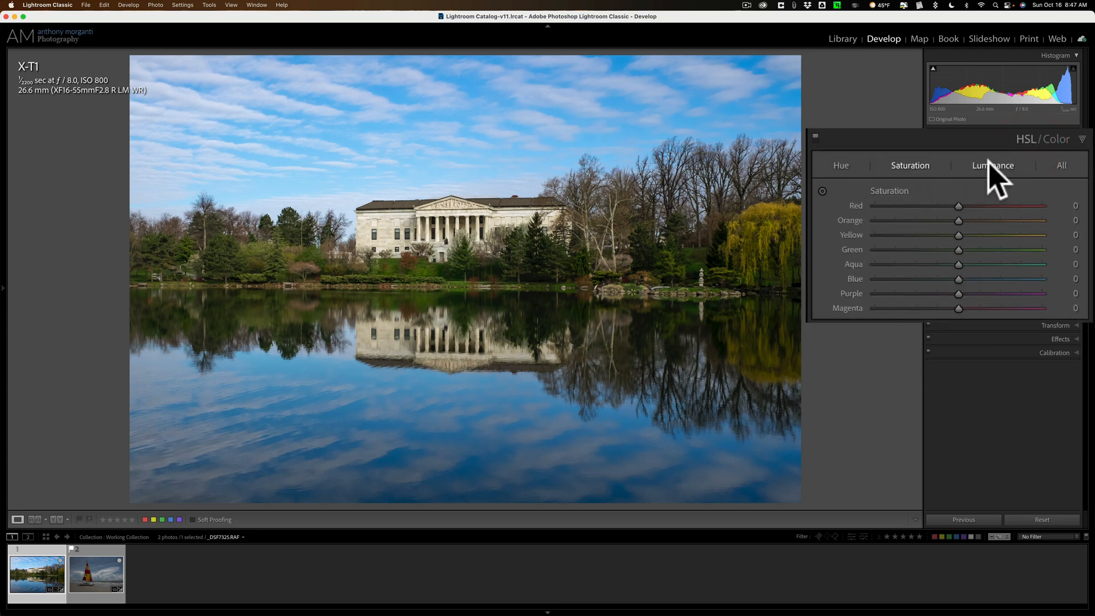
Step: Set HSL luminance to Orange +44, Yellow +37, Green −18 and Blue −8
click(992, 164)
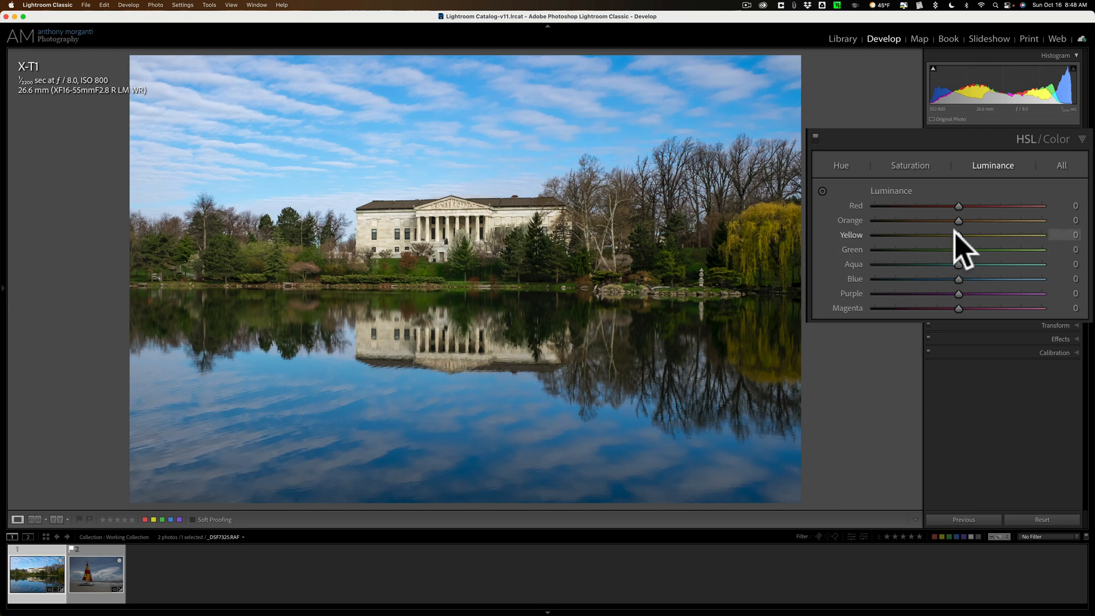
drag(958, 234, 991, 234)
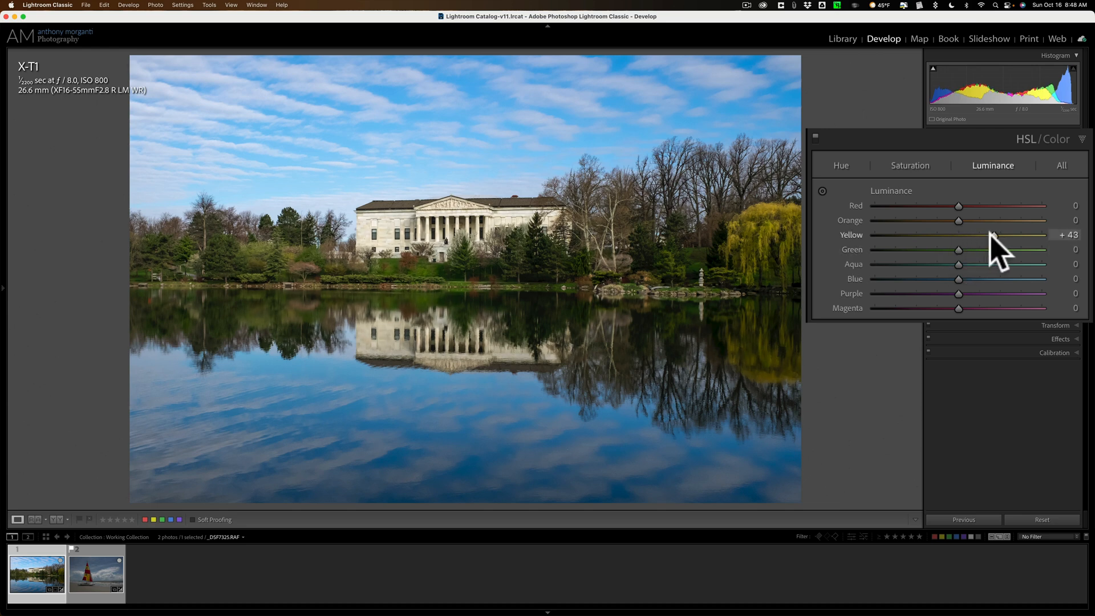
drag(991, 235, 985, 235)
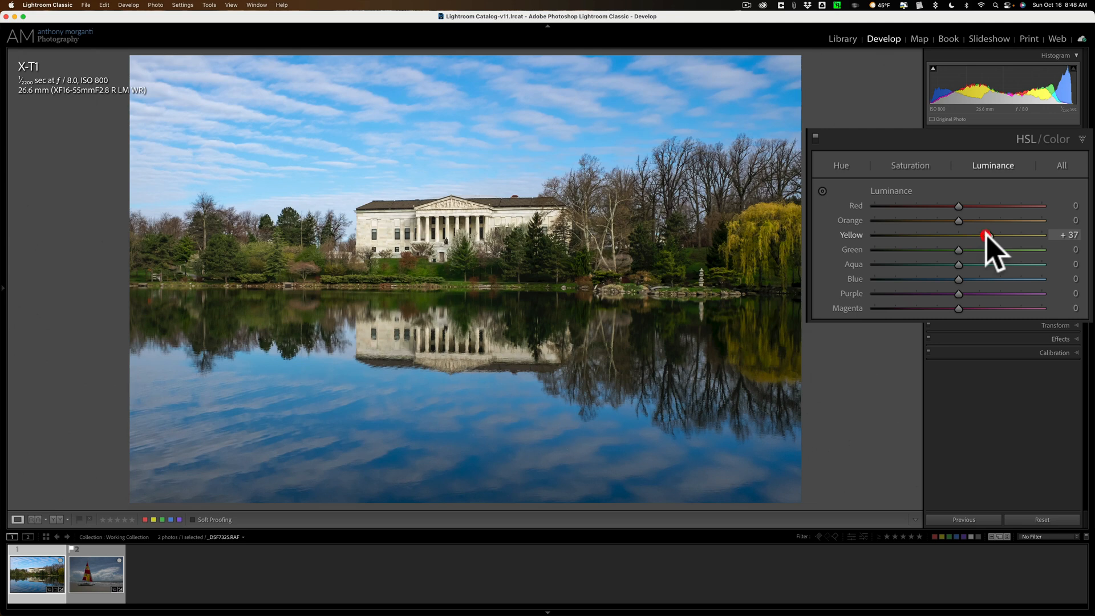
drag(958, 249, 945, 249)
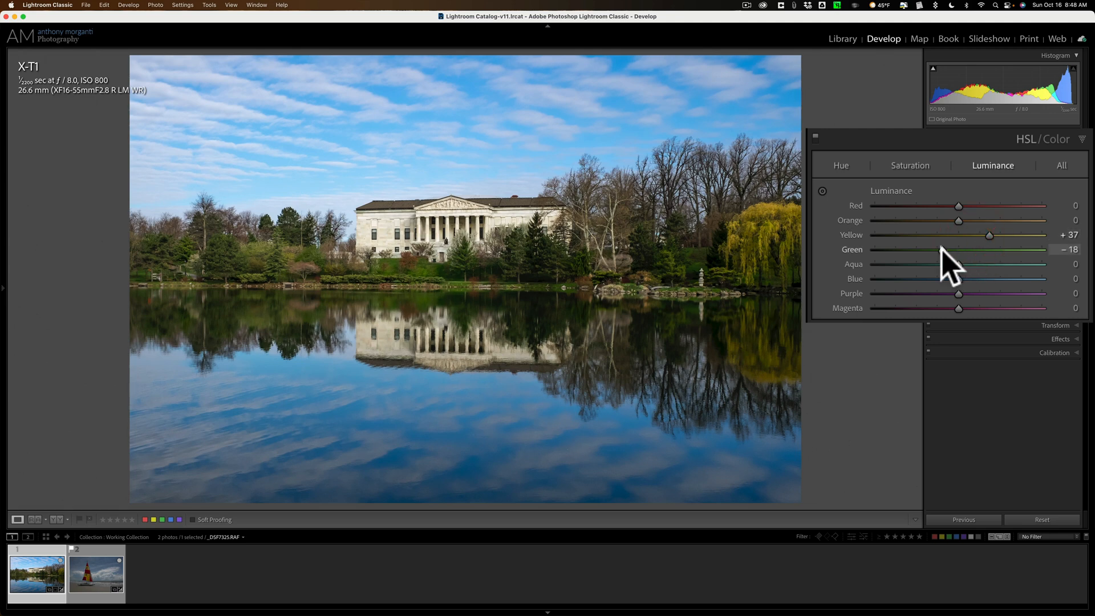
drag(958, 221, 991, 220)
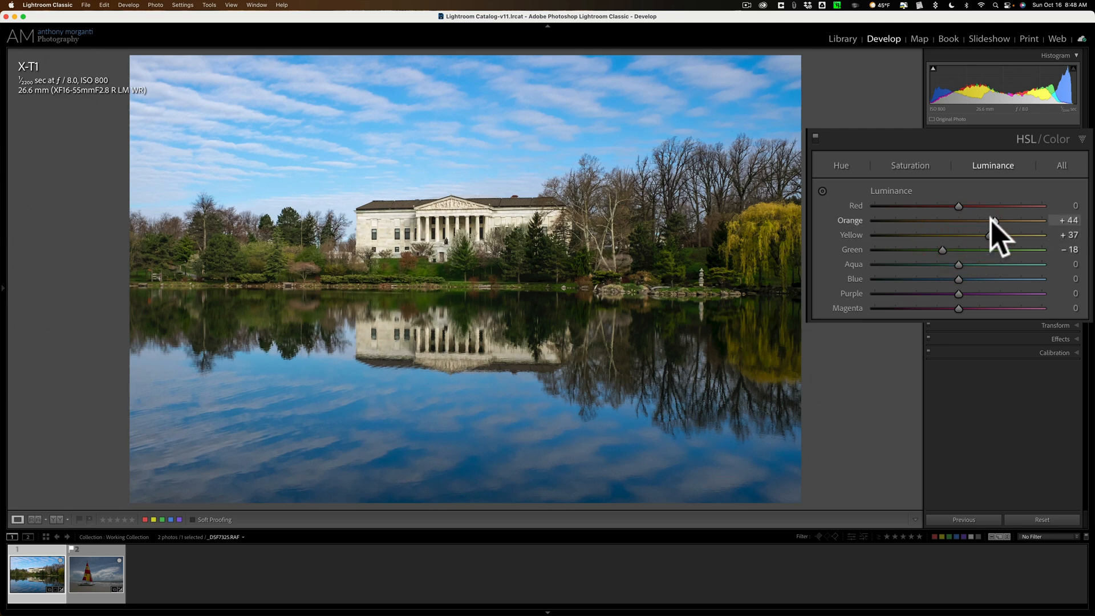
drag(959, 279, 949, 279)
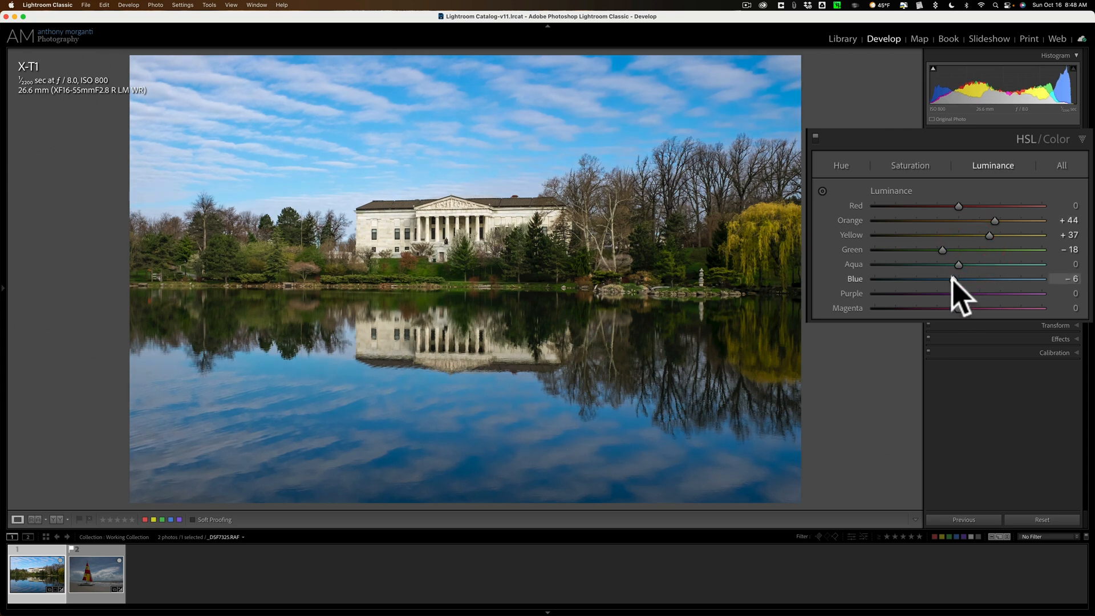
drag(977, 279, 970, 279)
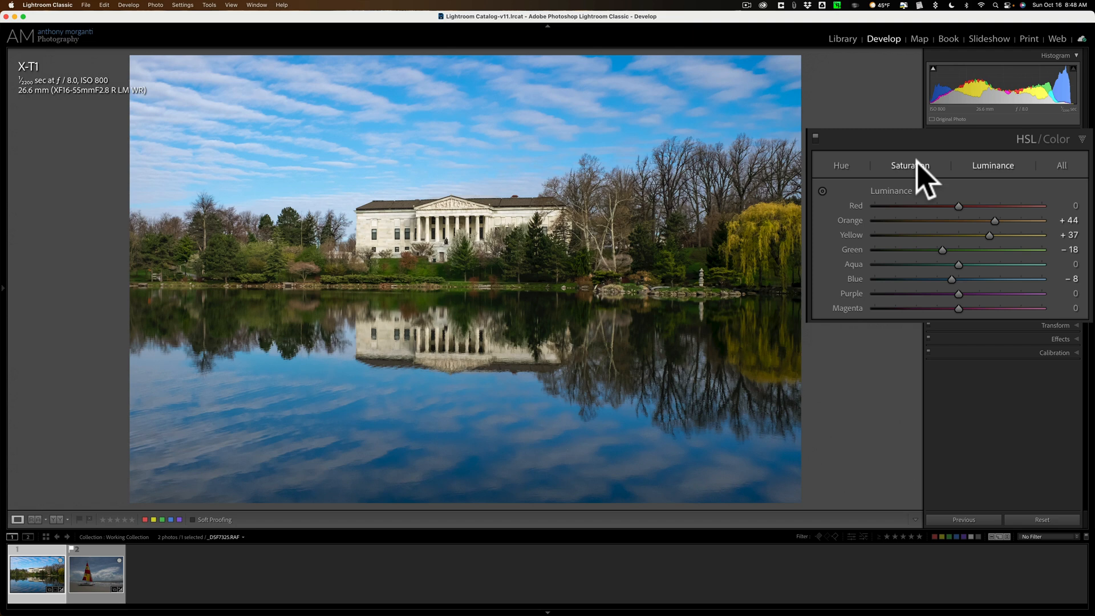
click(910, 165)
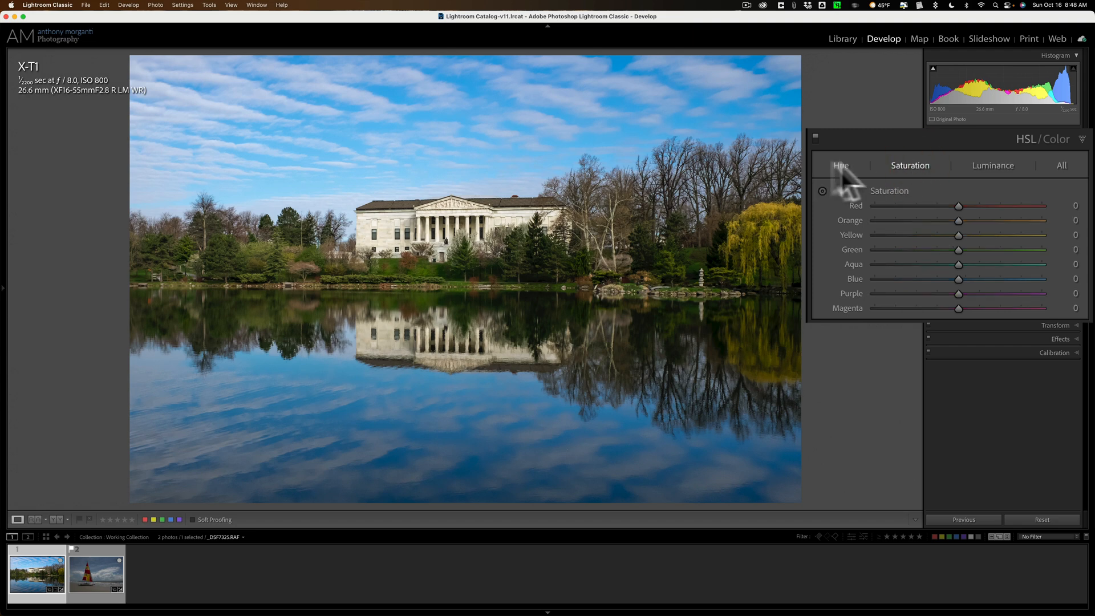
mouse_move(992, 181)
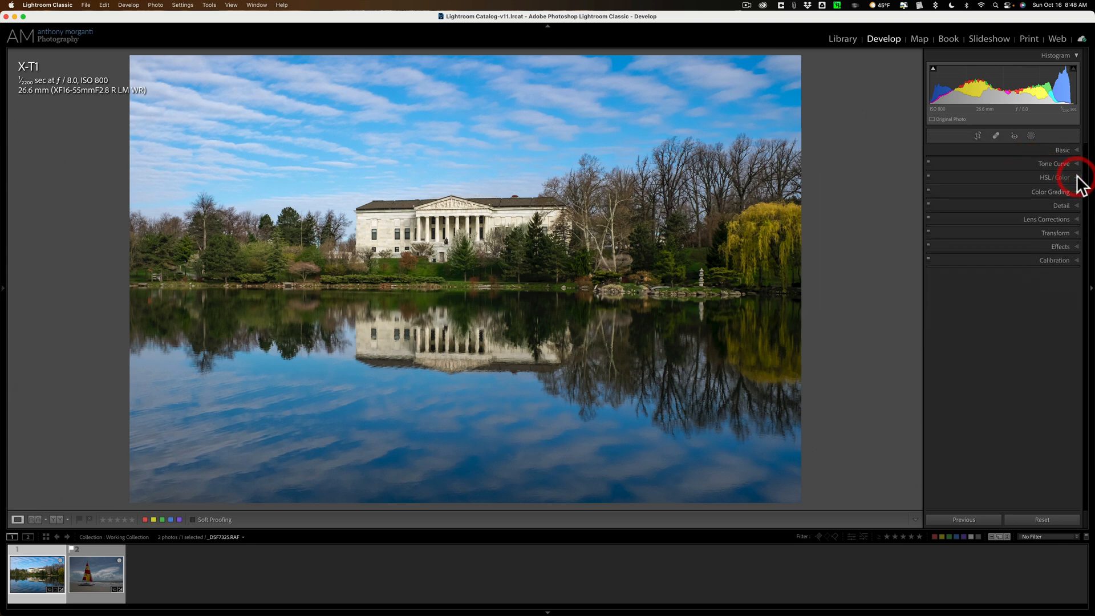
Step: Close the colour adjustments and raise Clarity in the Basic panel to +14
click(1062, 149)
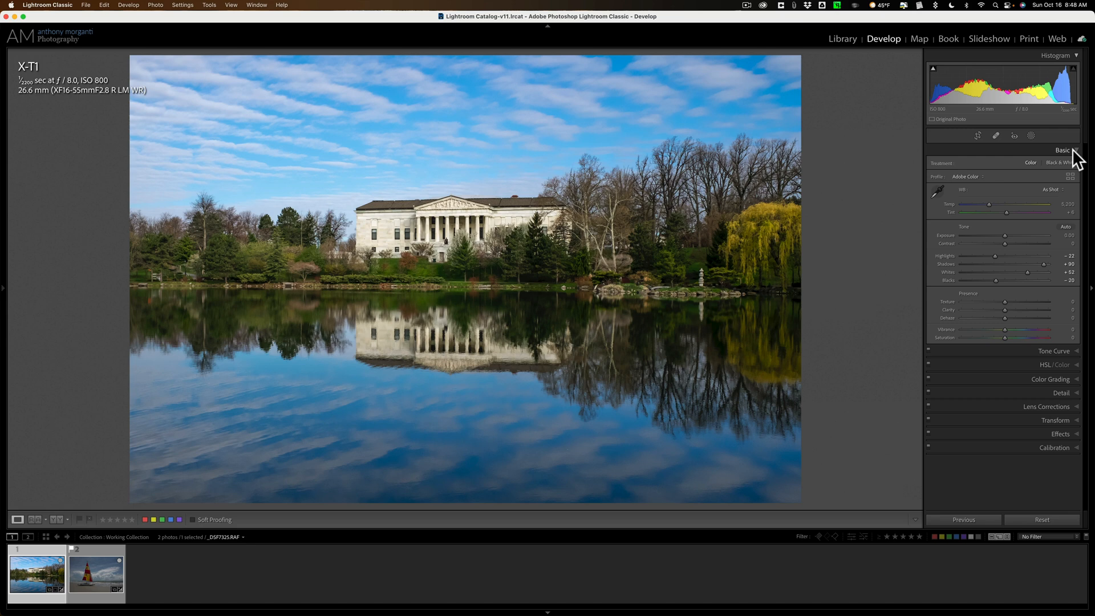
mouse_move(955, 321)
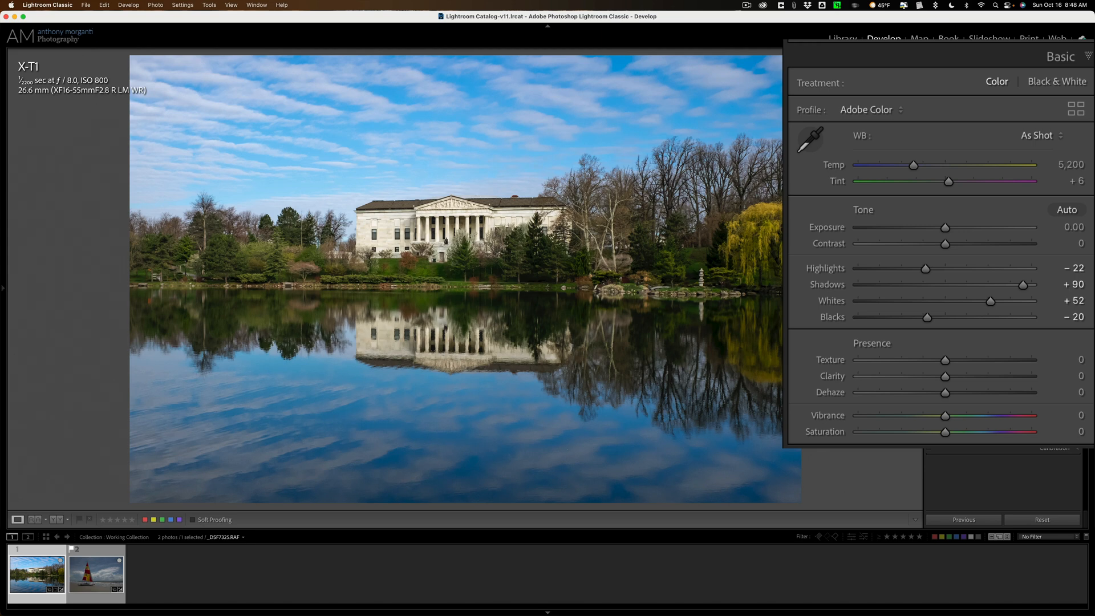
mouse_move(921, 391)
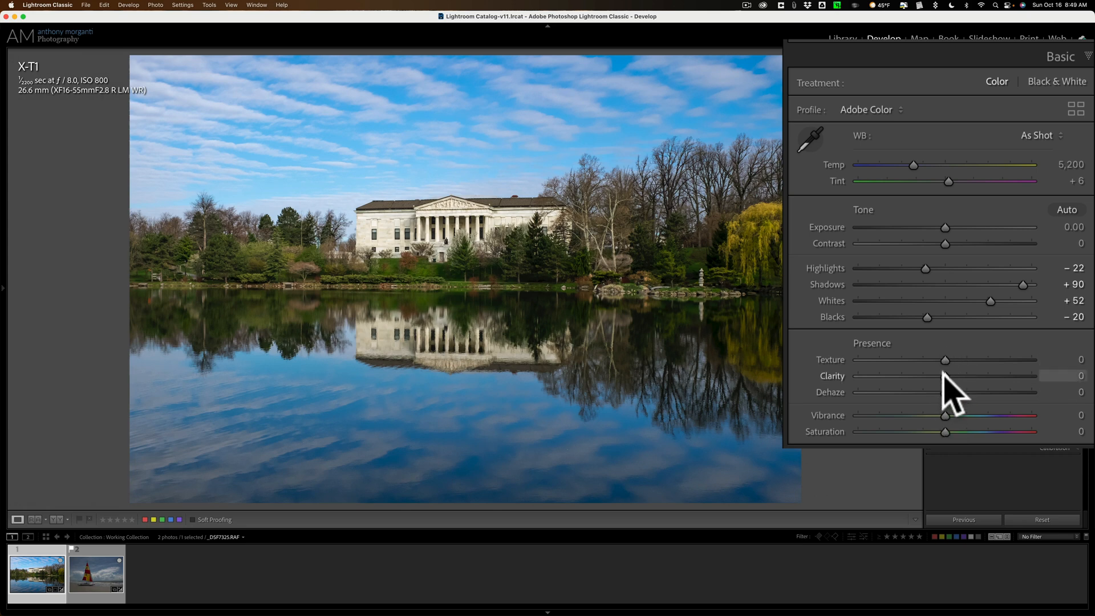
drag(946, 376, 960, 376)
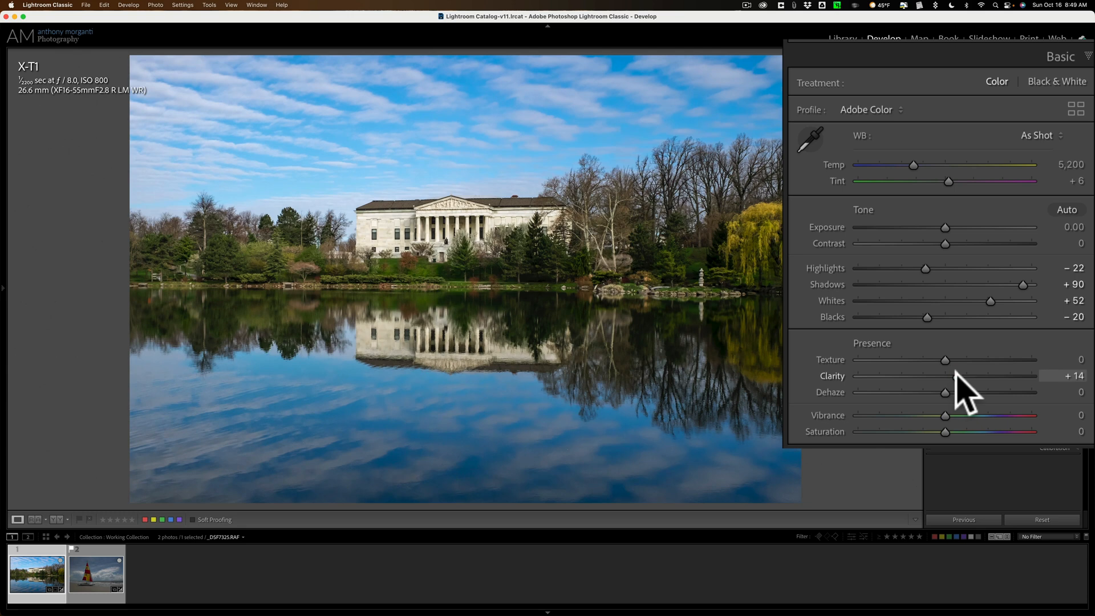
drag(945, 359, 955, 360)
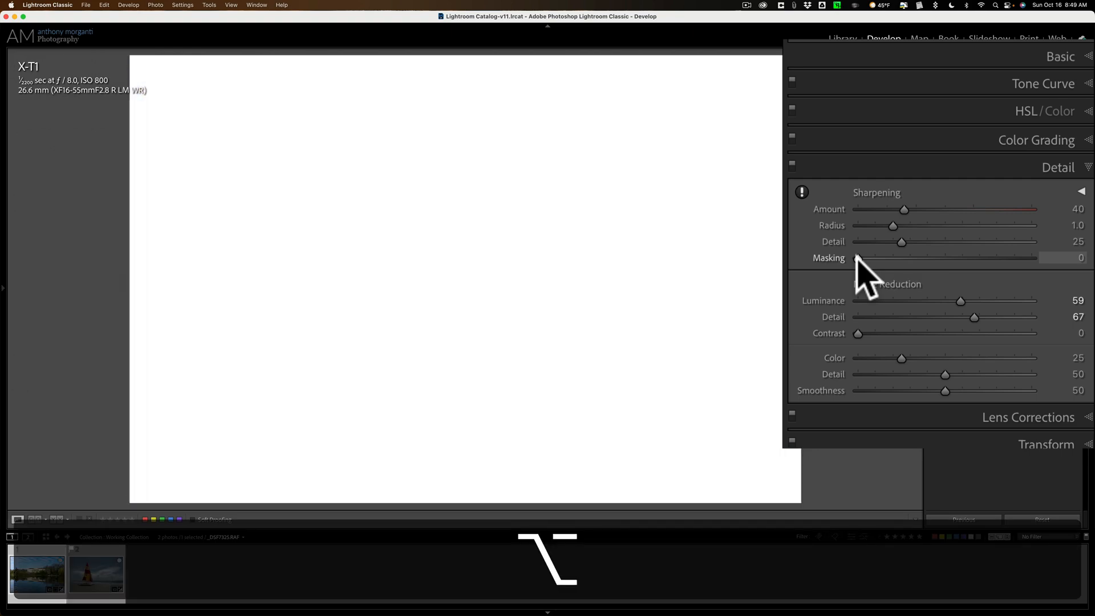
Step: Raise the Detail panel's Sharpening Masking slider to 54 while previewing the mask
drag(857, 258, 887, 257)
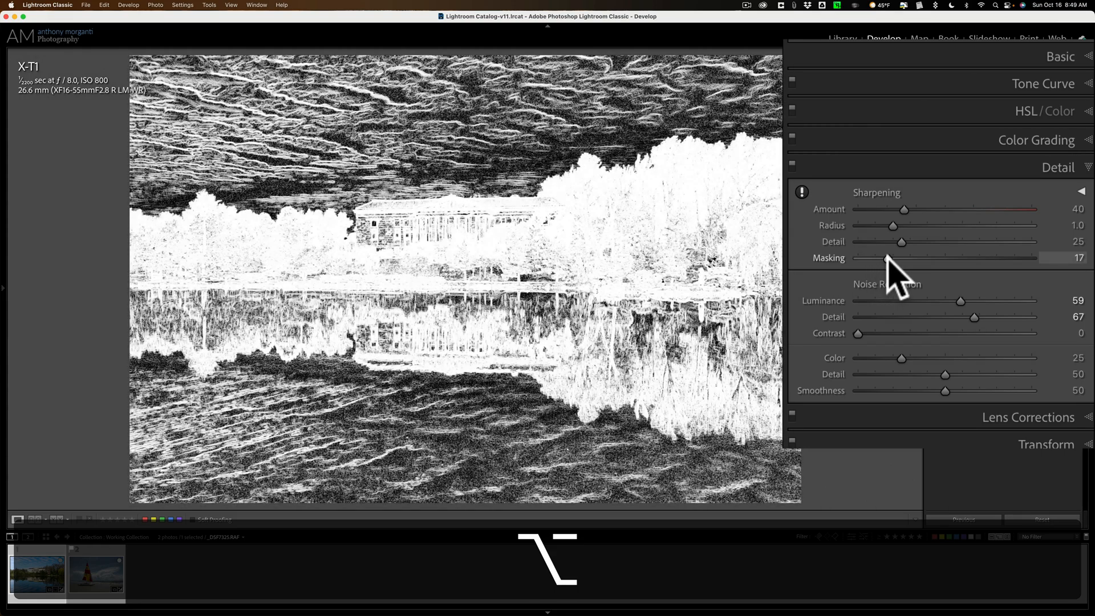
drag(886, 258, 917, 258)
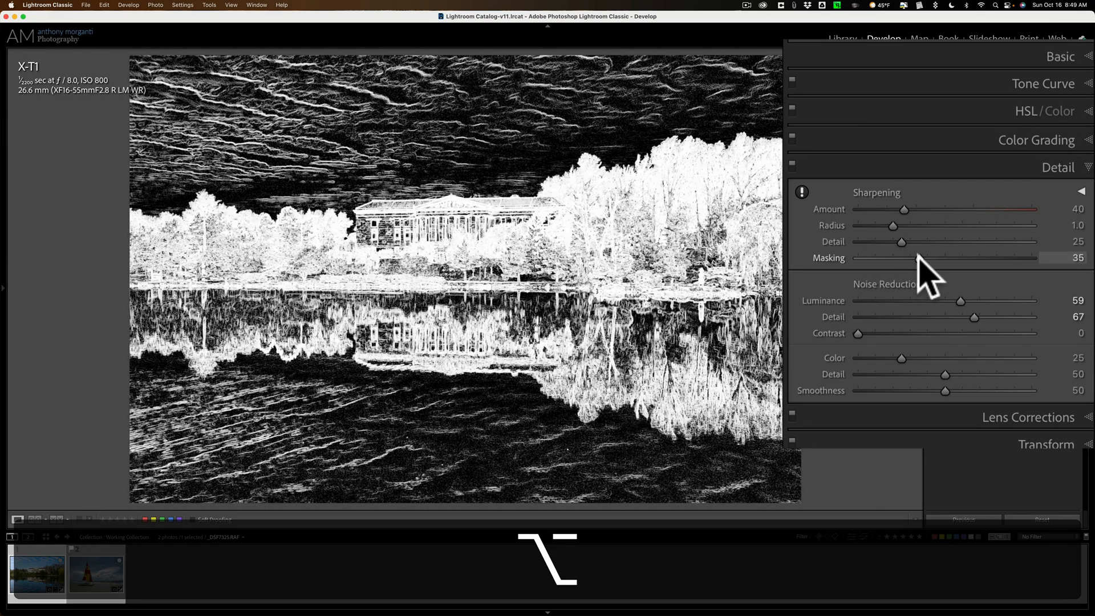
drag(907, 258, 928, 258)
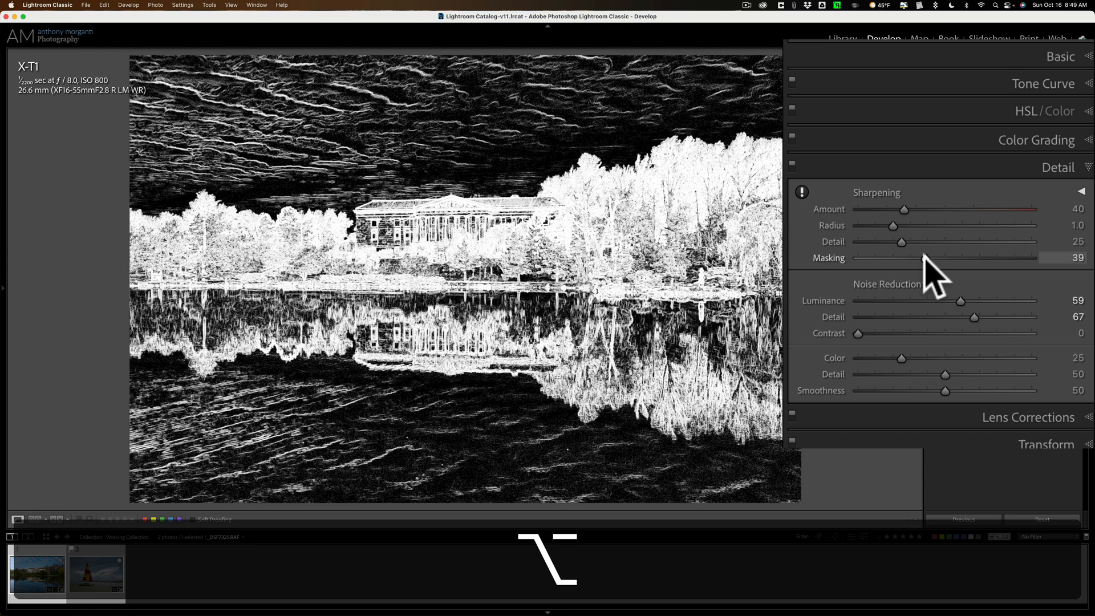
drag(921, 258, 939, 258)
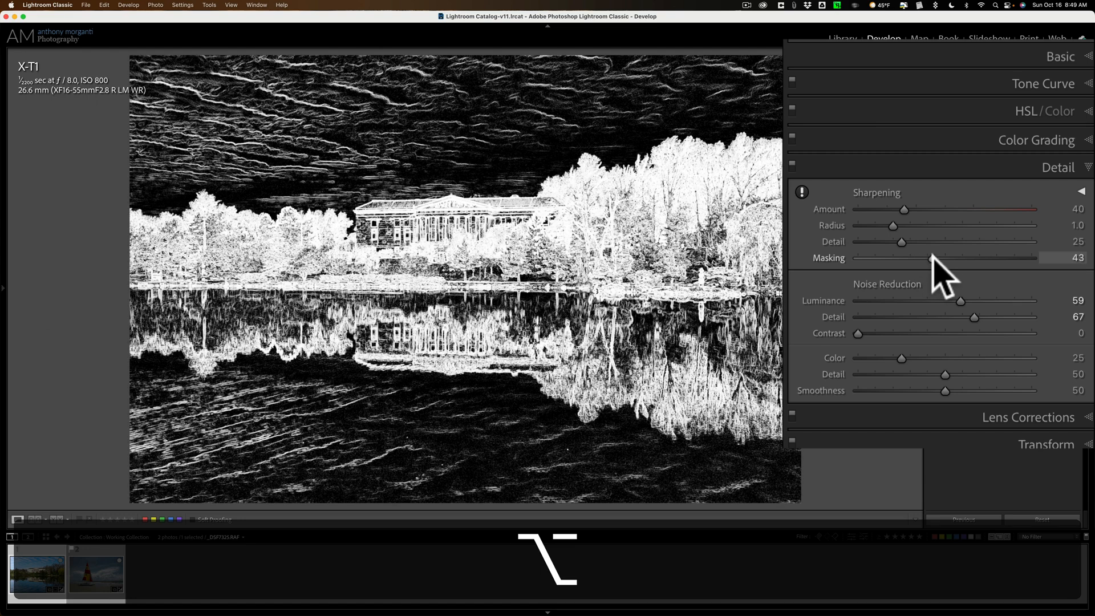
drag(939, 257, 950, 258)
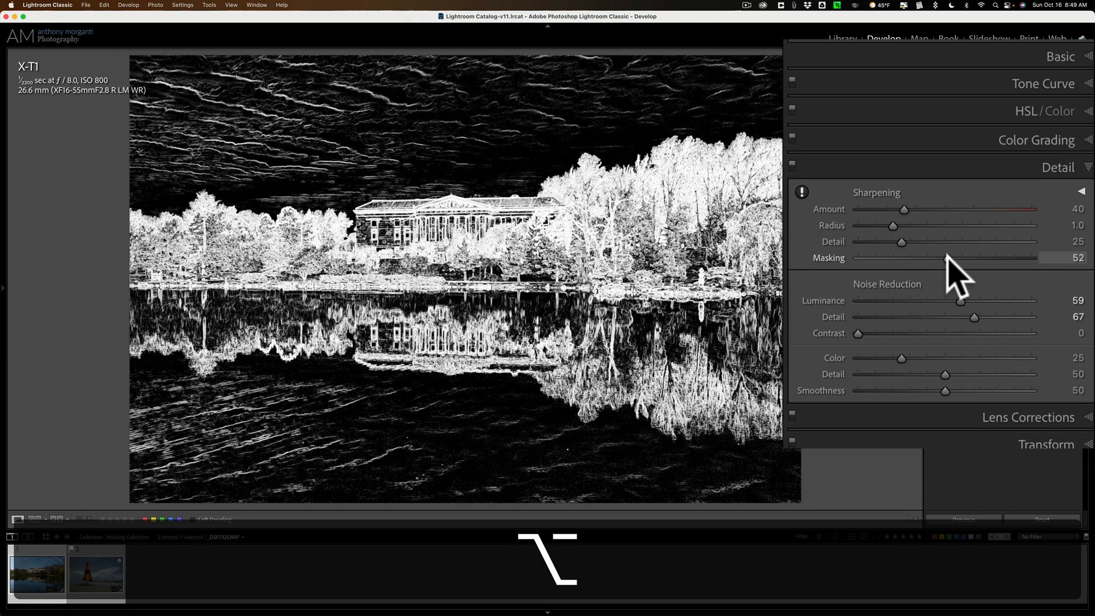
drag(946, 257, 949, 258)
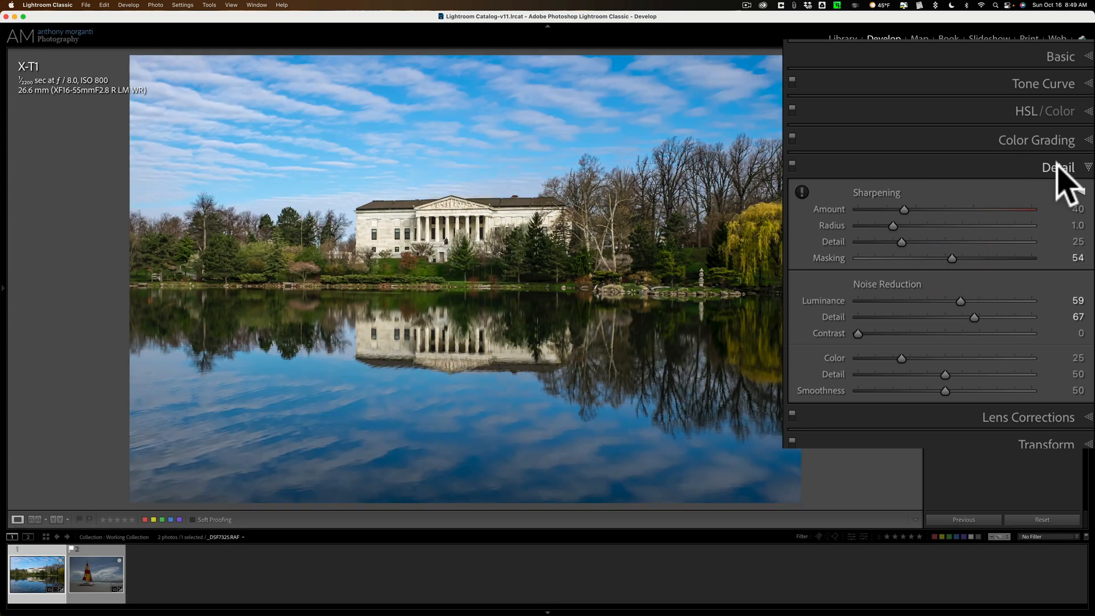
Step: Set the Effects panel's Post-Crop Vignetting Amount to −9
click(1059, 167)
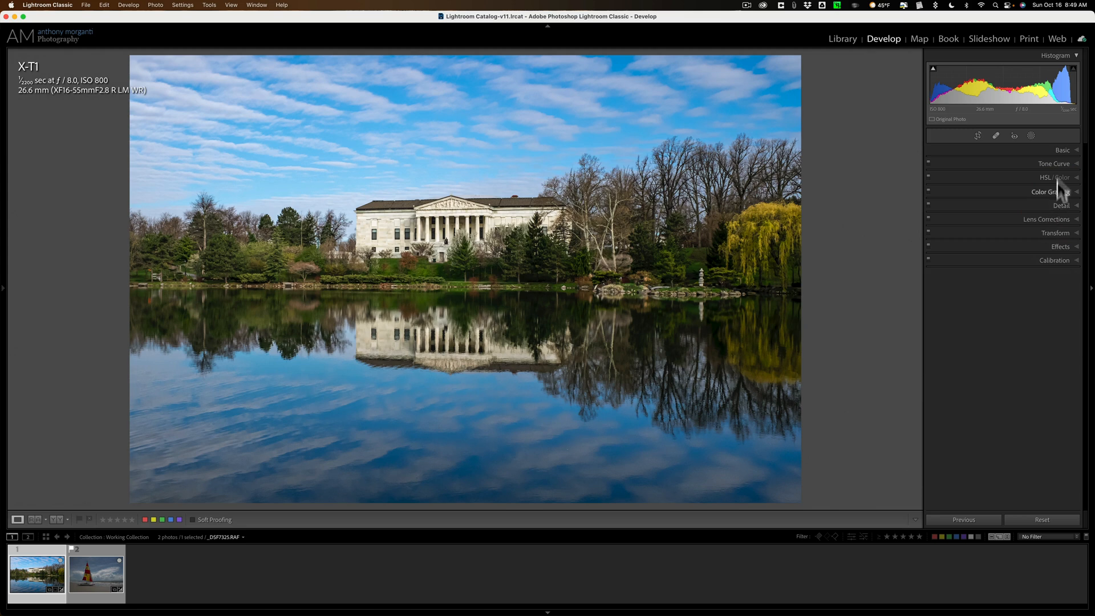
mouse_move(1062, 151)
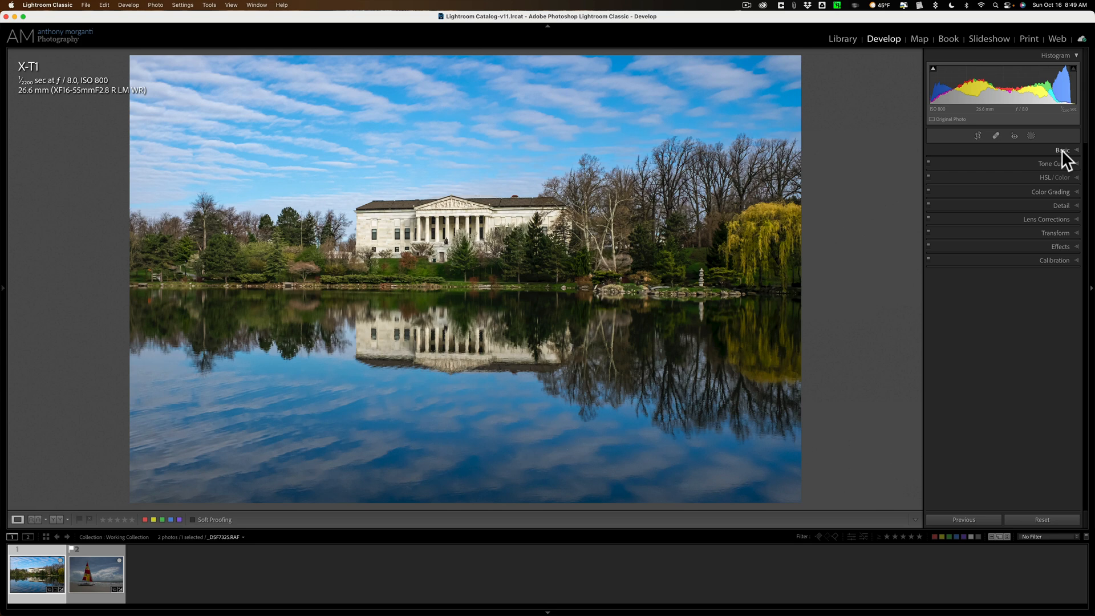
click(1060, 236)
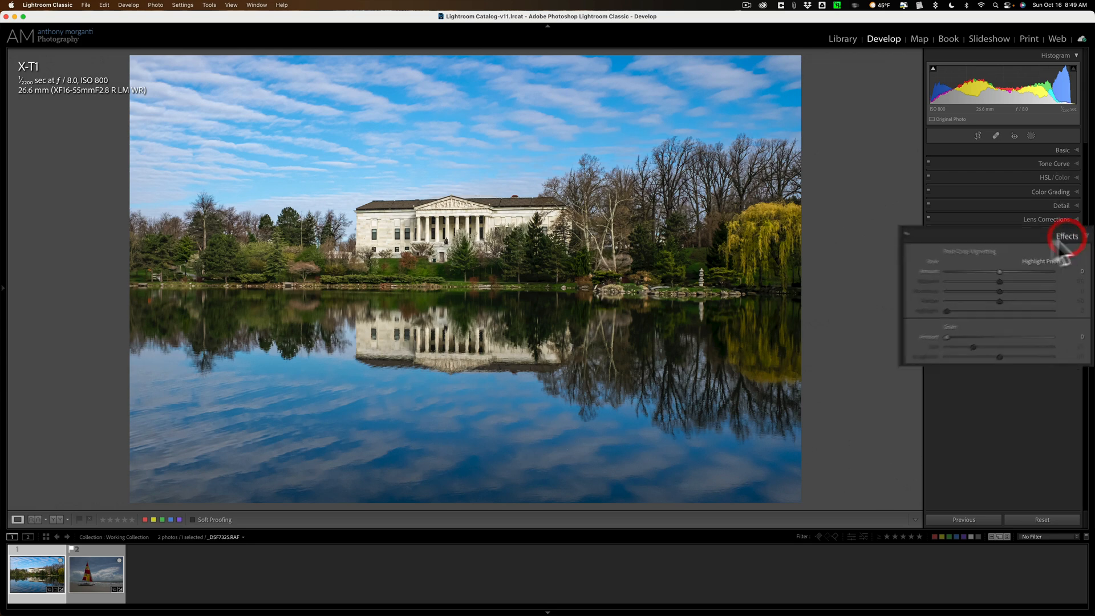
click(1067, 236)
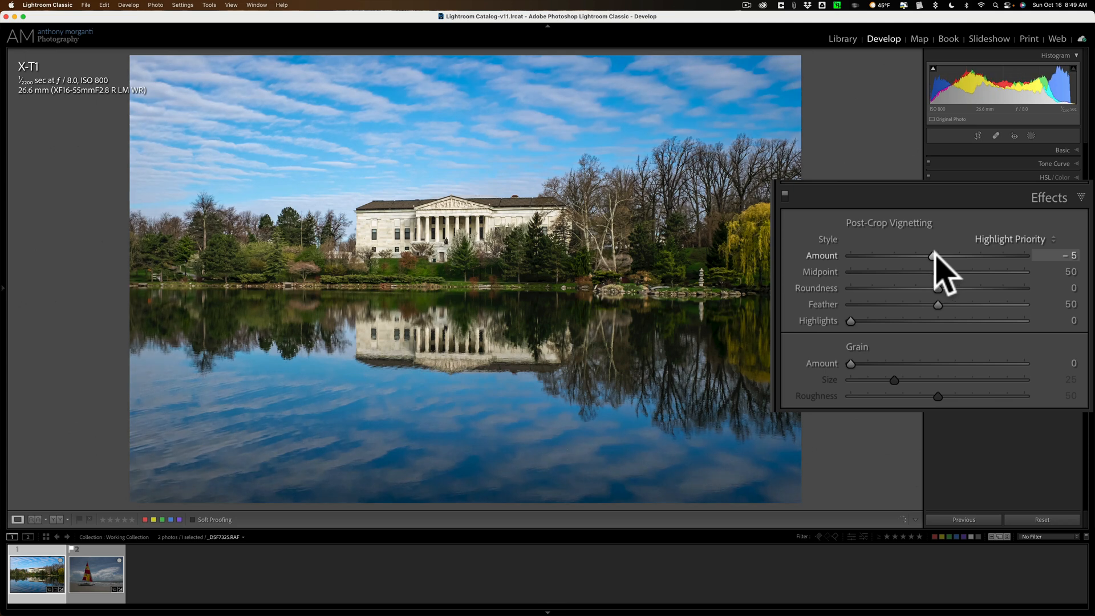
drag(930, 254, 912, 255)
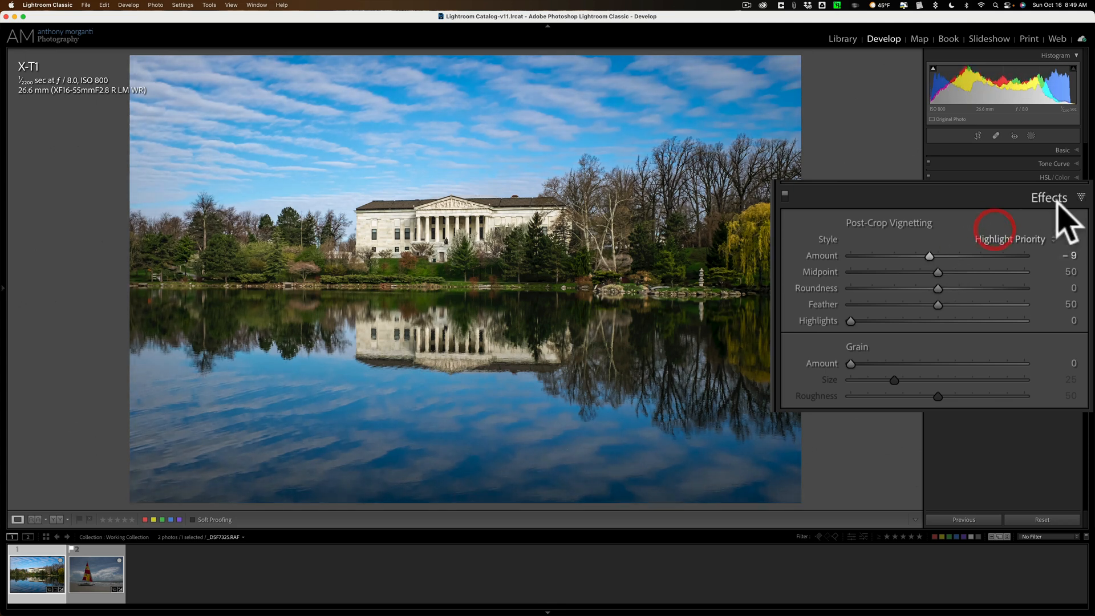
click(1048, 197)
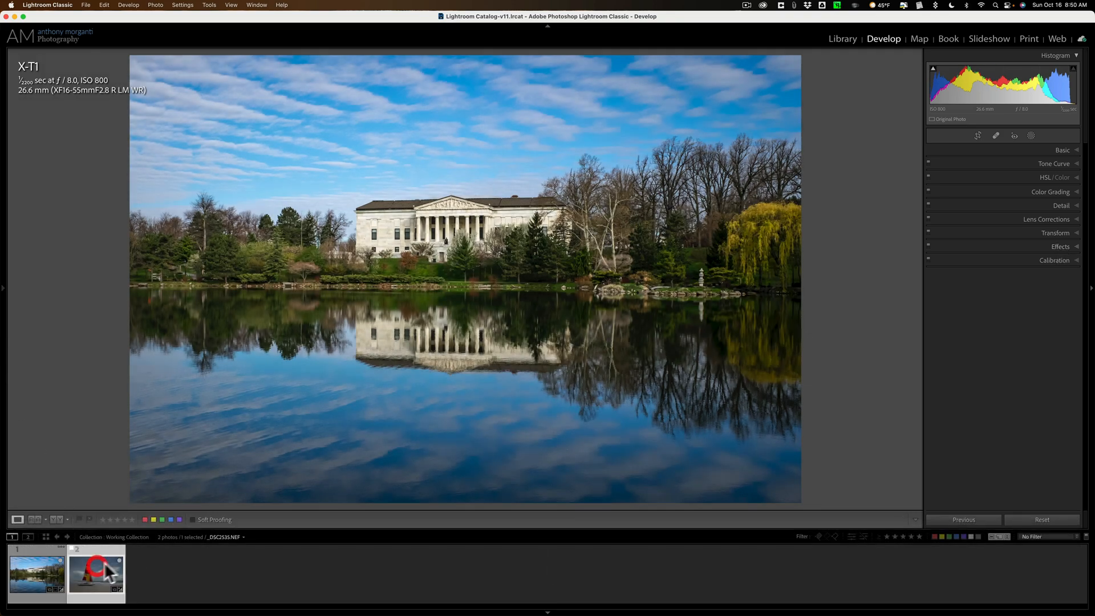
Step: Open the beach sailboat photo and straighten it to a crop angle of about 0.53
click(96, 572)
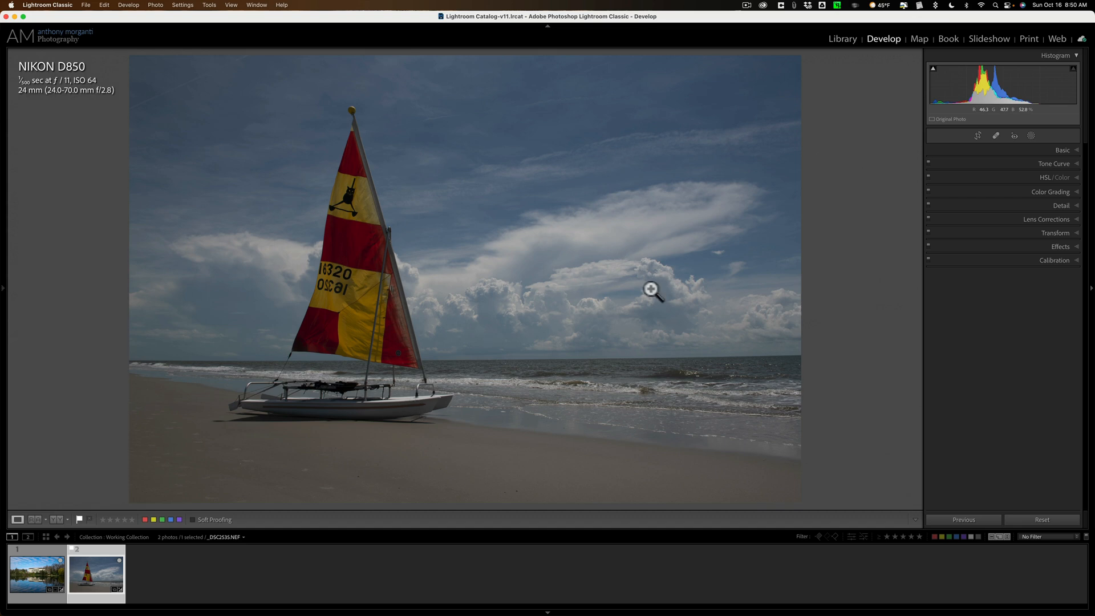
click(978, 136)
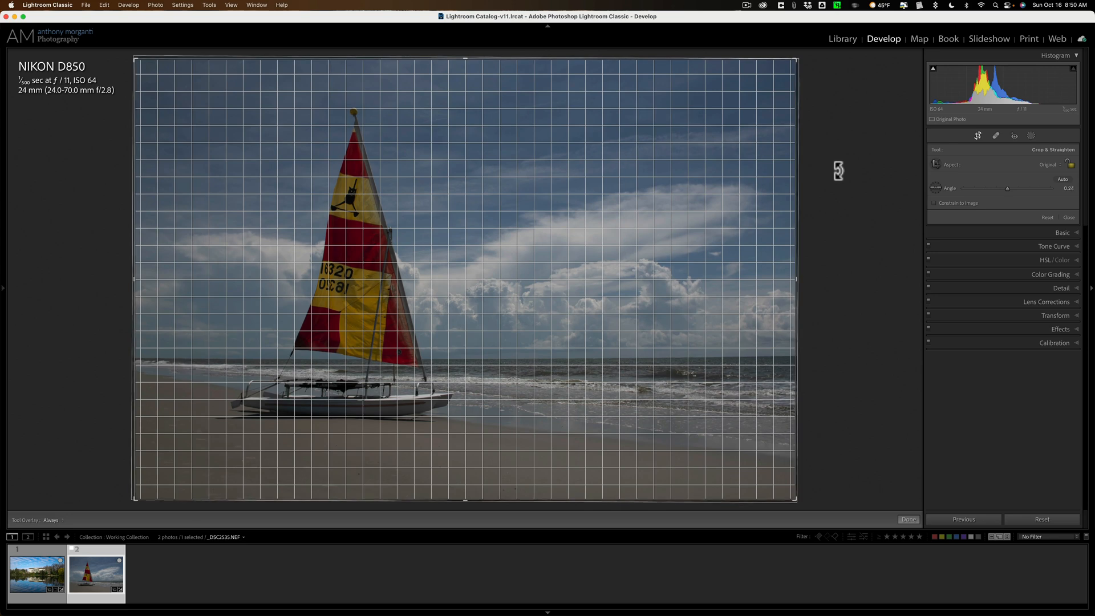
drag(1007, 187, 1019, 187)
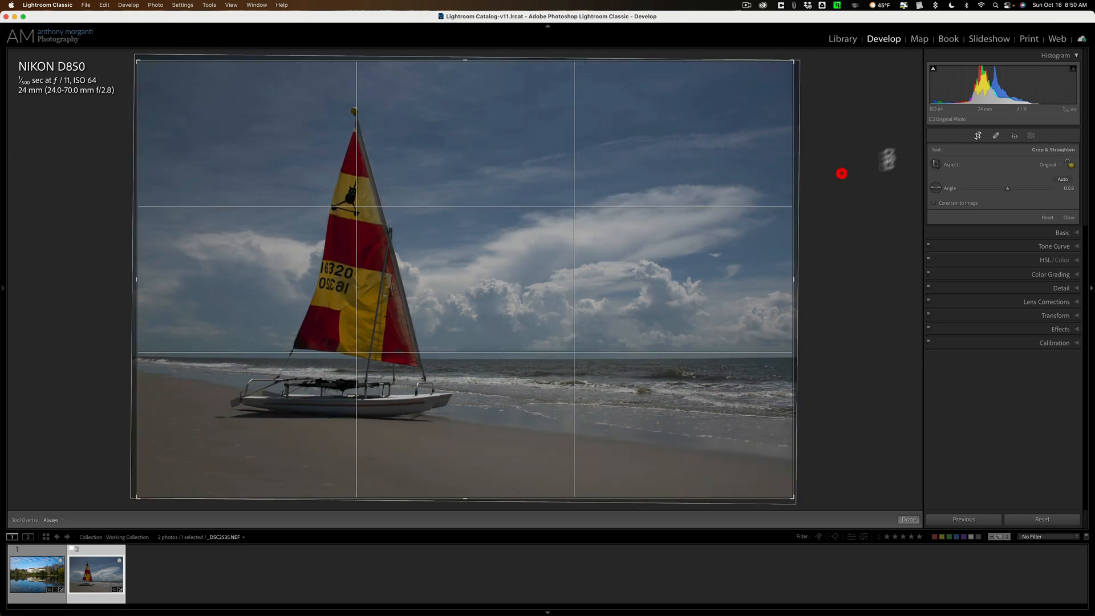
click(976, 134)
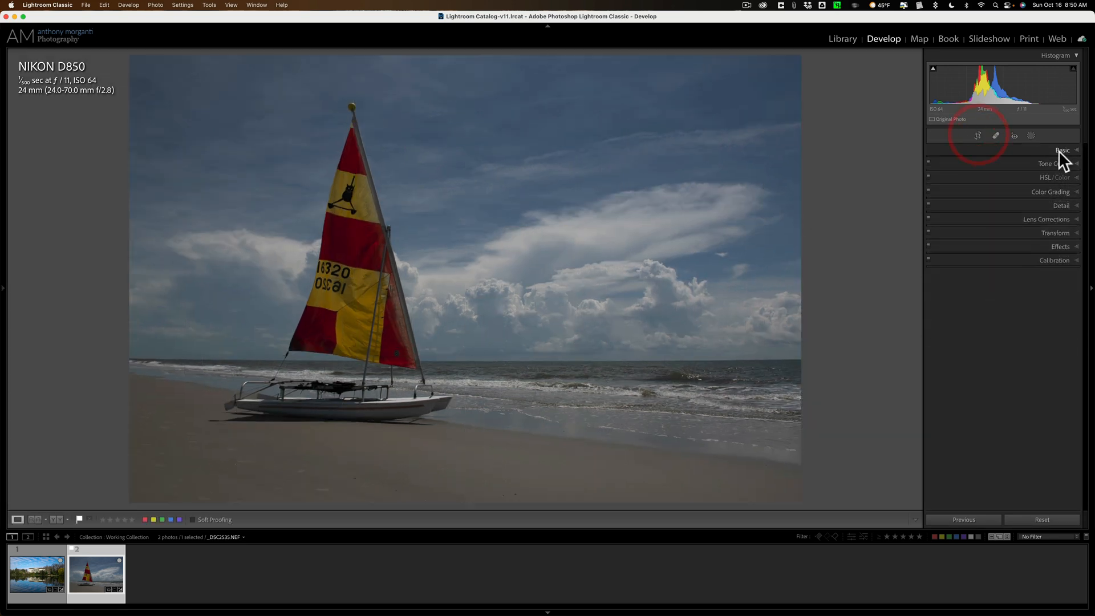
click(1061, 150)
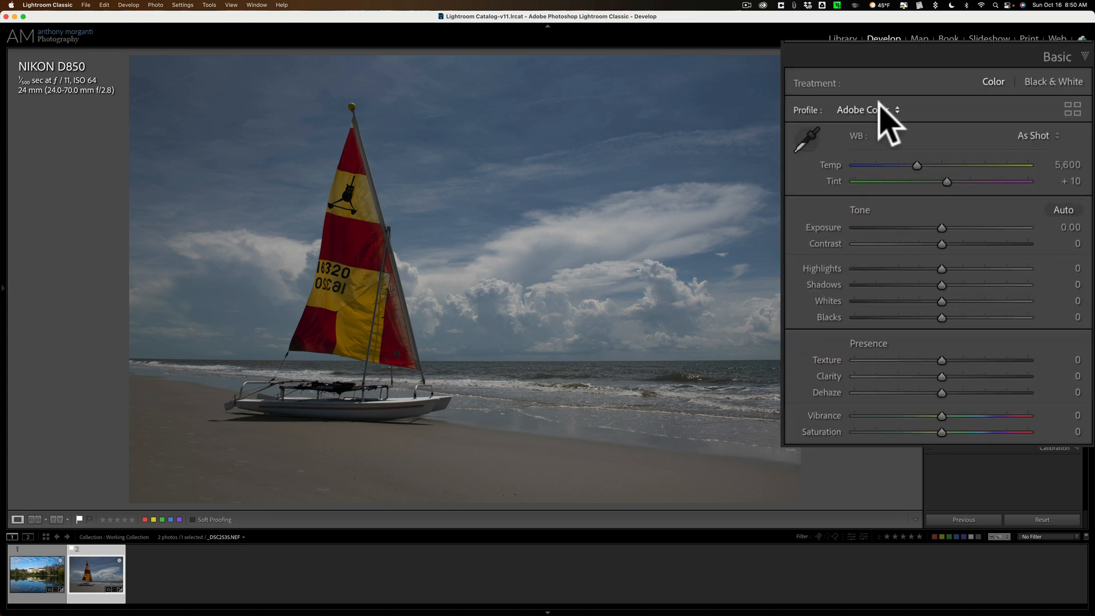
mouse_move(876, 125)
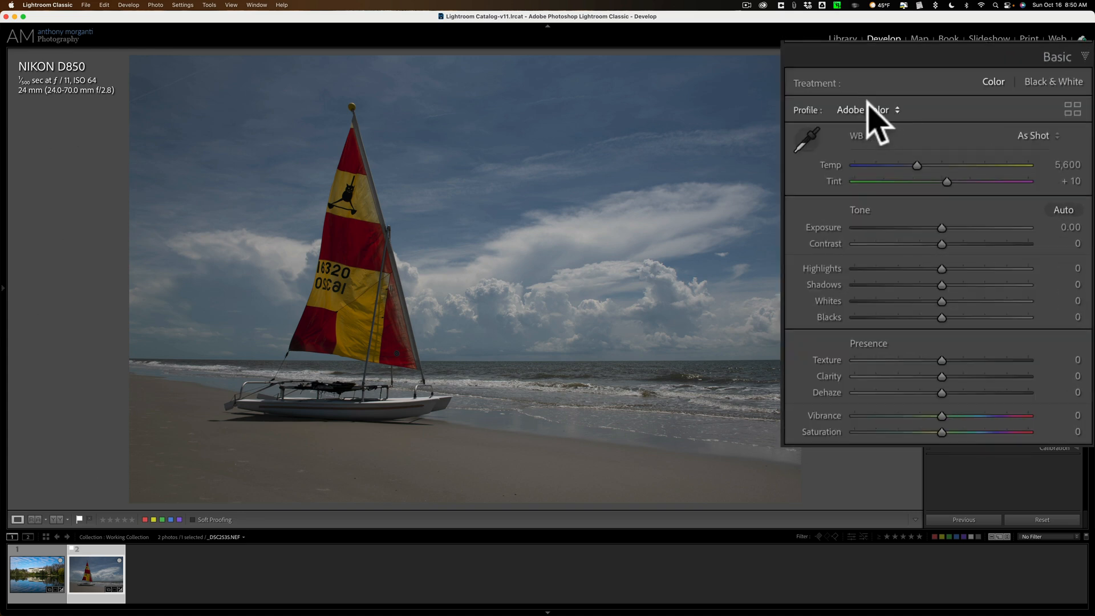
mouse_move(878, 125)
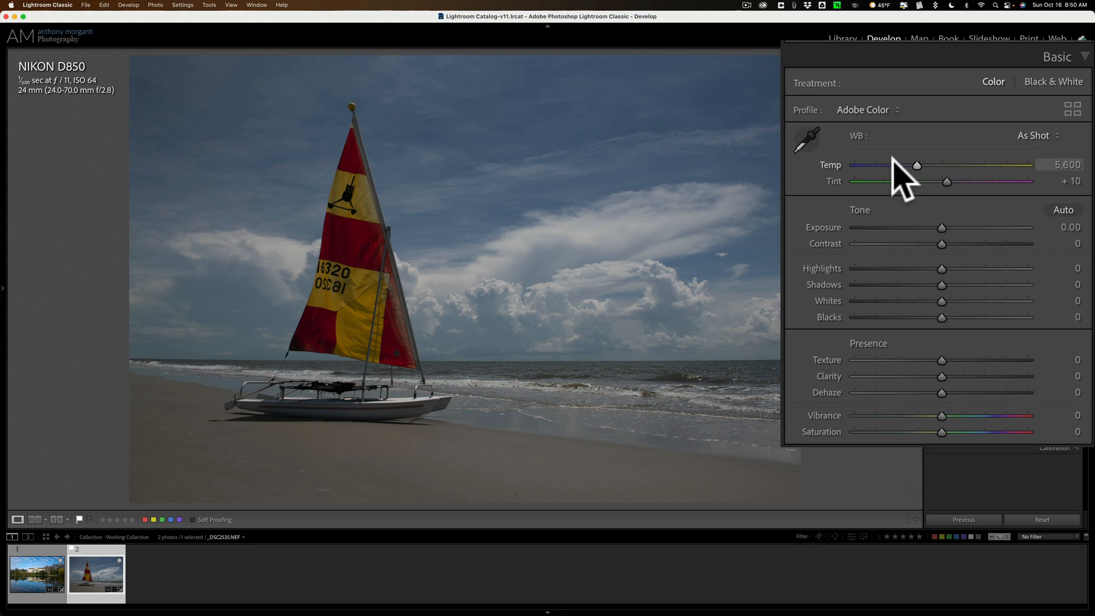
mouse_move(873, 252)
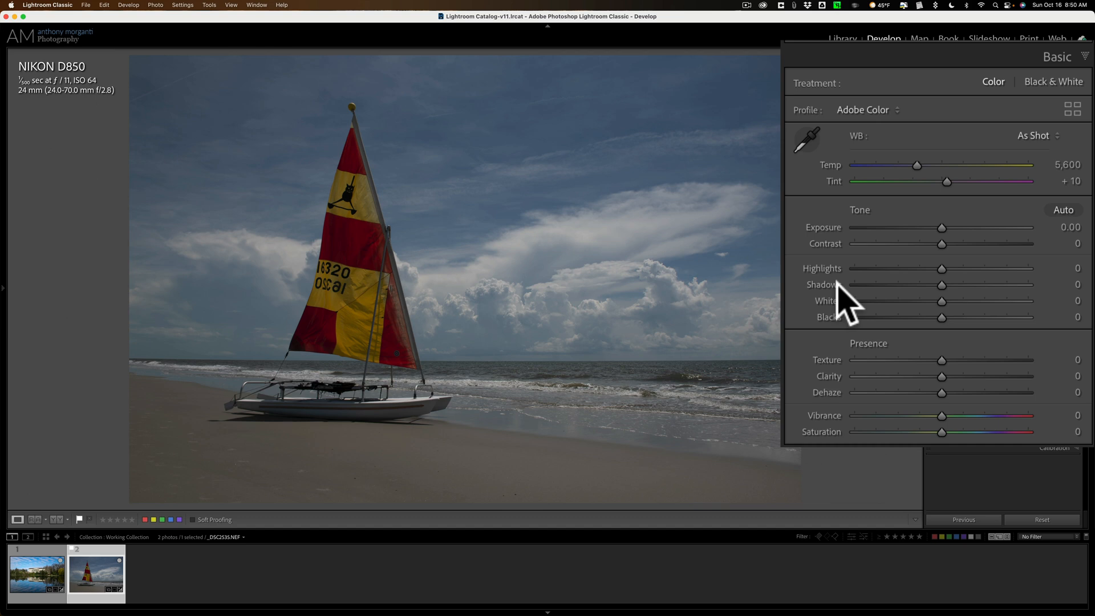
mouse_move(535, 203)
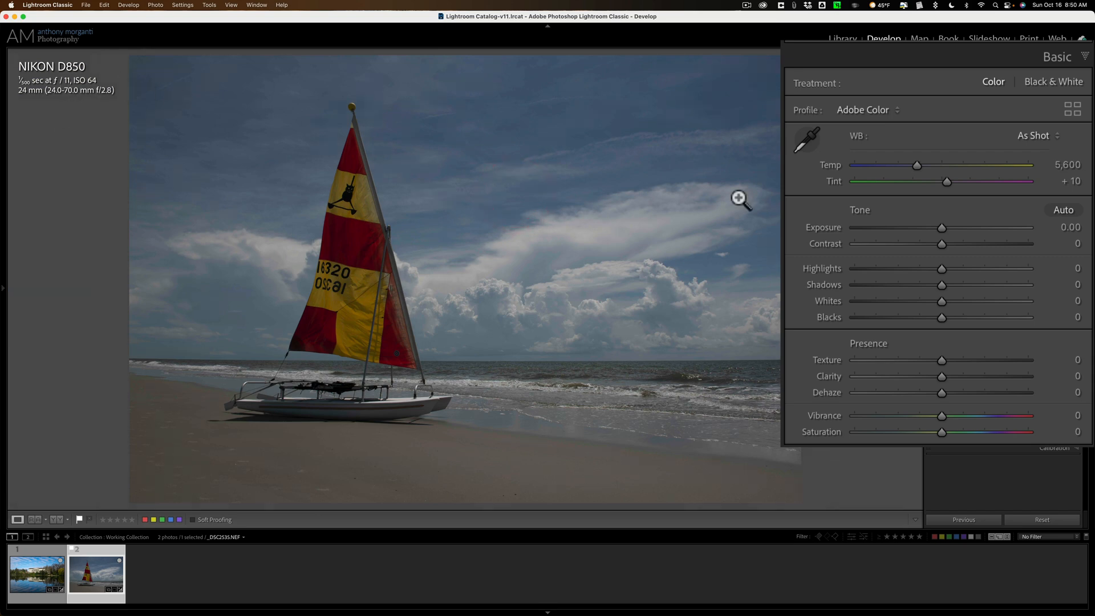
mouse_move(1036, 146)
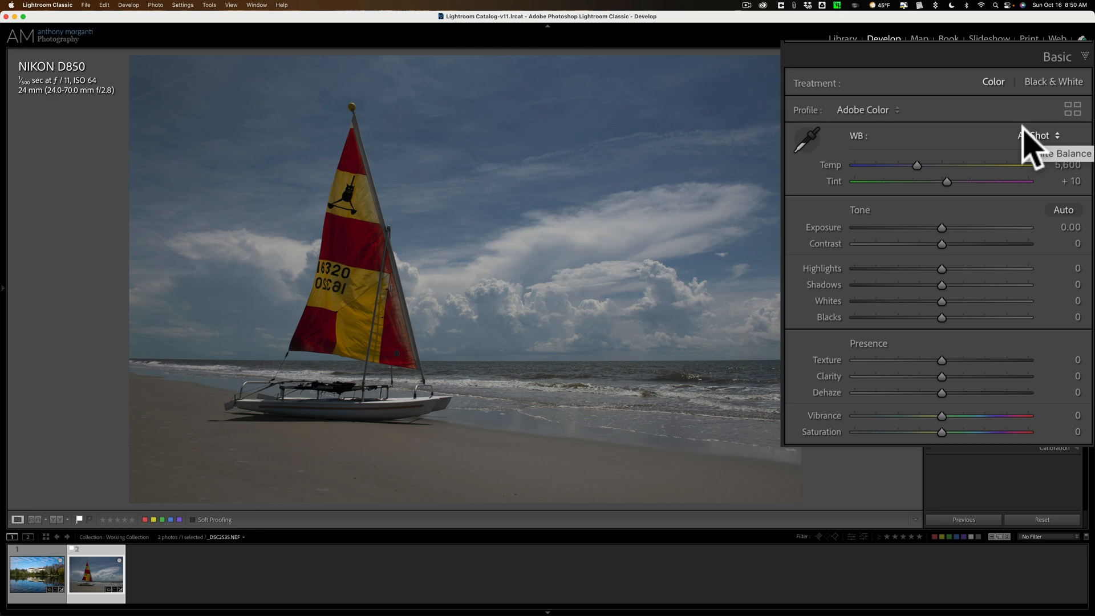
mouse_move(901, 195)
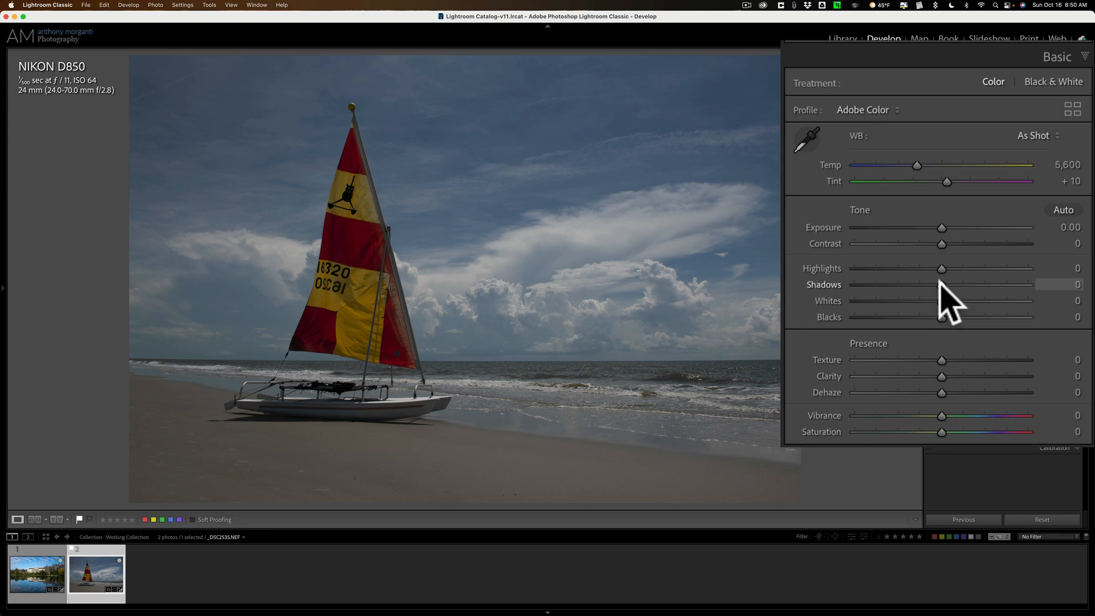
Step: Set Shadows to +100 and Highlights to −21, and nudge Exposure up to +0.45
drag(957, 284, 935, 284)
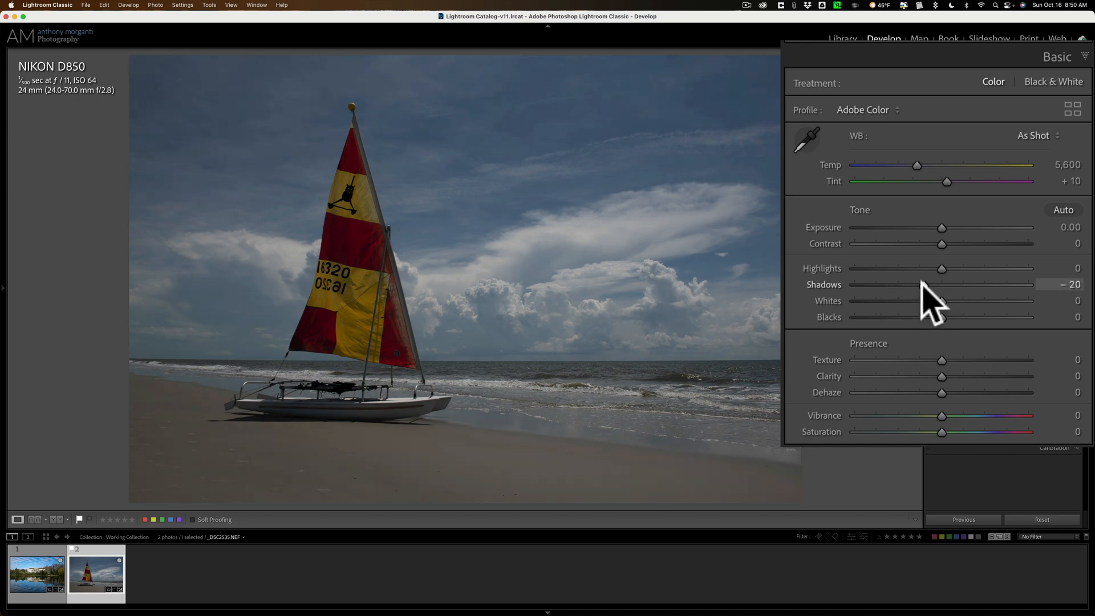
drag(936, 284, 1027, 284)
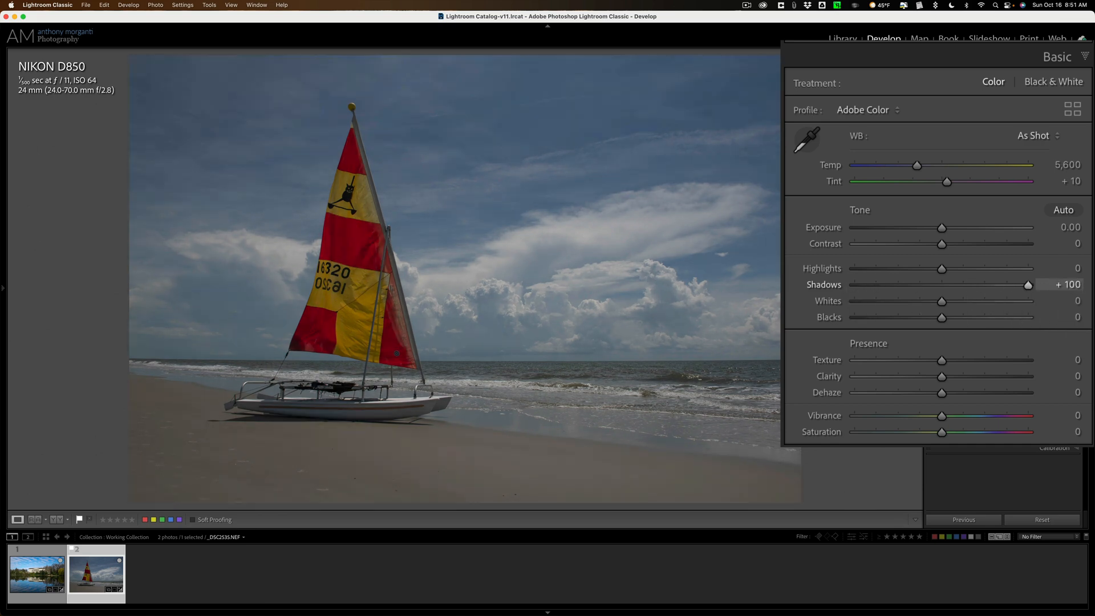
mouse_move(950, 286)
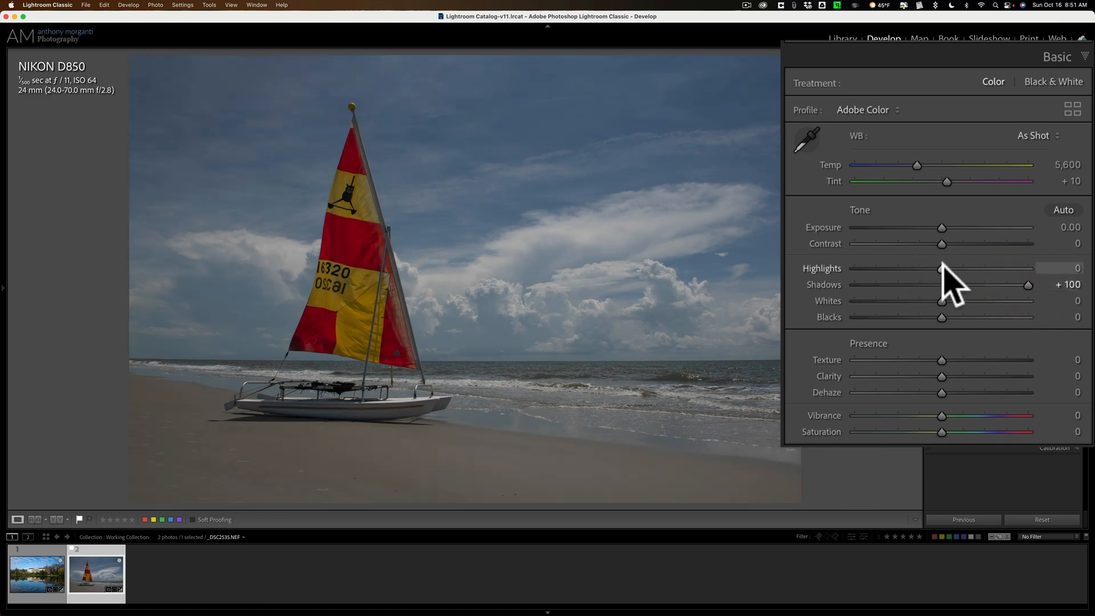
drag(942, 268, 924, 268)
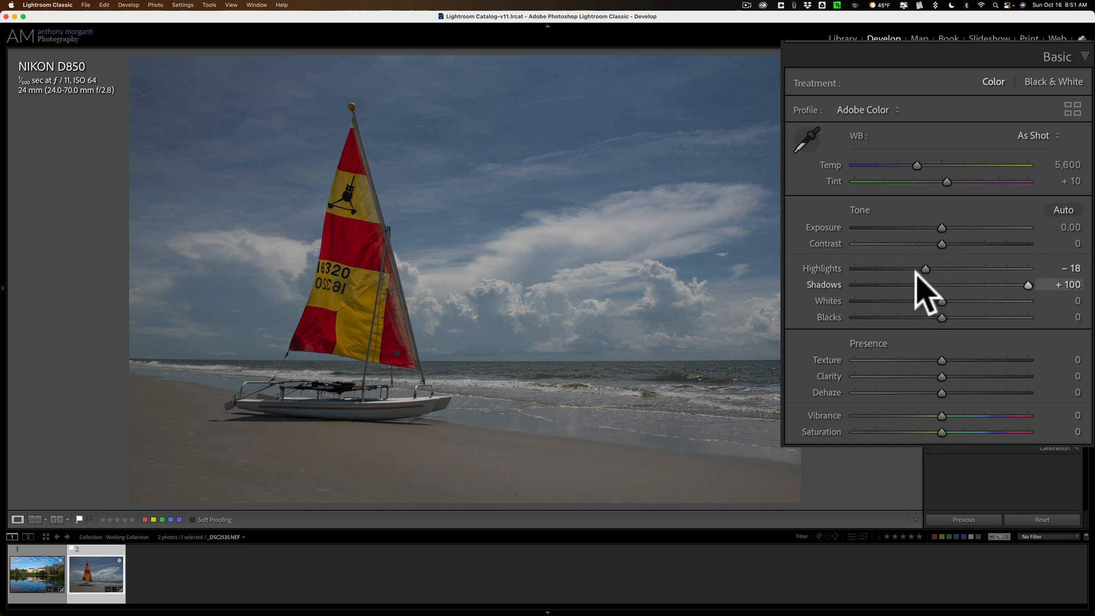
drag(924, 268, 922, 268)
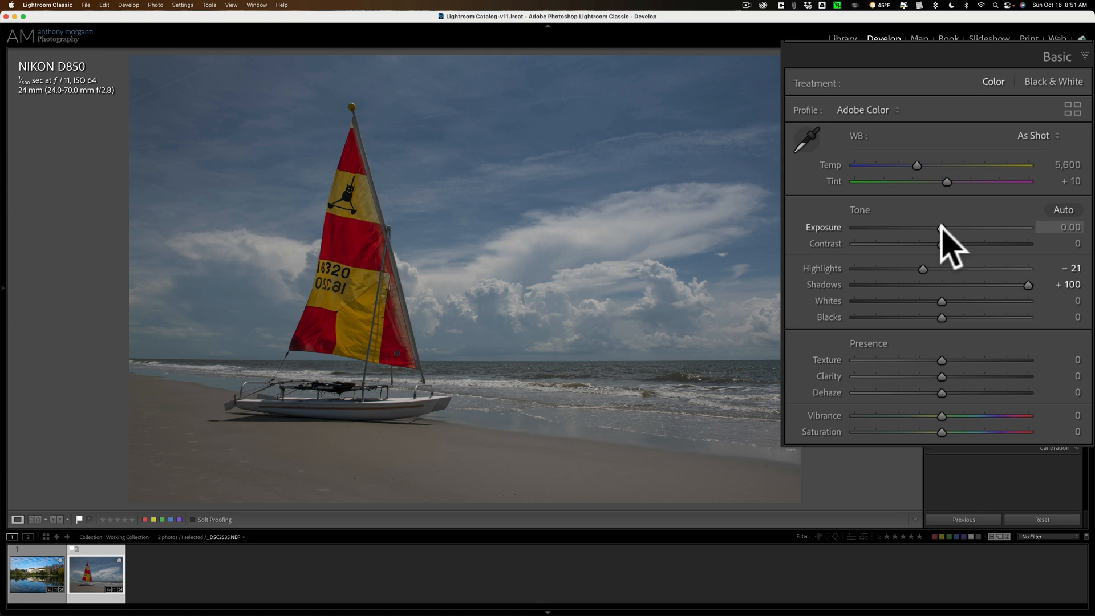
drag(940, 227, 948, 226)
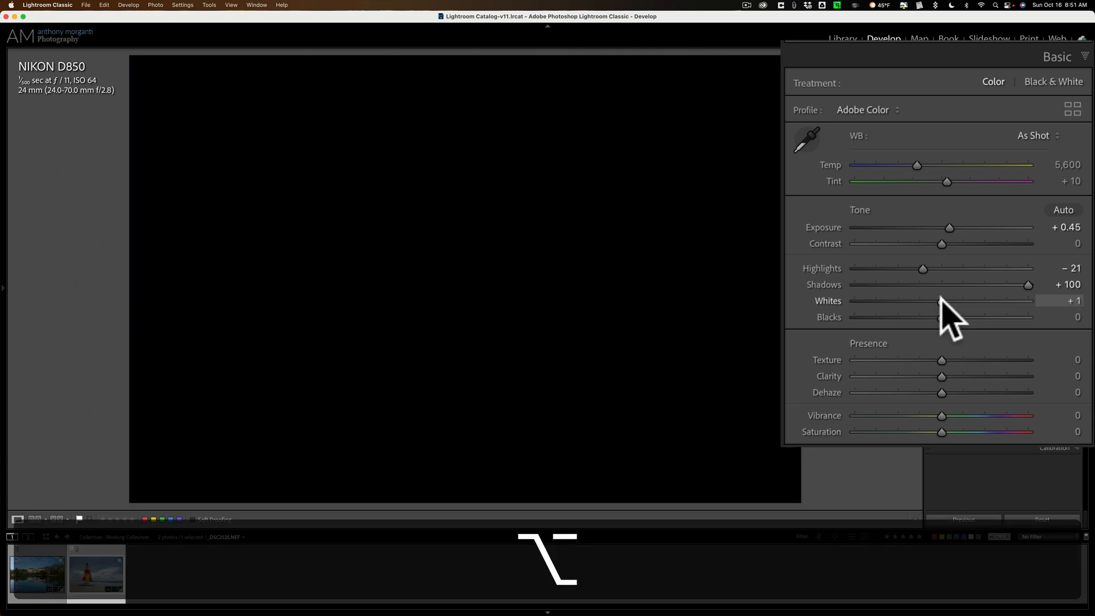
Step: Set Whites to +30 and Blacks to −34 while checking for clipping
drag(921, 301, 1009, 301)
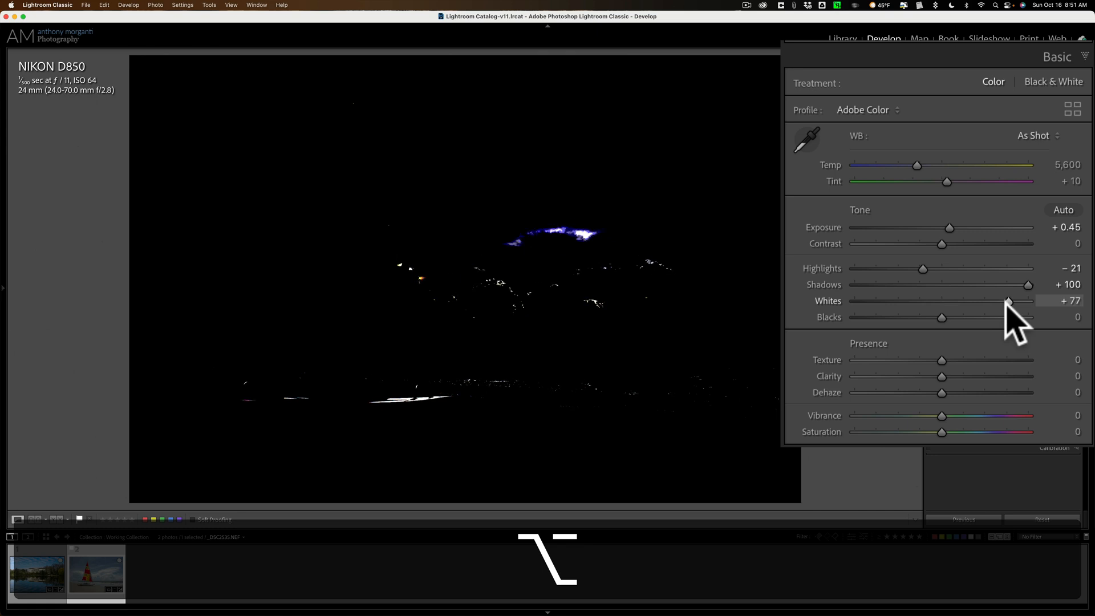
drag(1008, 301, 978, 300)
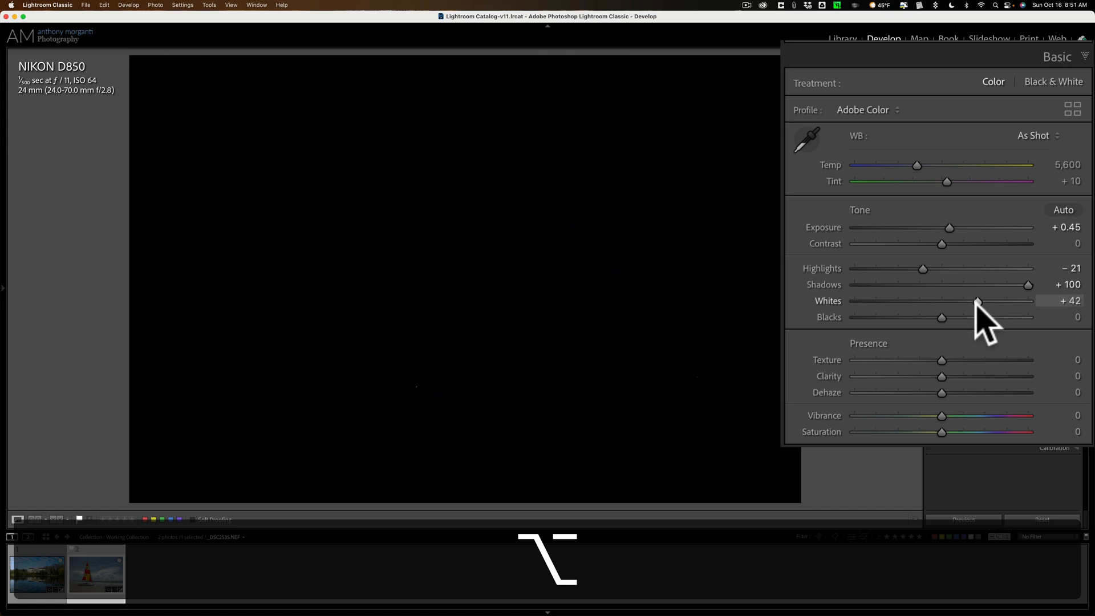
drag(977, 300, 967, 300)
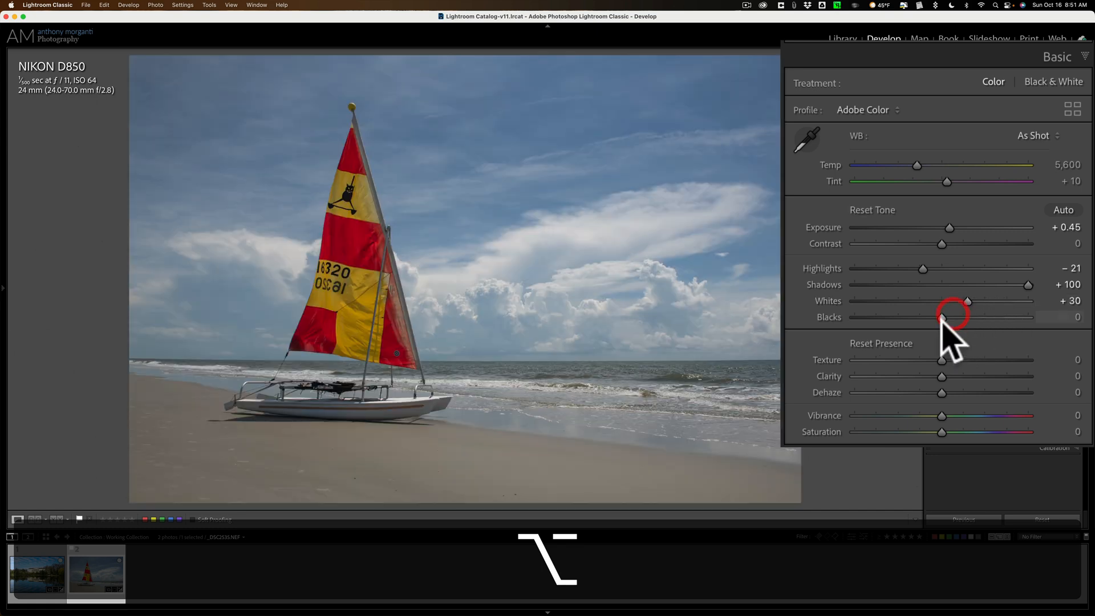
drag(941, 316, 929, 317)
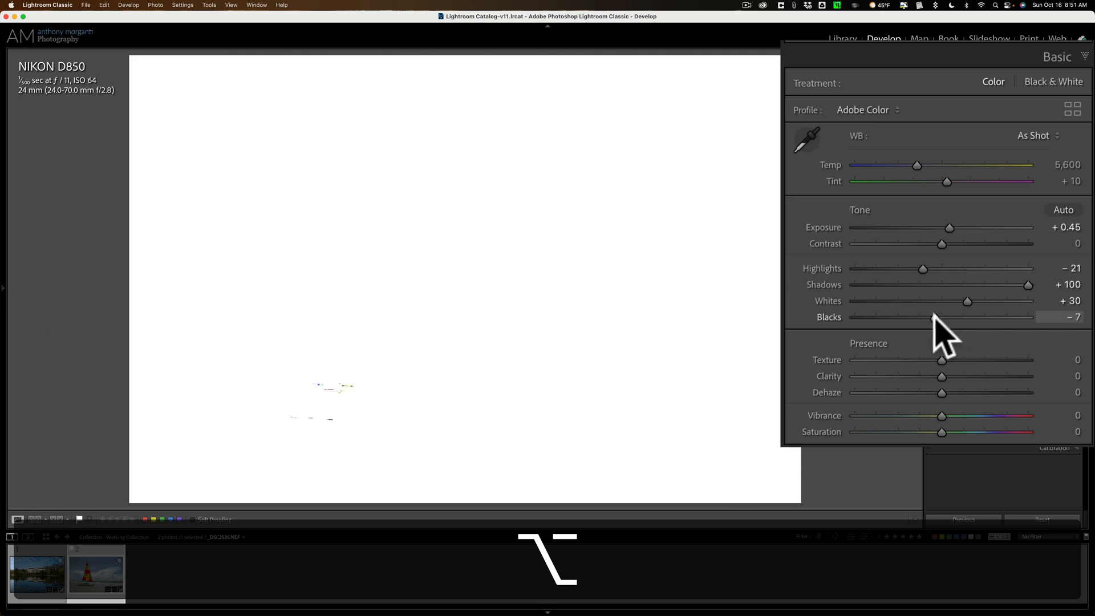
drag(945, 316, 911, 317)
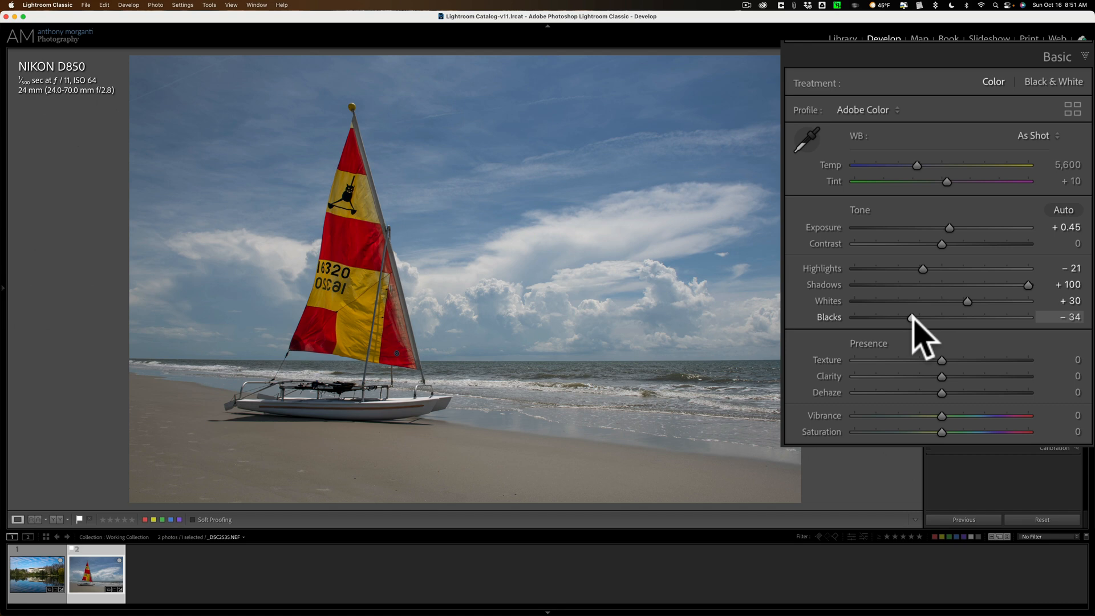
mouse_move(943, 252)
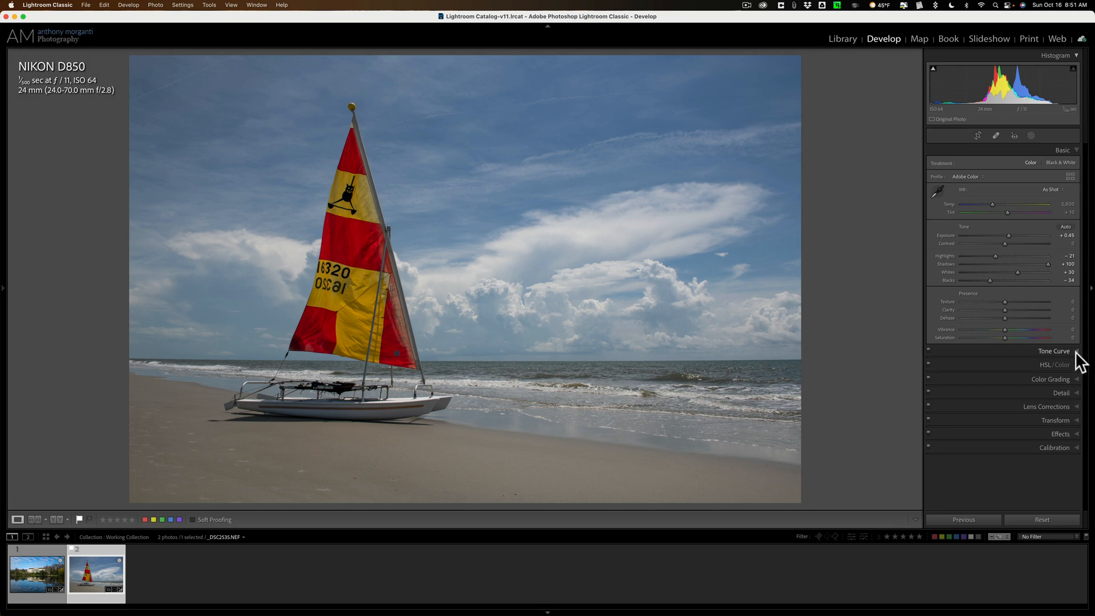
click(1051, 192)
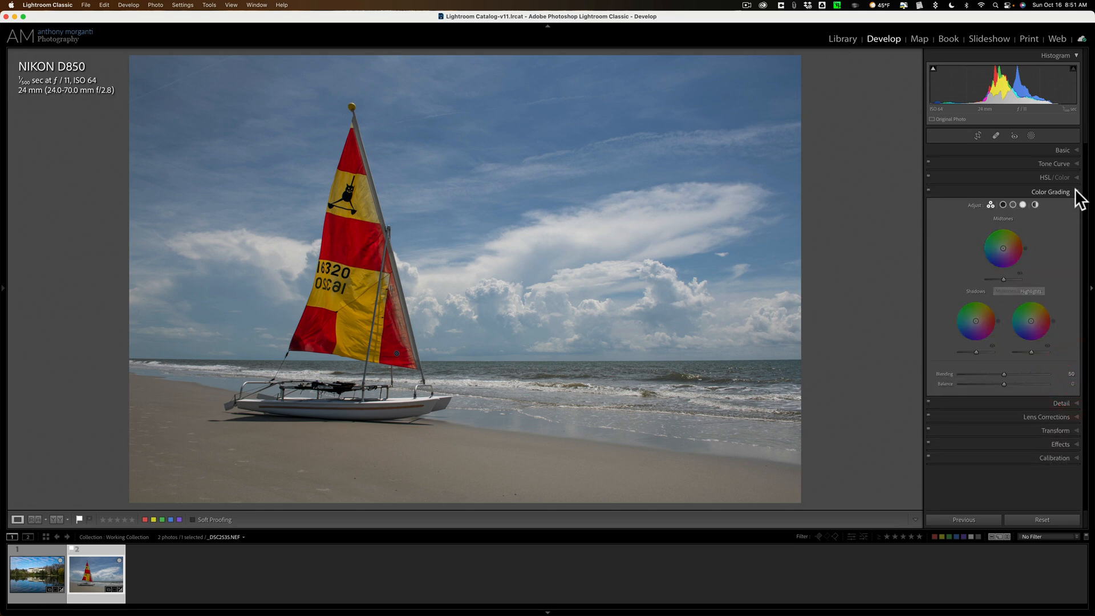
click(1062, 149)
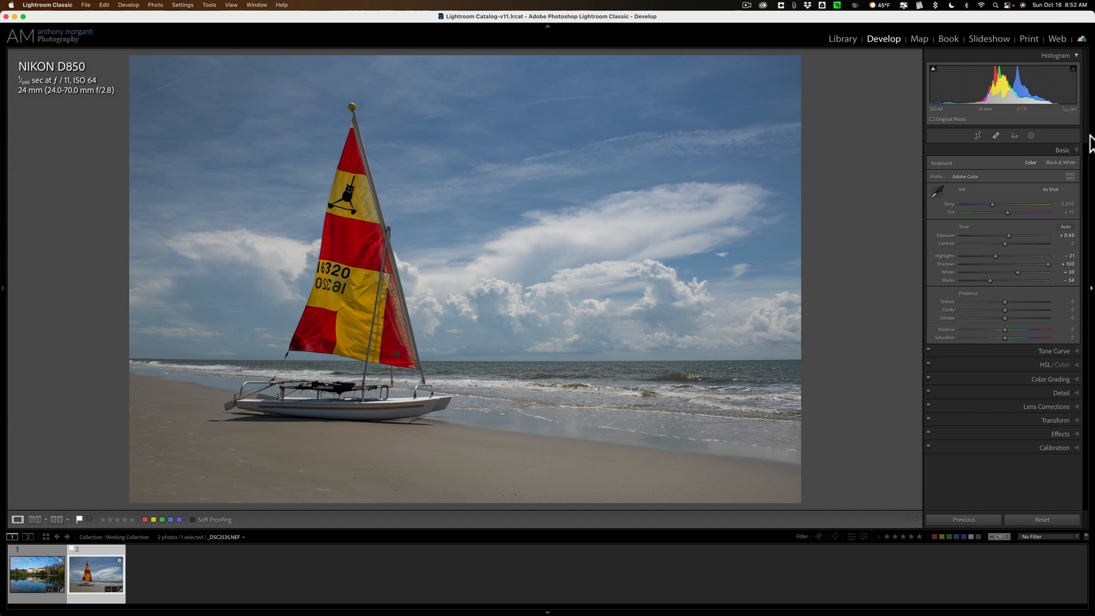
click(547, 155)
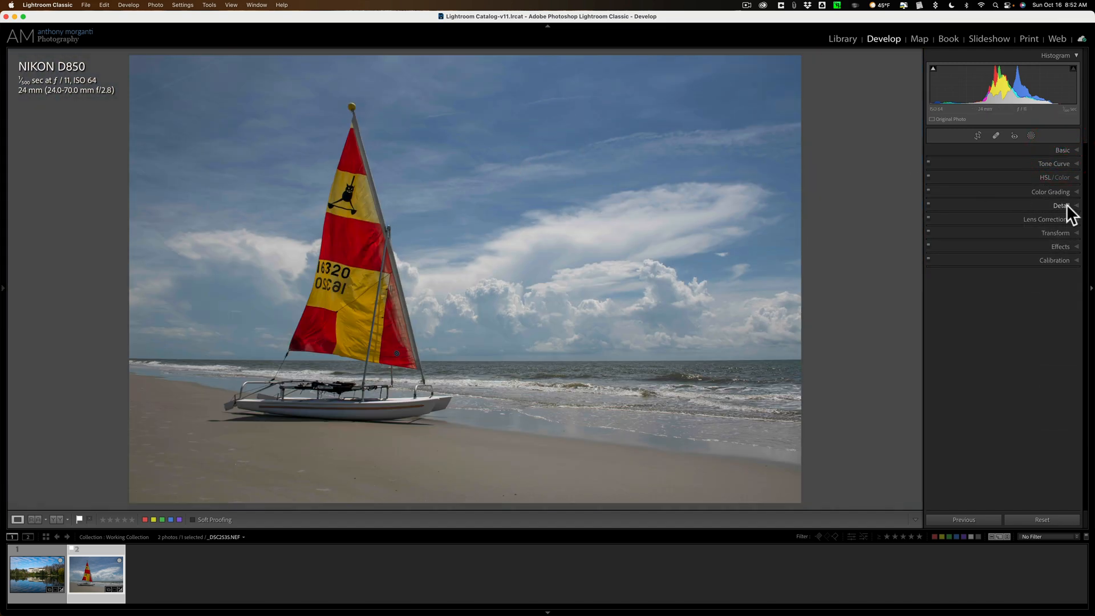
click(1061, 150)
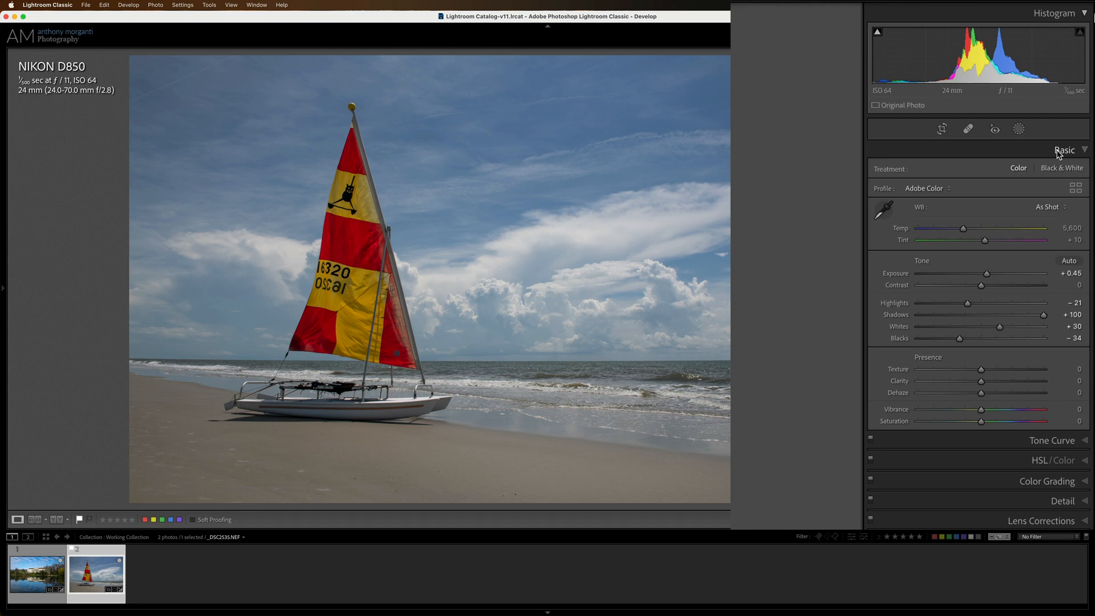
Step: Create a Select Subject mask on the sailboat and add a Subtract brush for the beach spill
click(1018, 129)
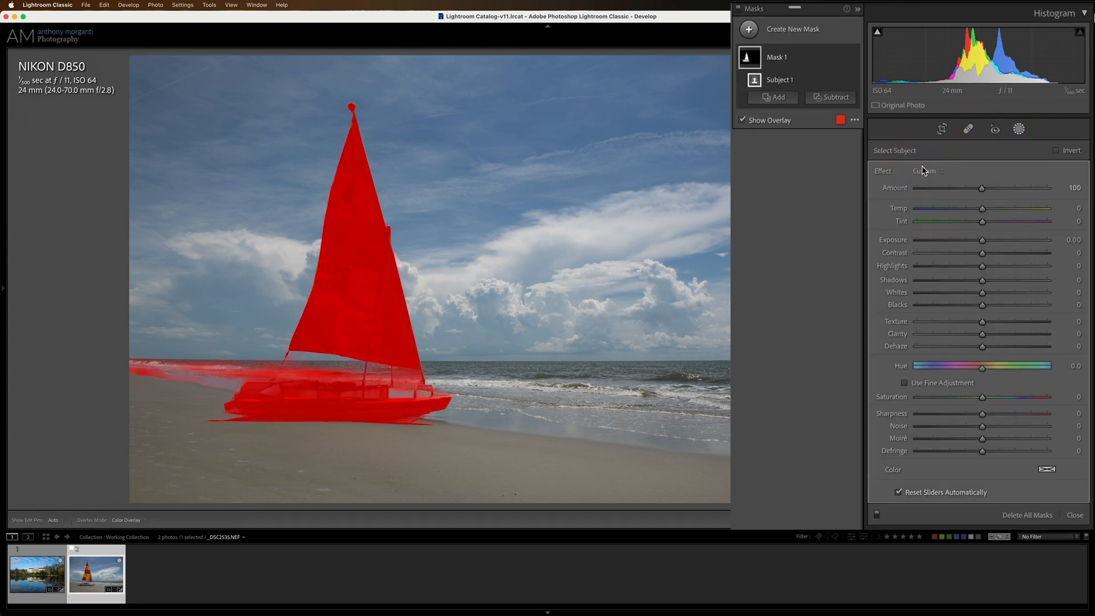
mouse_move(354, 302)
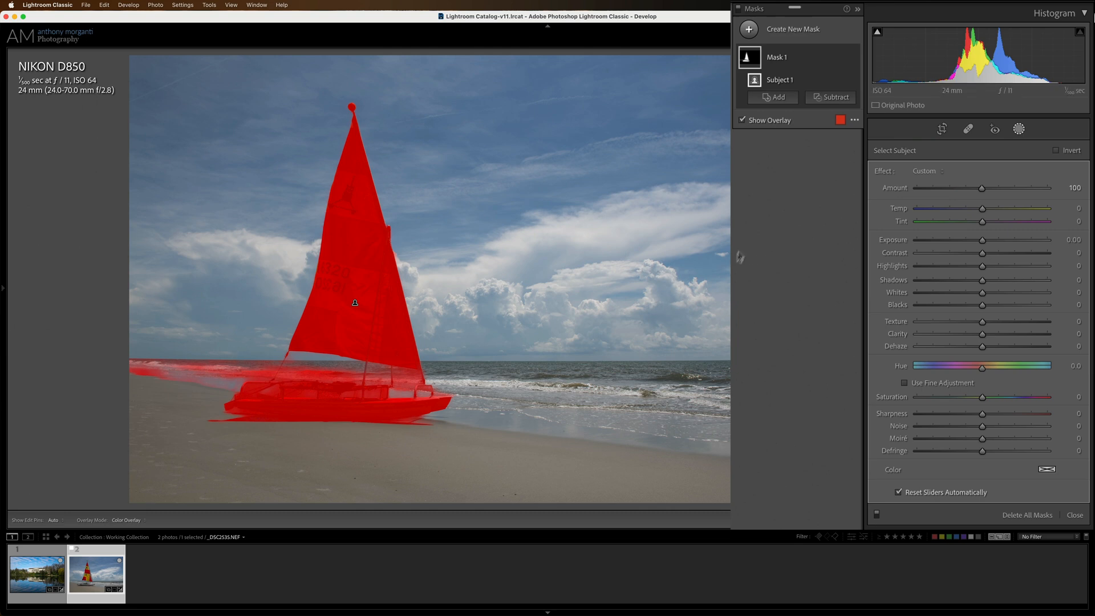
click(834, 96)
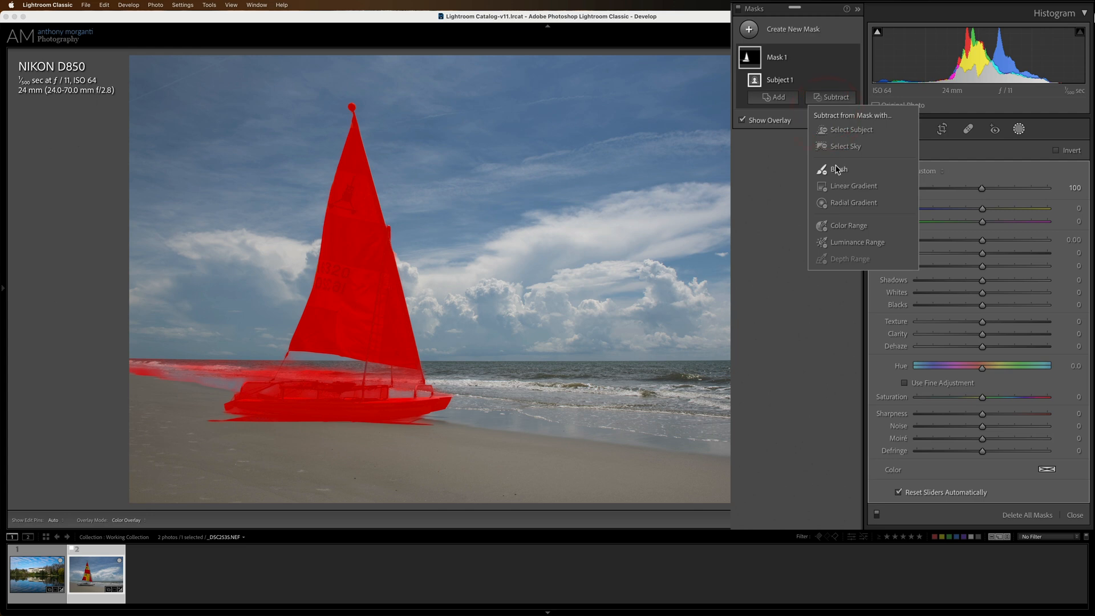
click(839, 169)
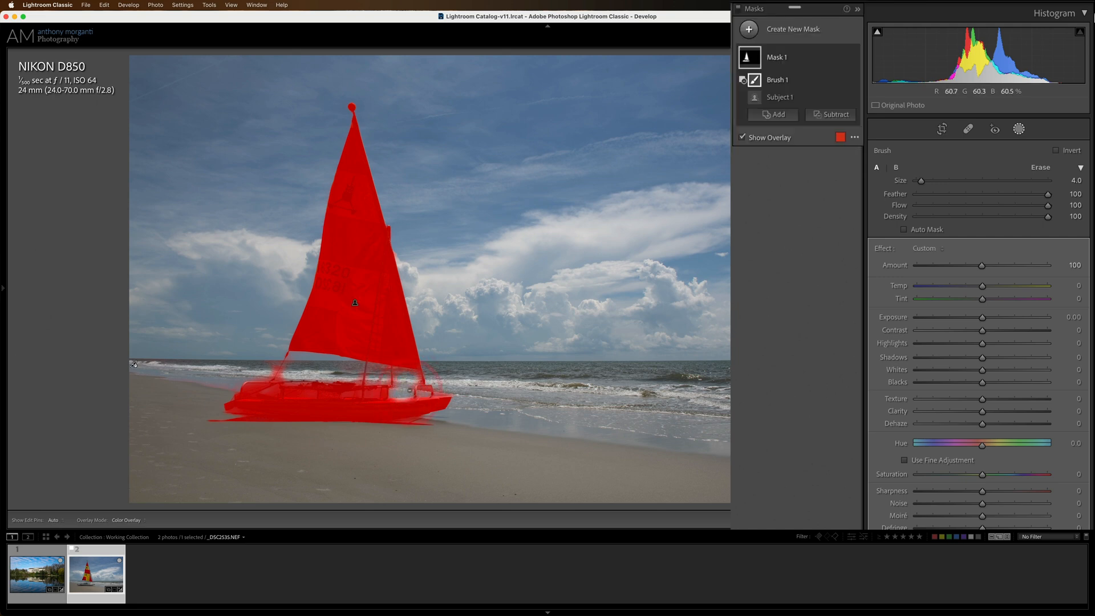
key(cmd+z)
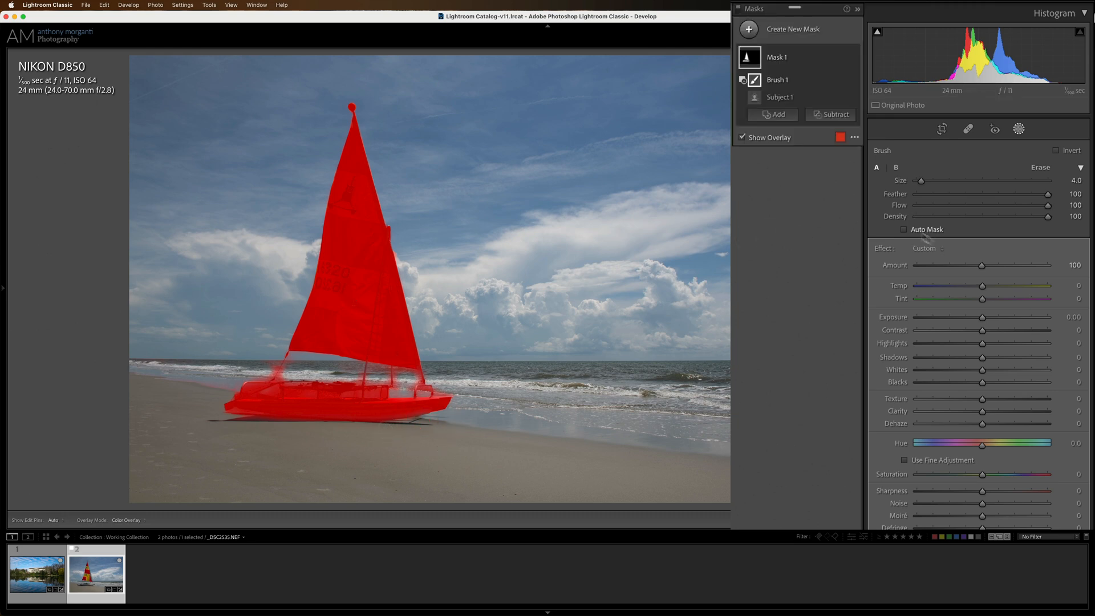
mouse_move(983, 321)
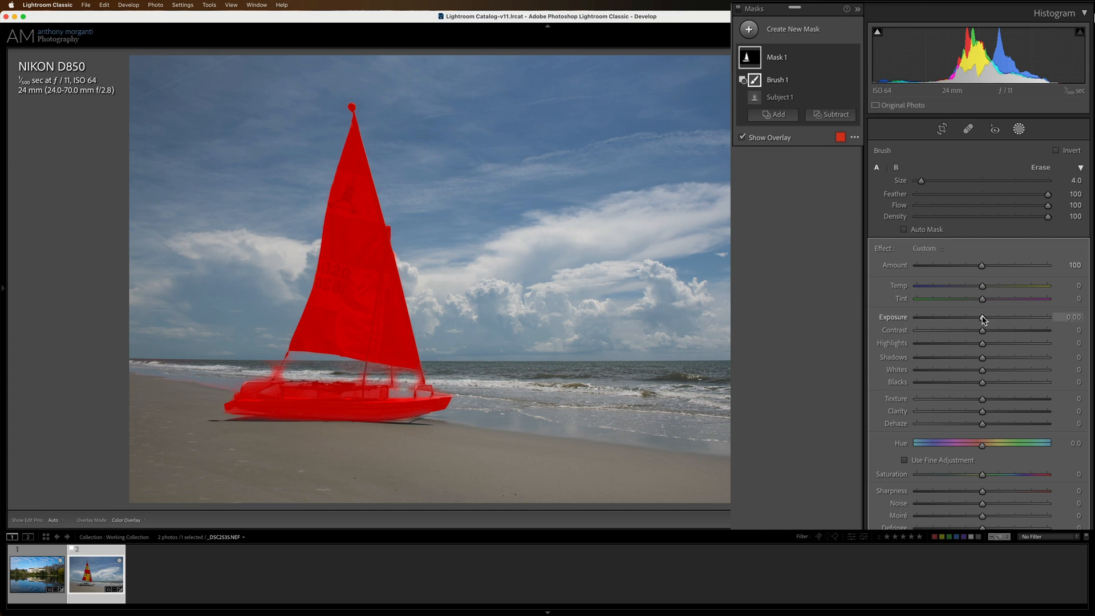
Step: Lift the boat mask with Exposure 0.30, Whites 21, Blacks −11 and Shadows 11
drag(981, 317, 988, 317)
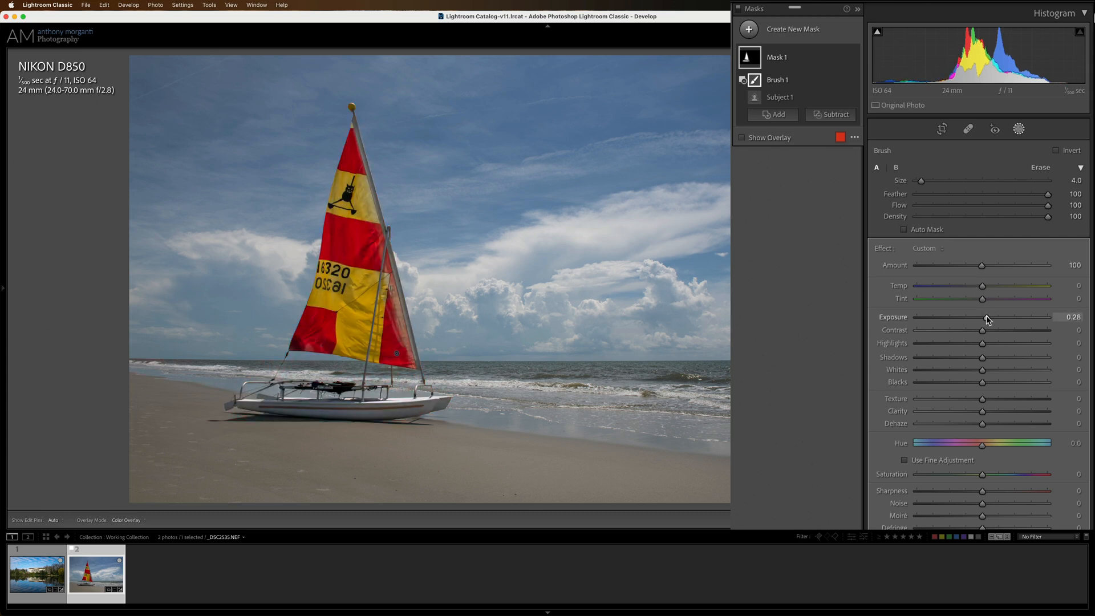
drag(981, 317, 986, 316)
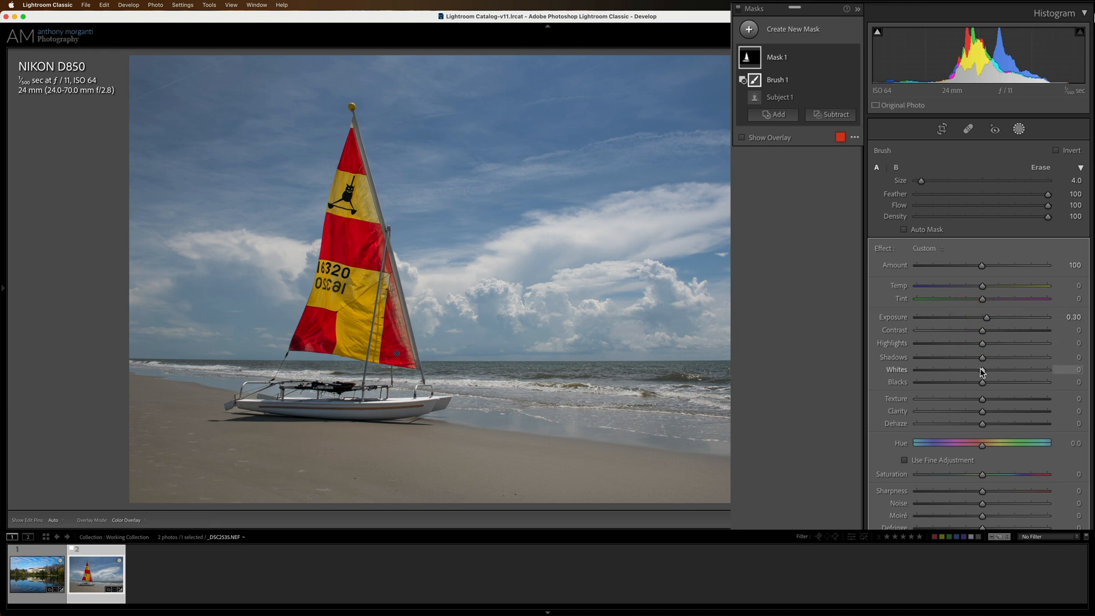
drag(980, 369, 991, 370)
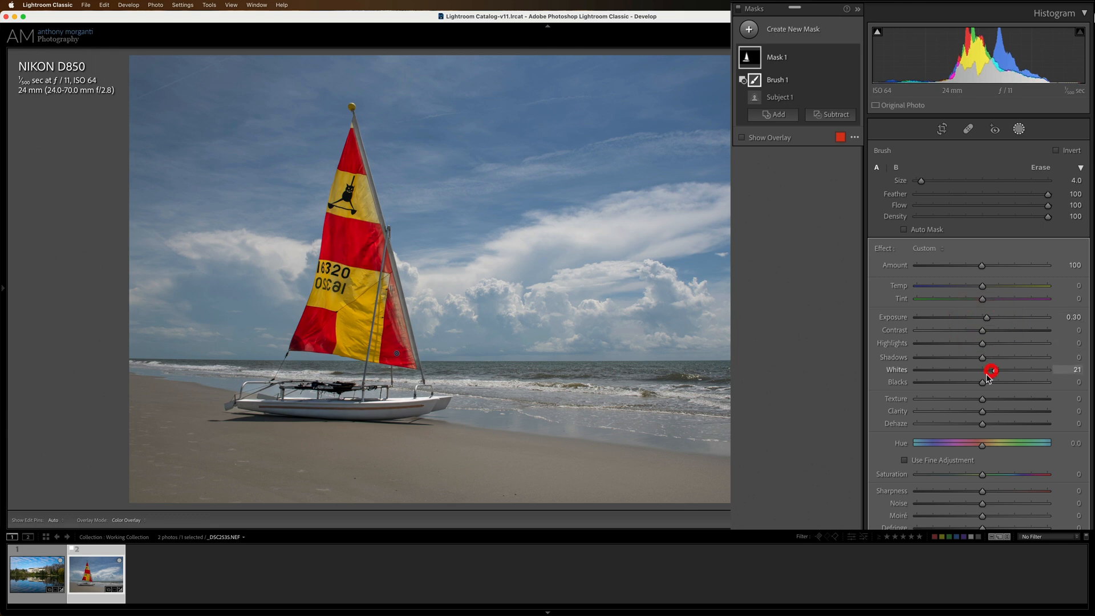
drag(981, 381, 974, 381)
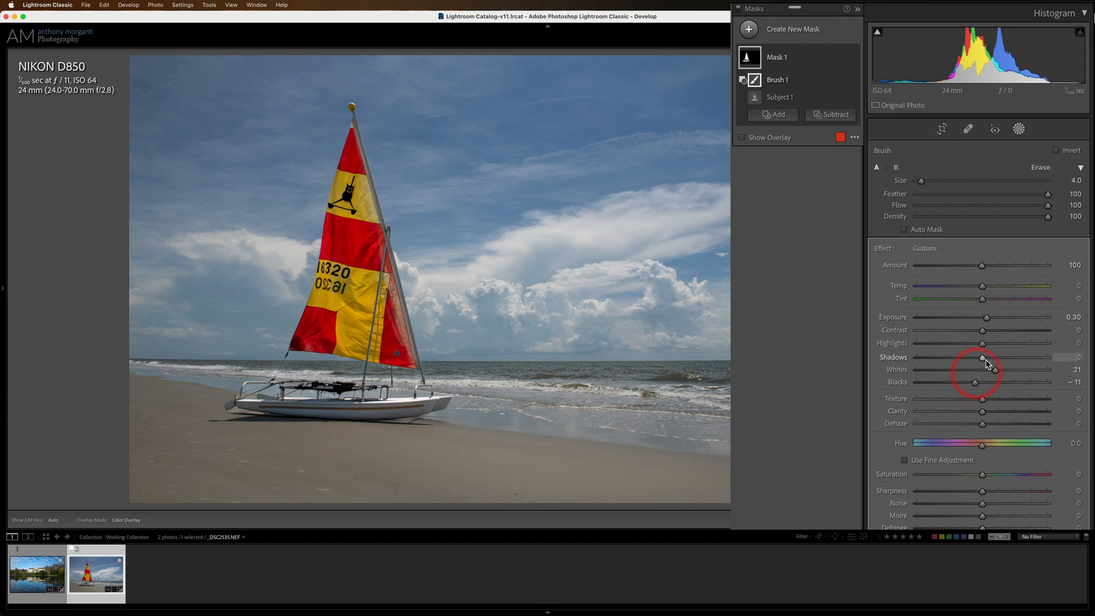
drag(981, 357, 992, 357)
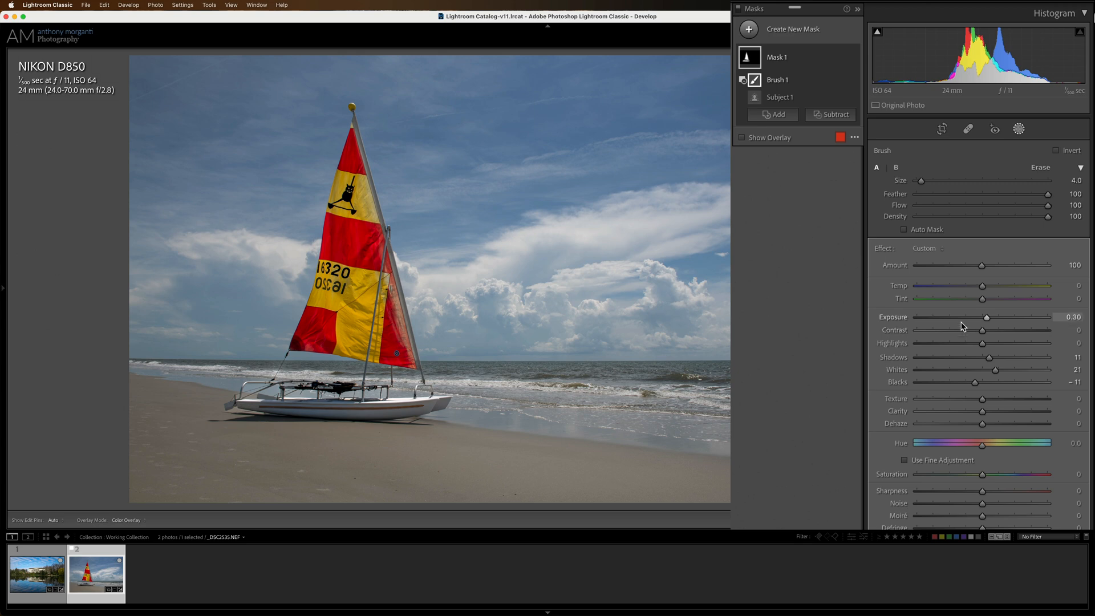
mouse_move(1009, 146)
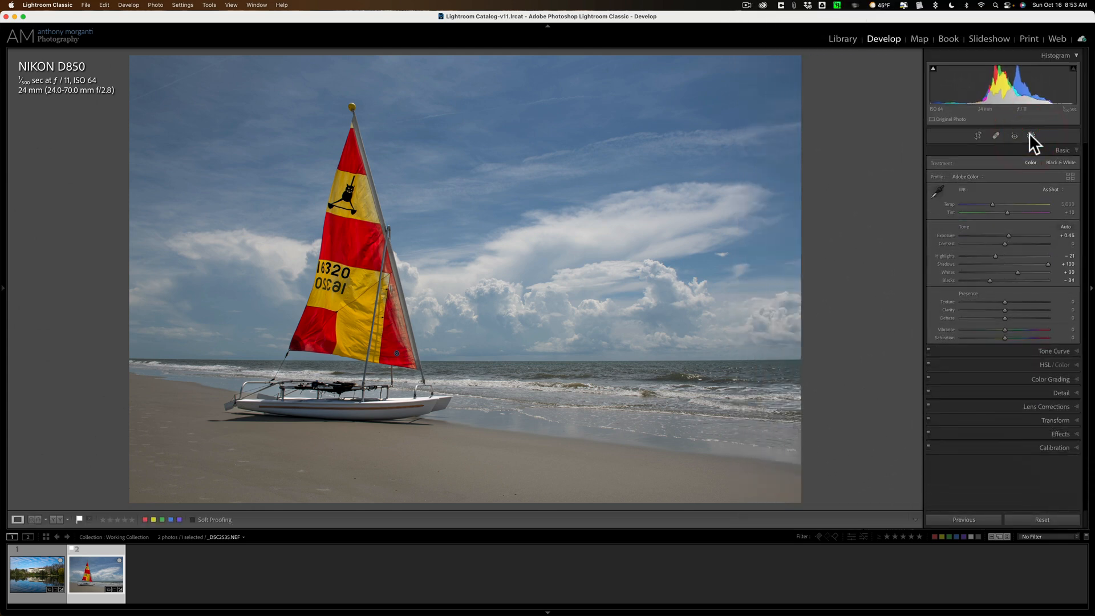
mouse_move(1029, 135)
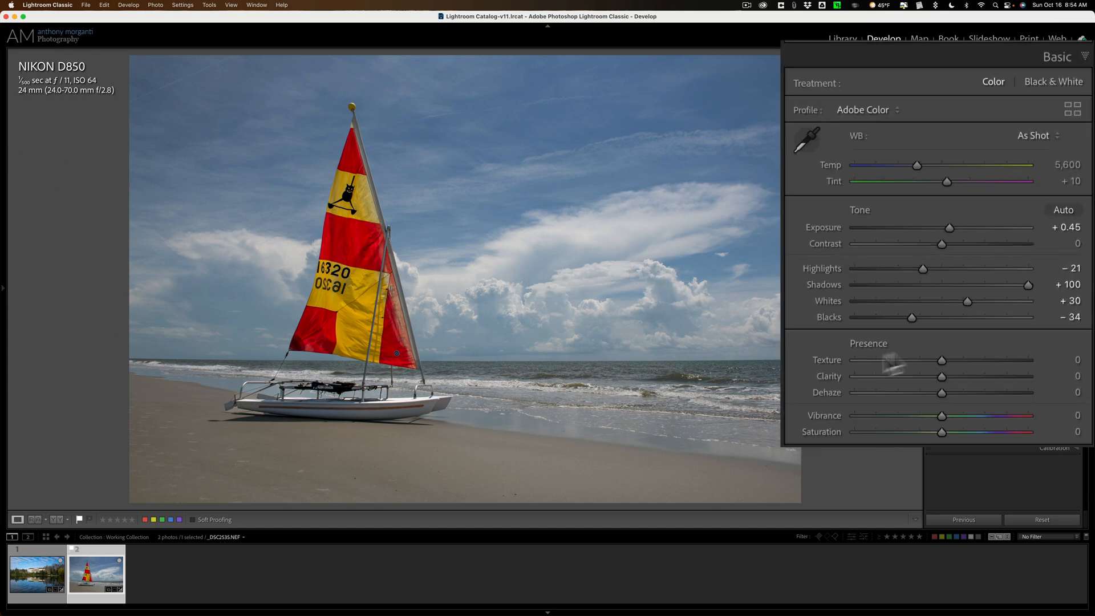
mouse_move(953, 432)
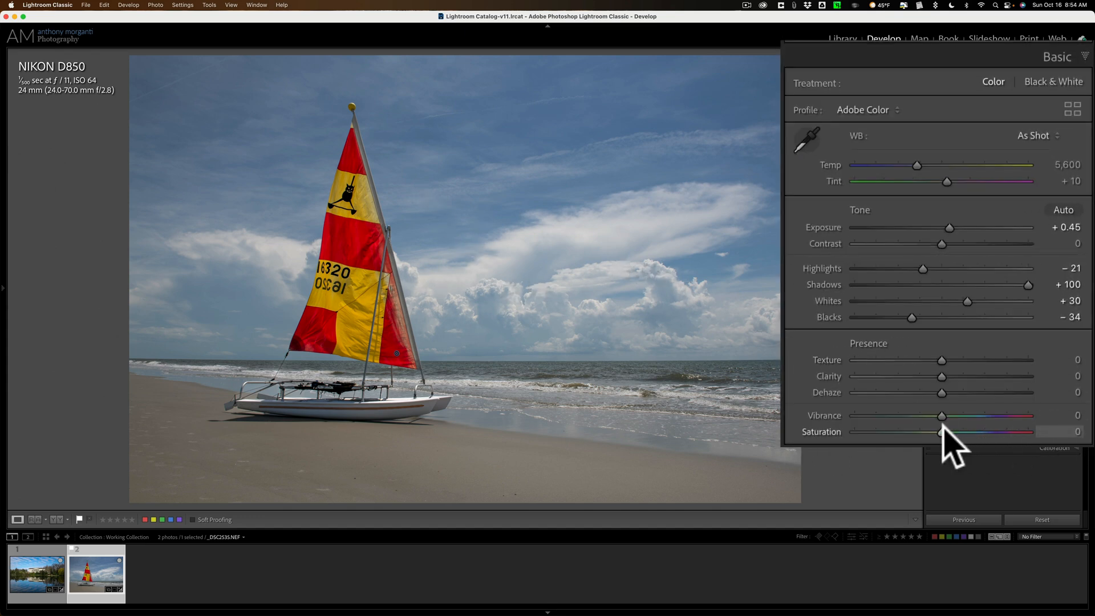
Step: Set Saturation +29 and HSL luminance to Blue −13, Yellow +16, Red +9
drag(940, 432, 963, 431)
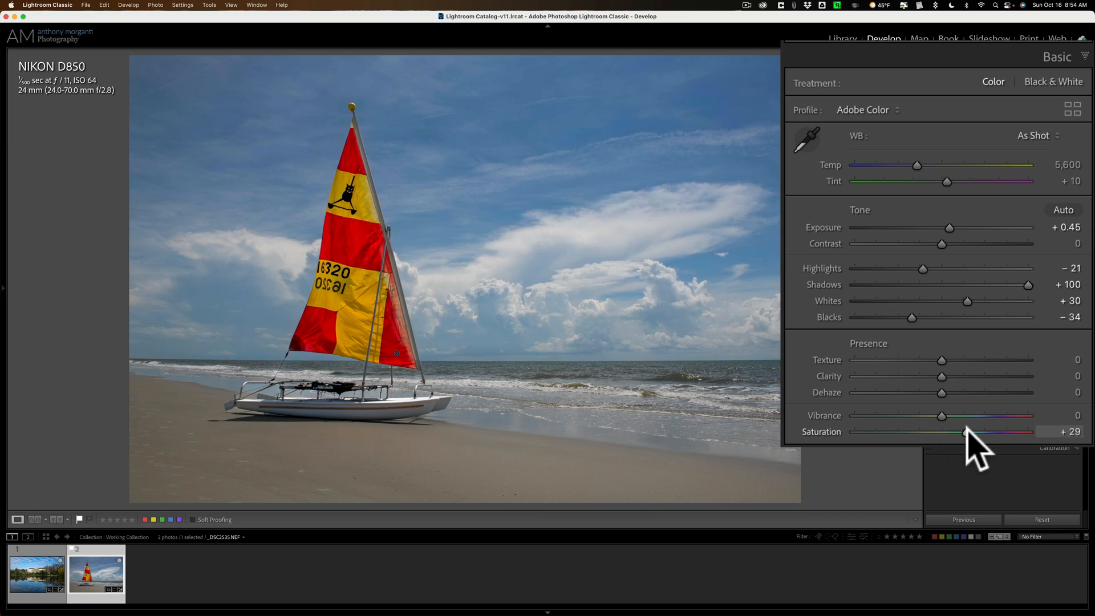
drag(963, 431, 982, 432)
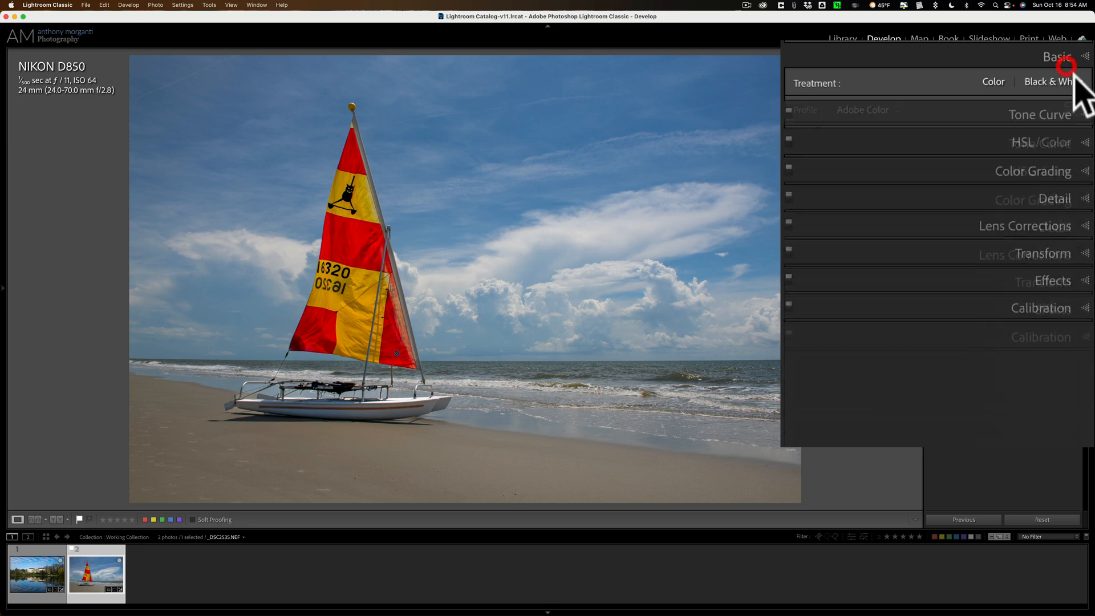
click(1039, 111)
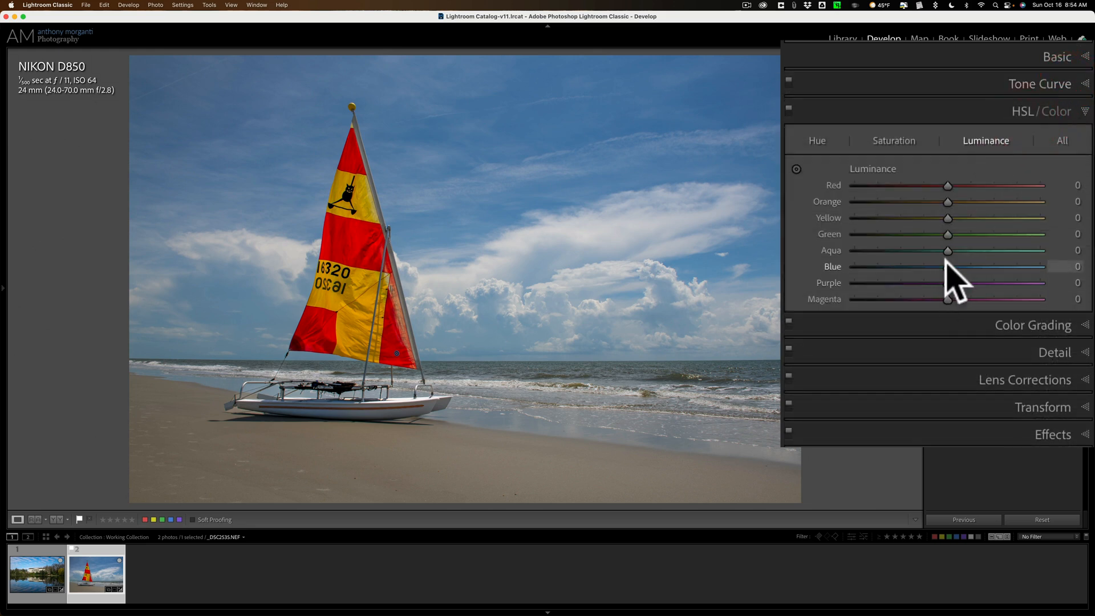
drag(971, 266, 935, 267)
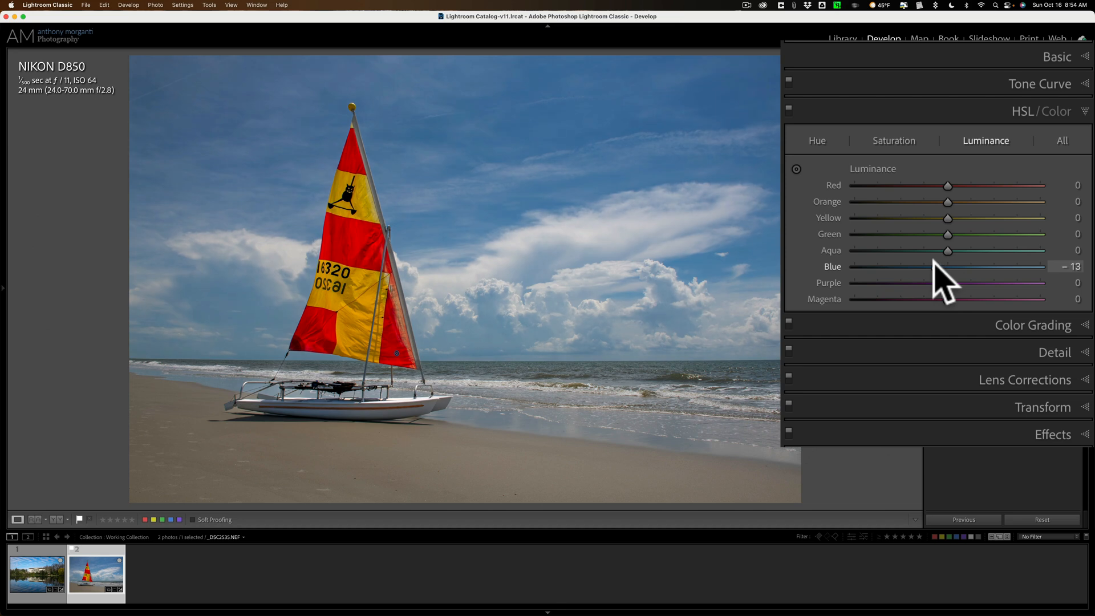
drag(948, 217, 964, 217)
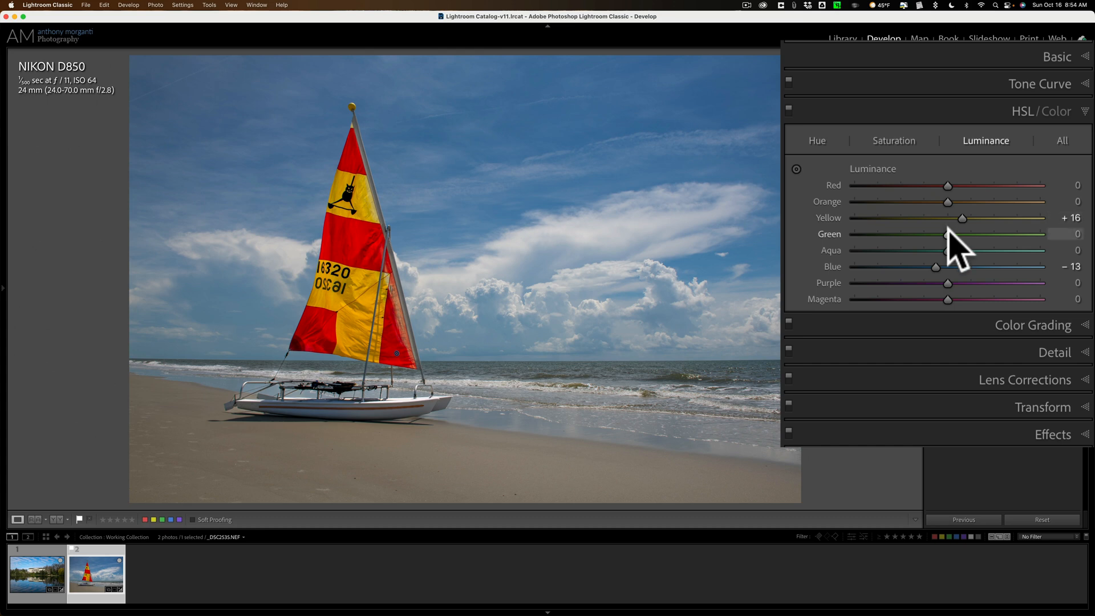
drag(946, 184, 957, 184)
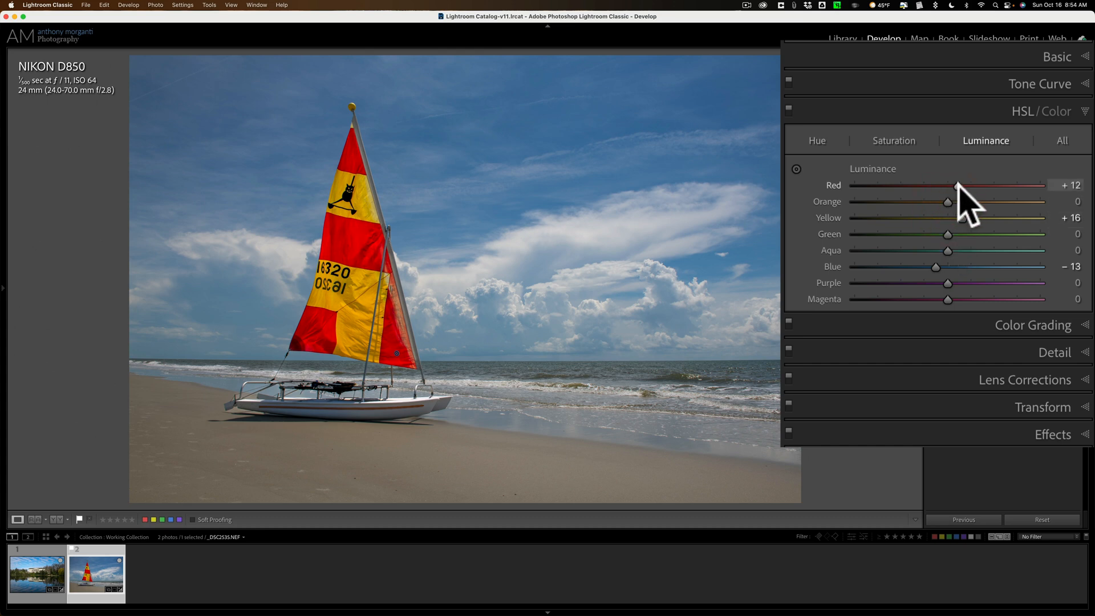
drag(958, 185, 955, 185)
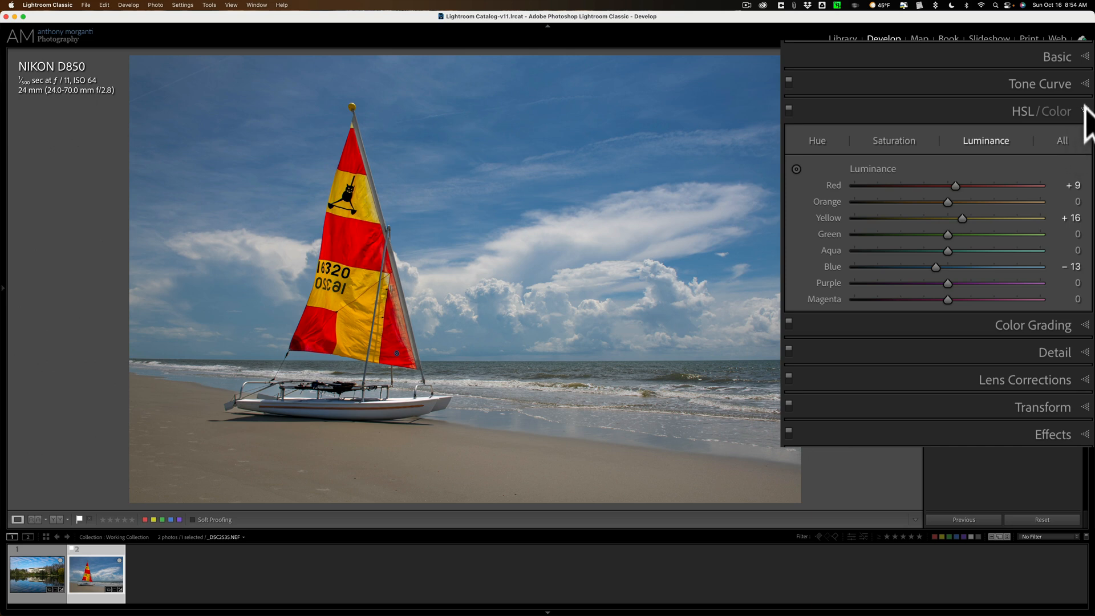
click(1041, 110)
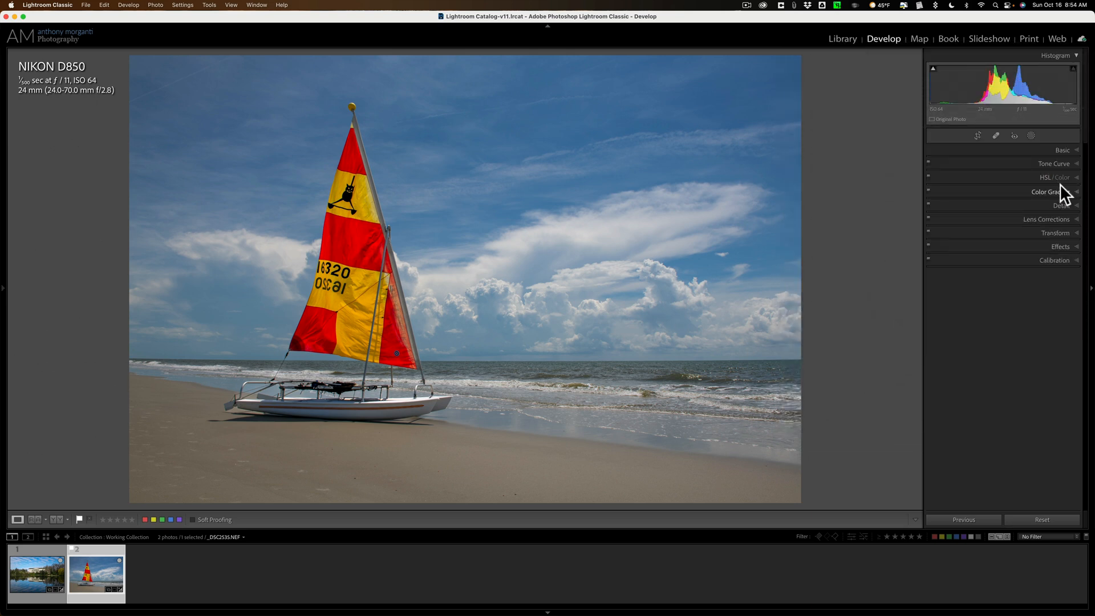
Step: Add Dehaze of about +19 to clear the hazy sky
click(1060, 149)
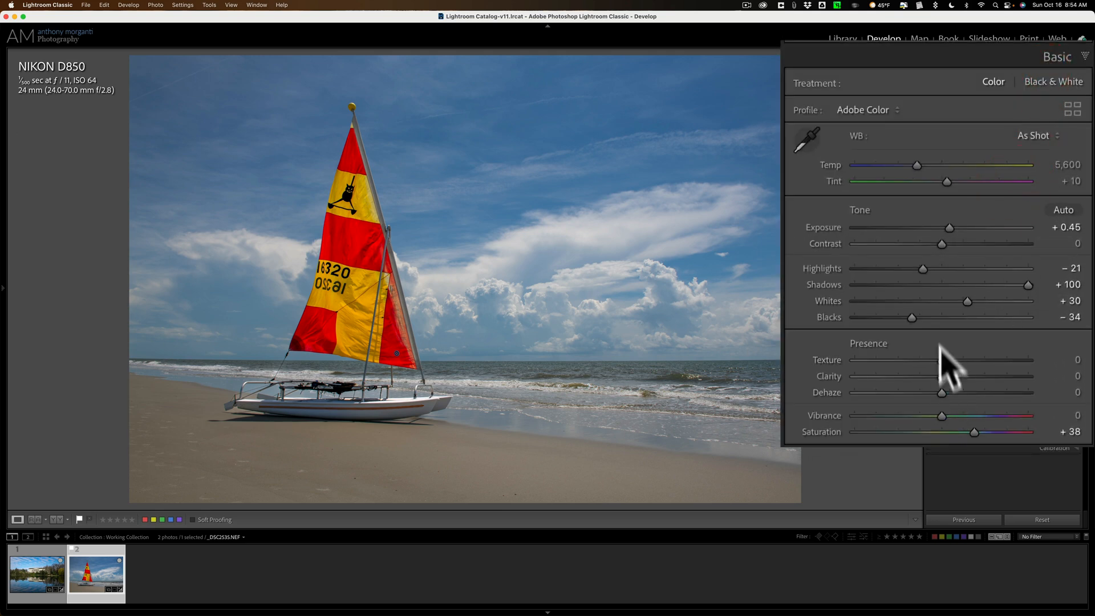
drag(910, 392, 939, 392)
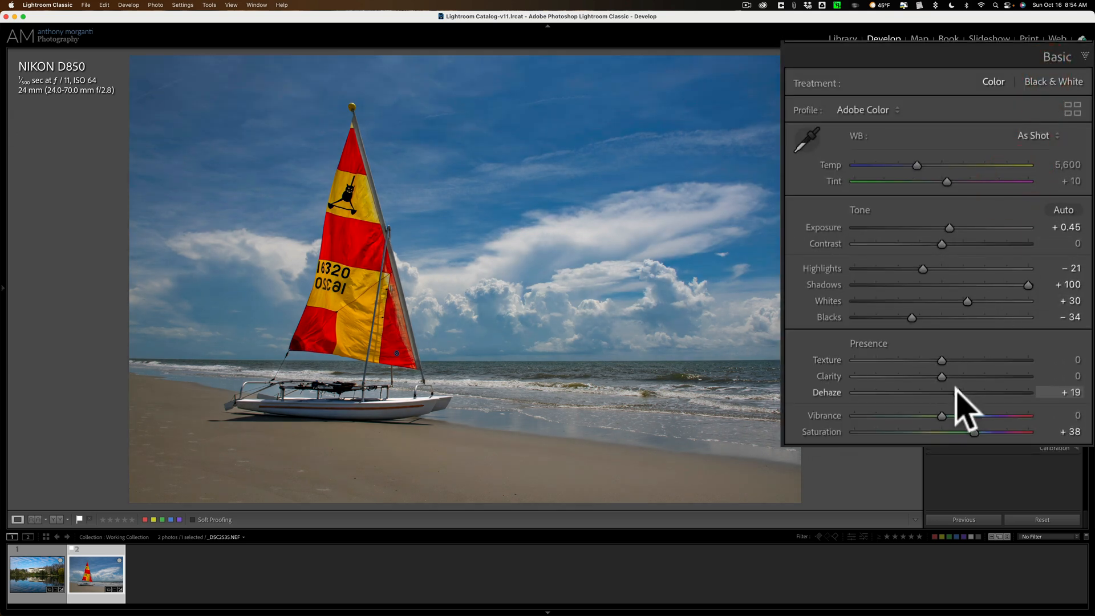
drag(1005, 391, 952, 391)
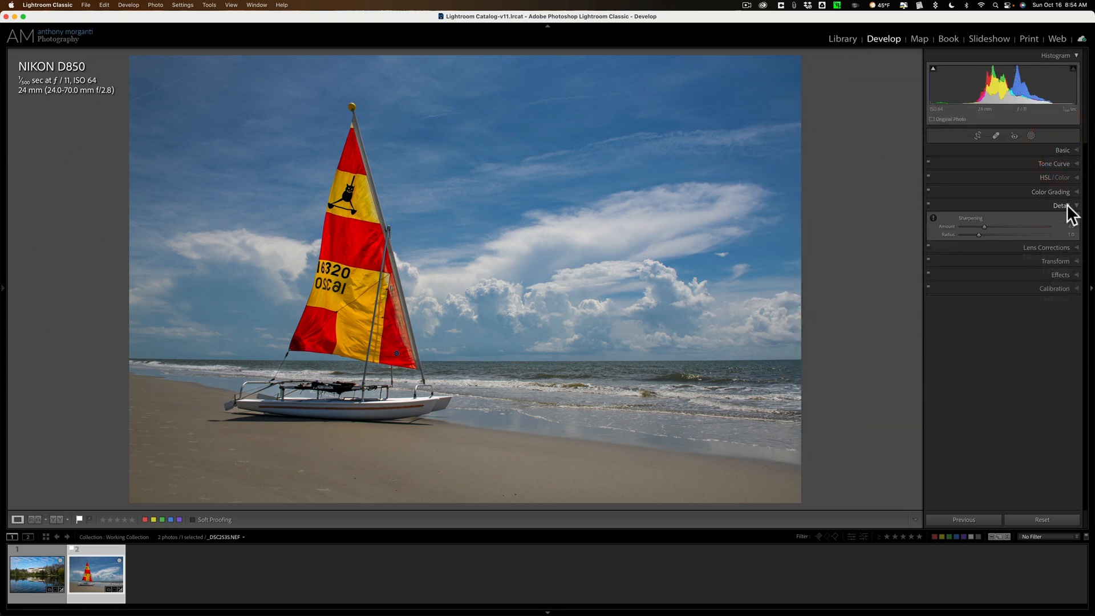
Step: Set sharpening Masking to 16 so sharpening affects only edges
click(1061, 206)
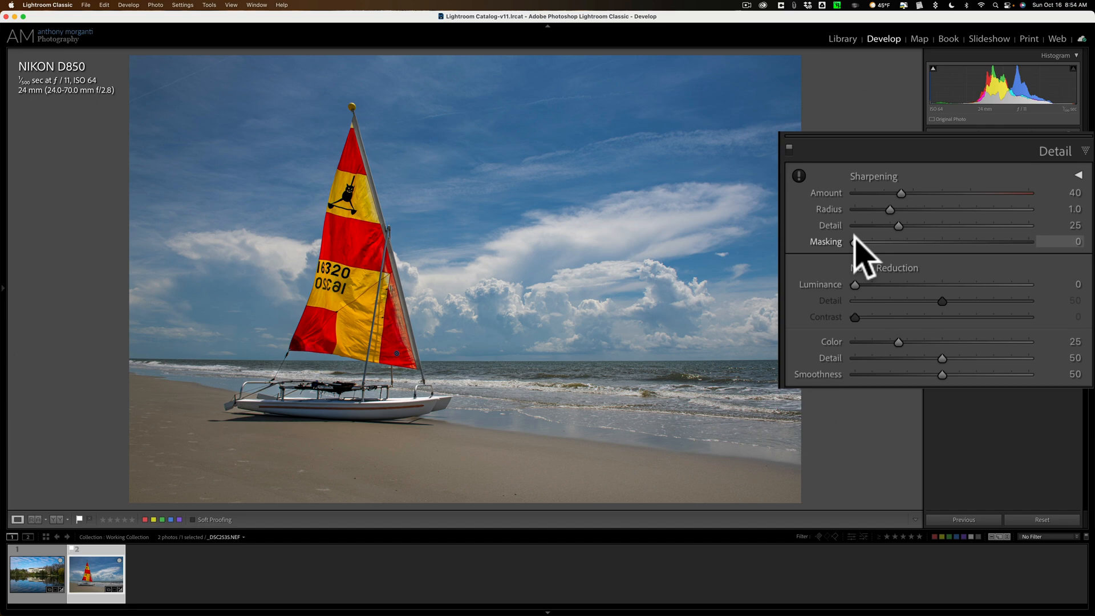
drag(852, 240, 886, 241)
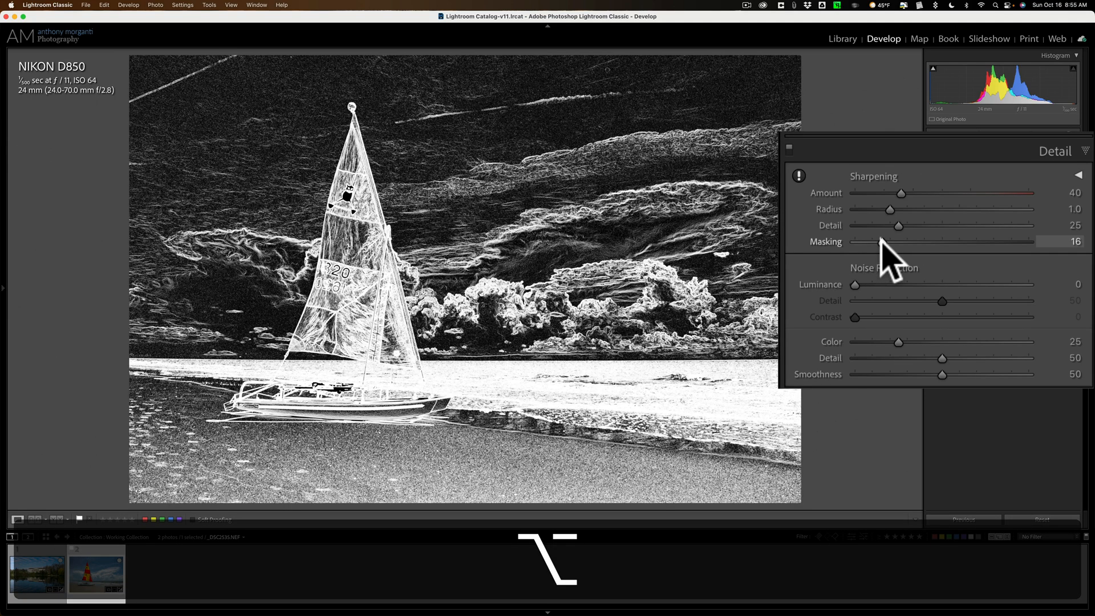
drag(886, 240, 879, 240)
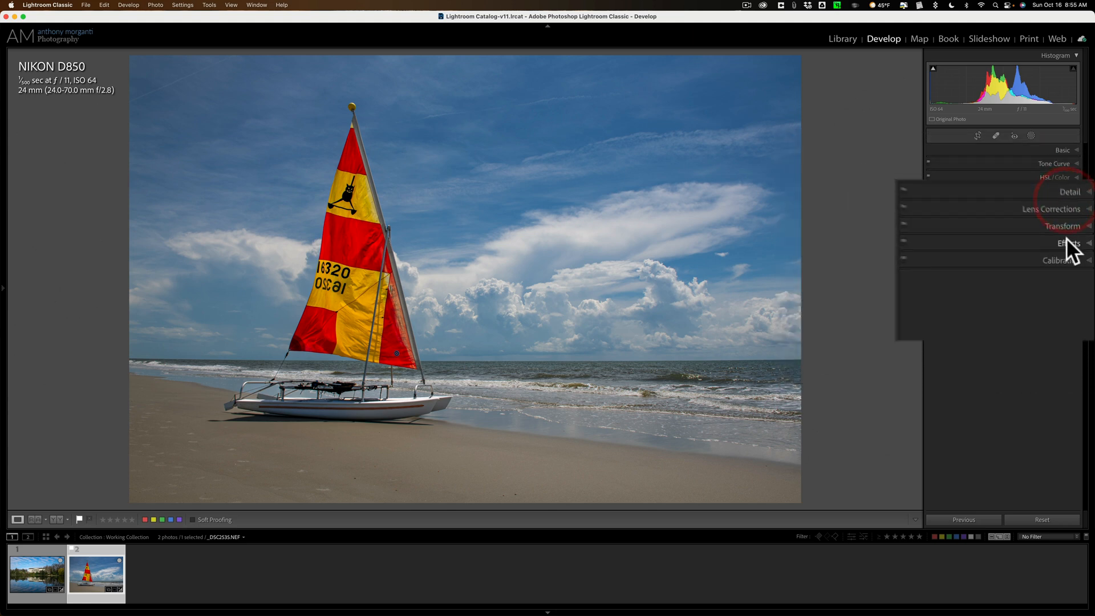
Step: Apply a subtle negative post-crop vignette, then briefly review the Basic panel settings
click(1068, 245)
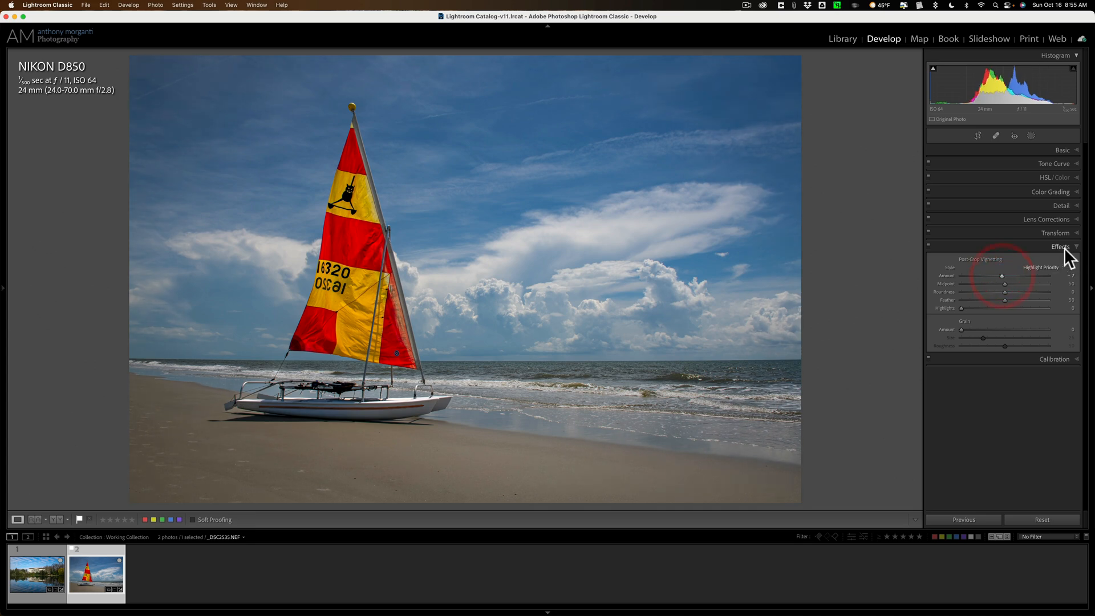
click(1060, 246)
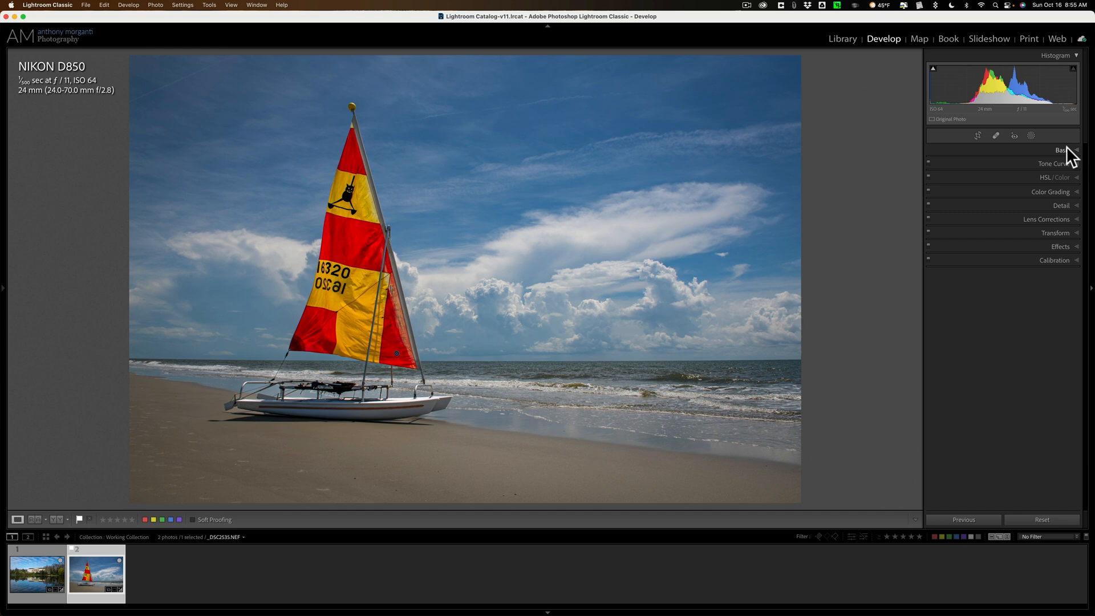
click(1061, 149)
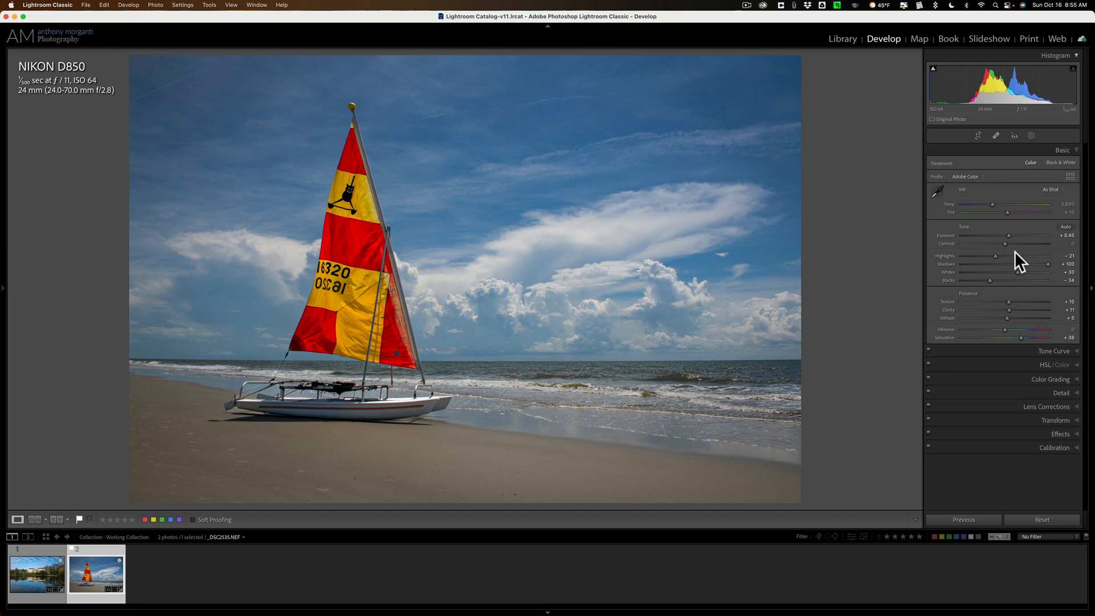
click(1062, 149)
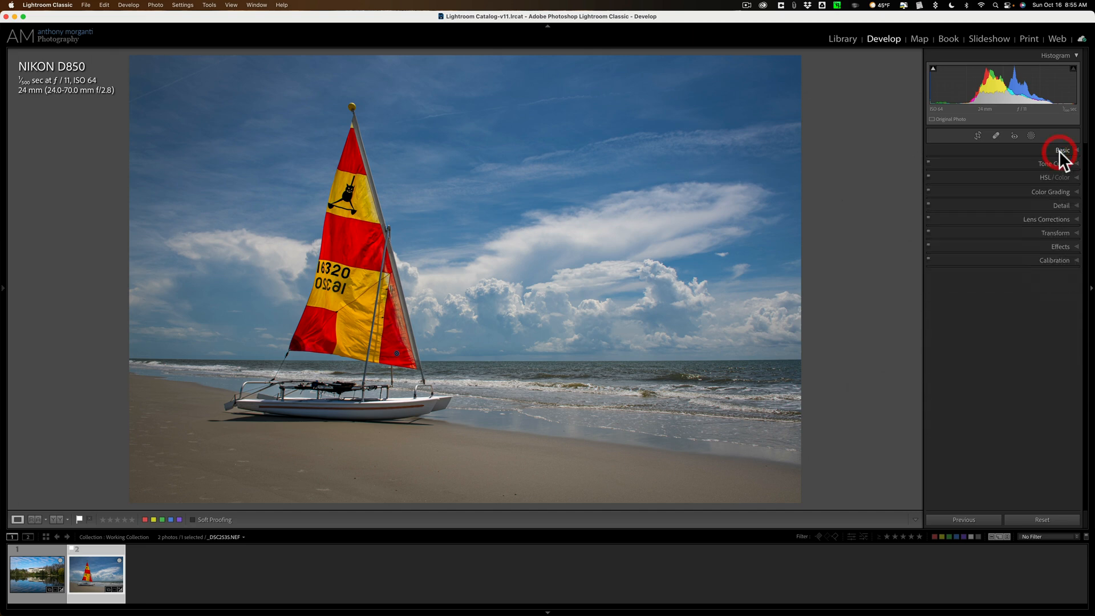